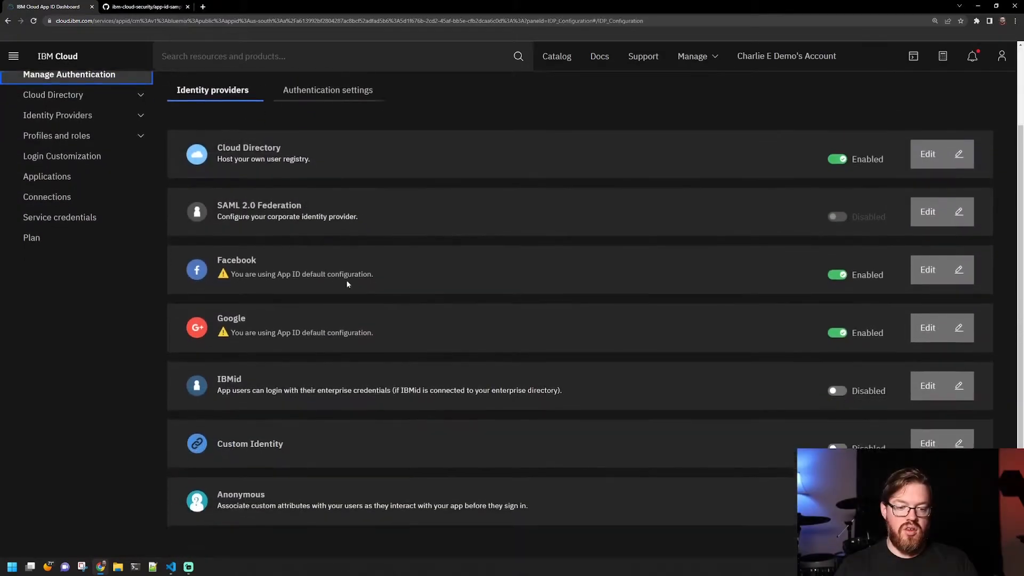
Review the users list, then return to the App ID dashboard's identity providers overview.
{"action": "scroll", "scroll_direction": "down", "scroll_amount": 3}
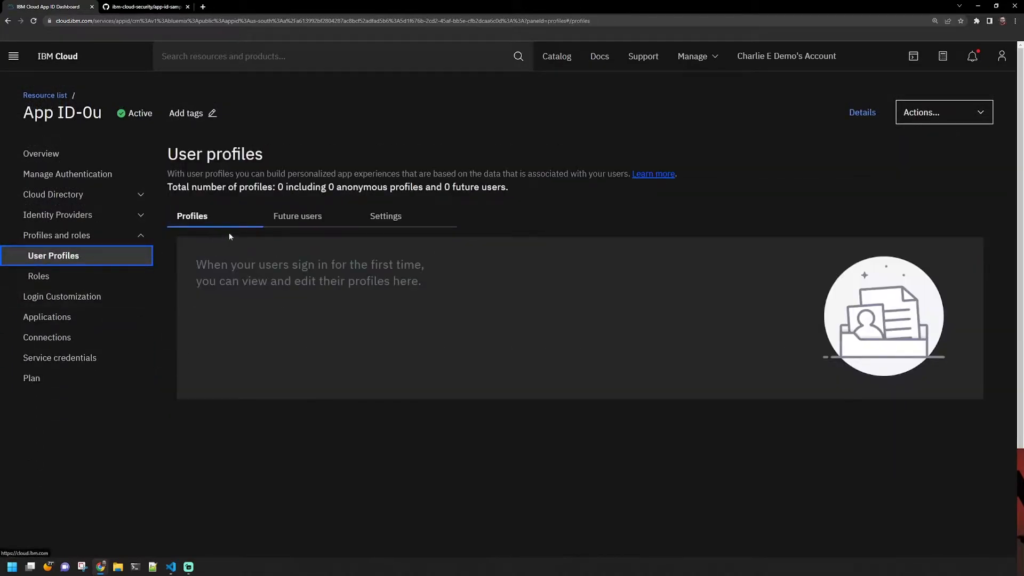
{"action": "mouse_move", "coordinate": [319, 225]}
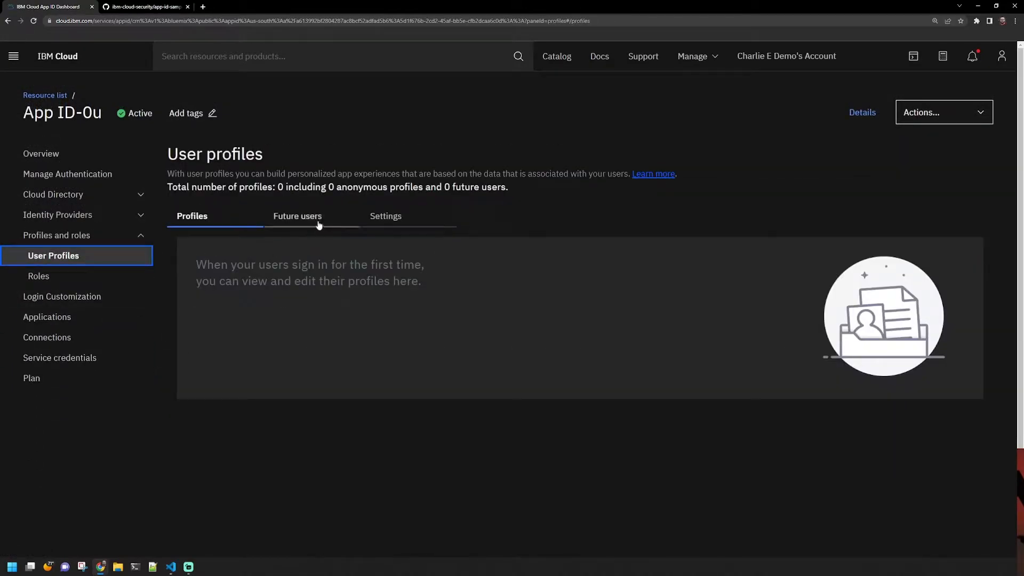
{"action": "left_click", "coordinate": [385, 215]}
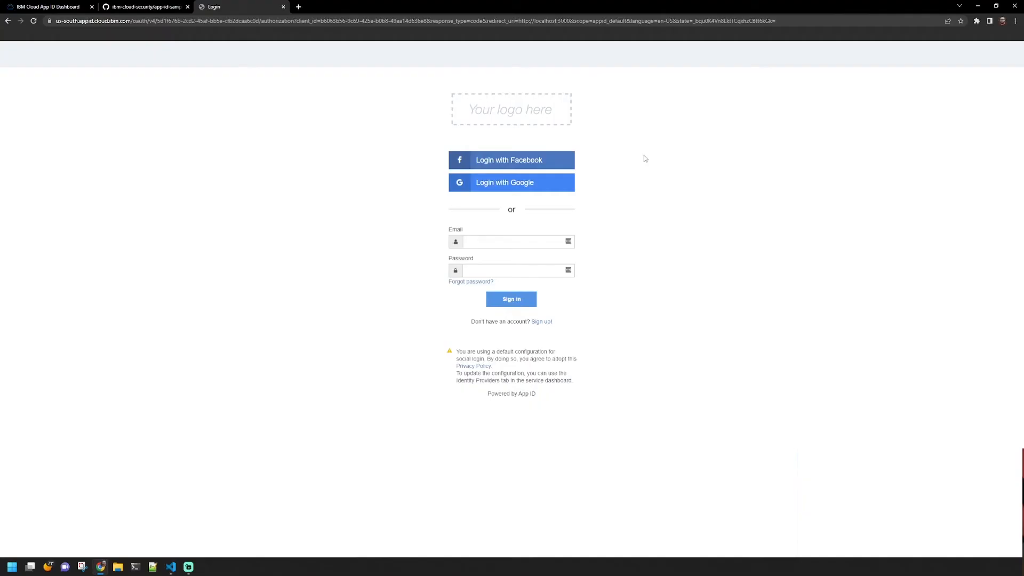
{"action": "mouse_move", "coordinate": [521, 156]}
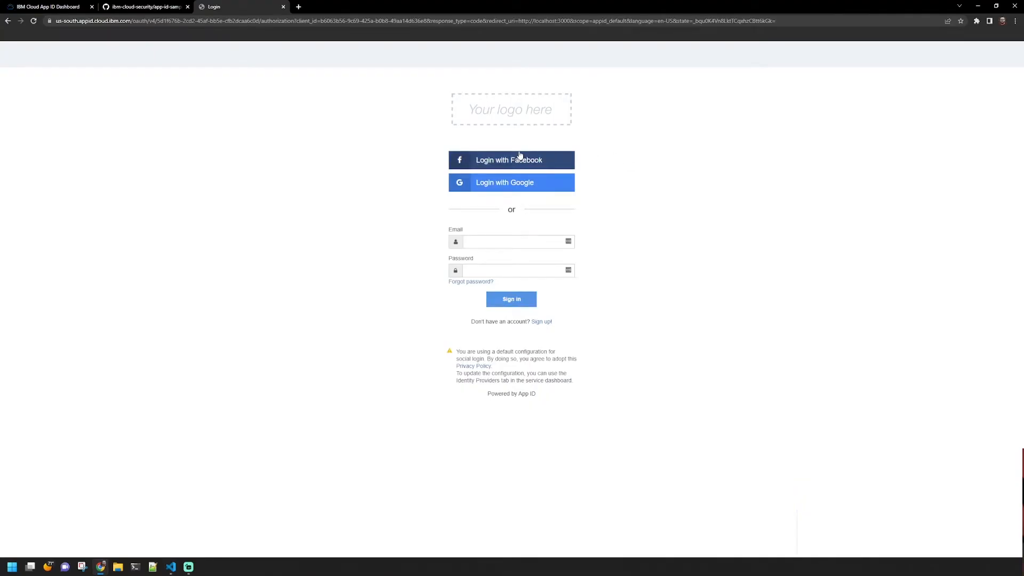
{"action": "mouse_move", "coordinate": [211, 75]}
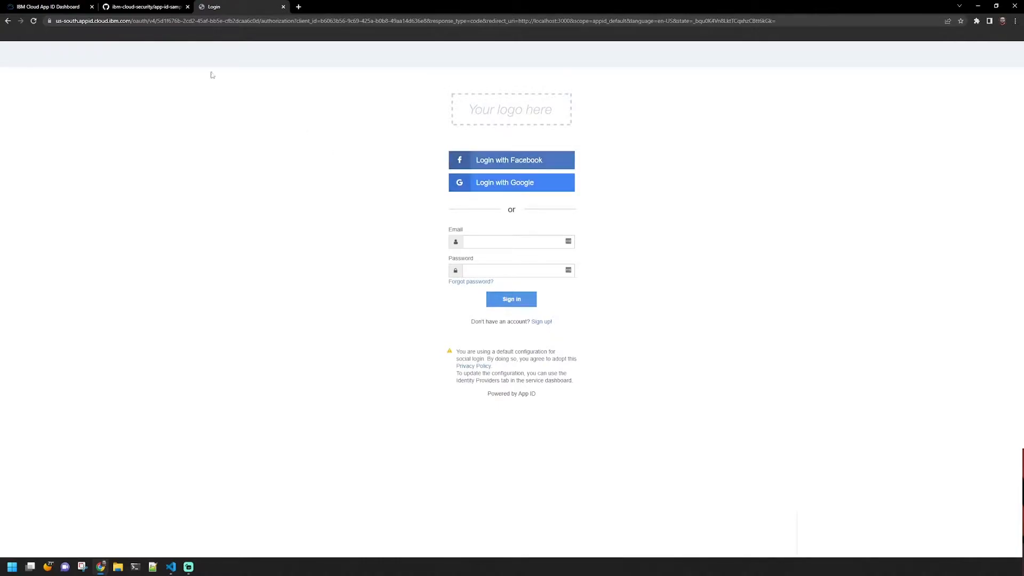
{"action": "left_click", "coordinate": [48, 7]}
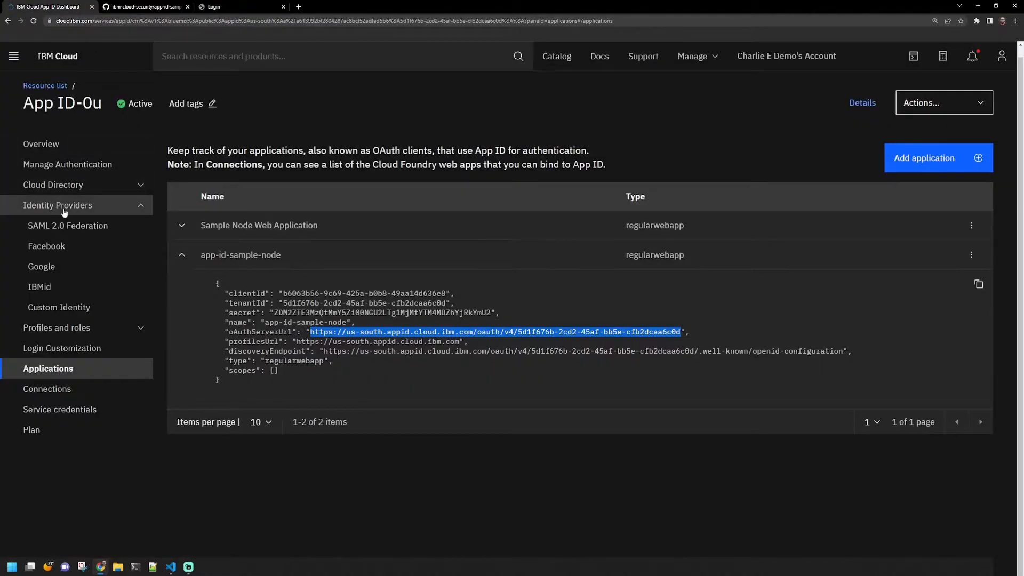
{"action": "left_click", "coordinate": [68, 164]}
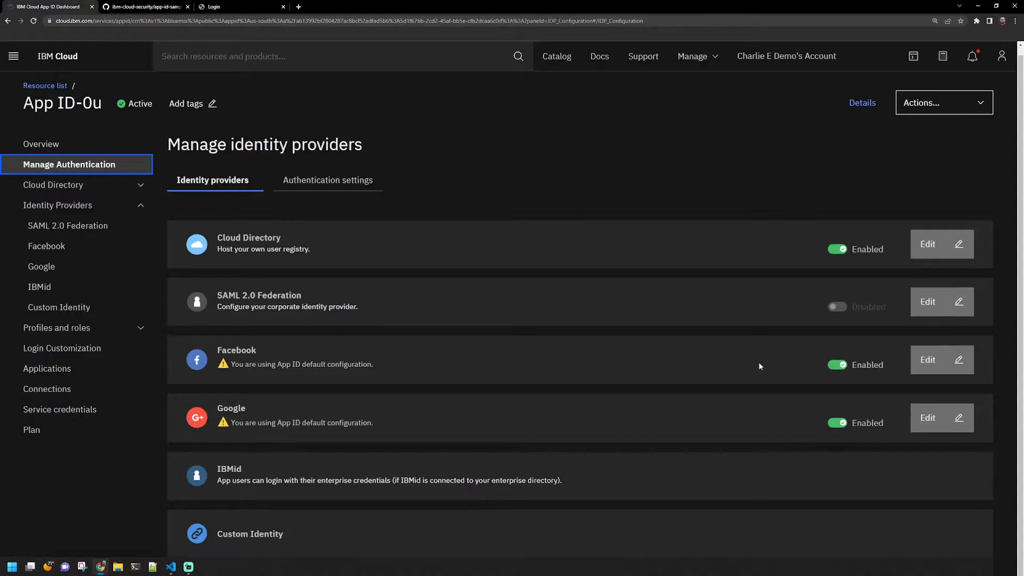
{"action": "mouse_move", "coordinate": [828, 397]}
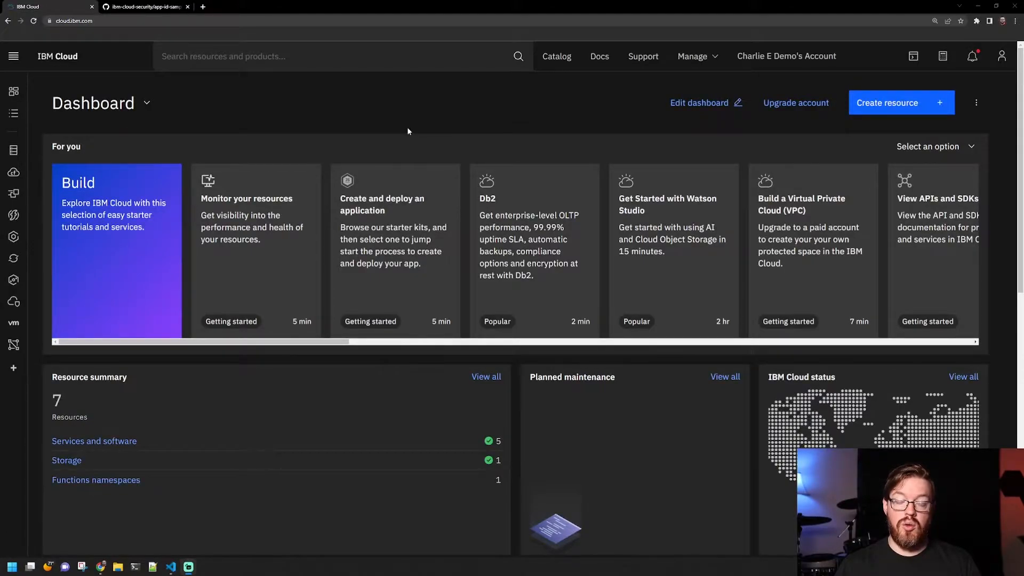
{"action": "mouse_move", "coordinate": [557, 70]}
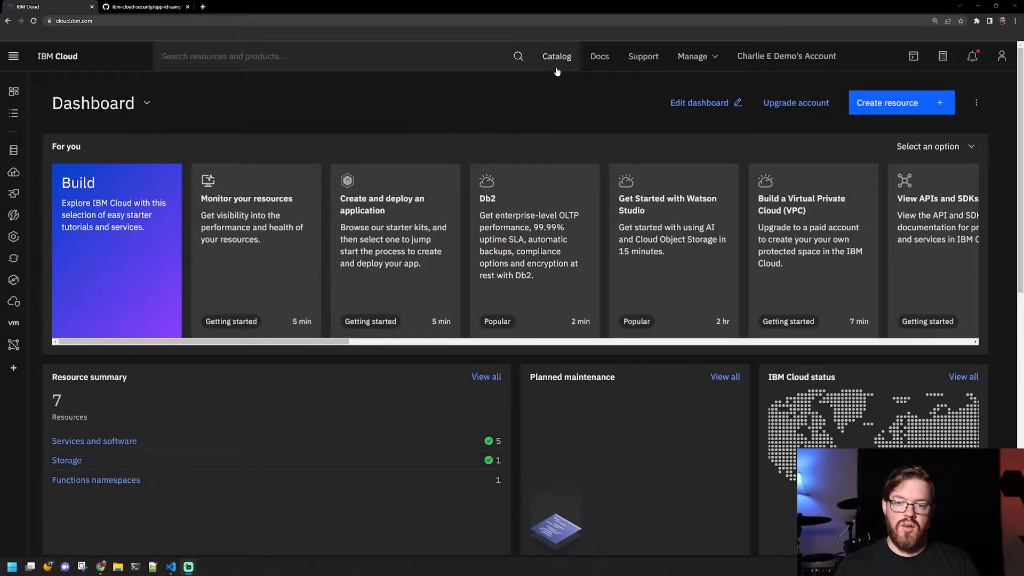
{"action": "mouse_move", "coordinate": [542, 90]}
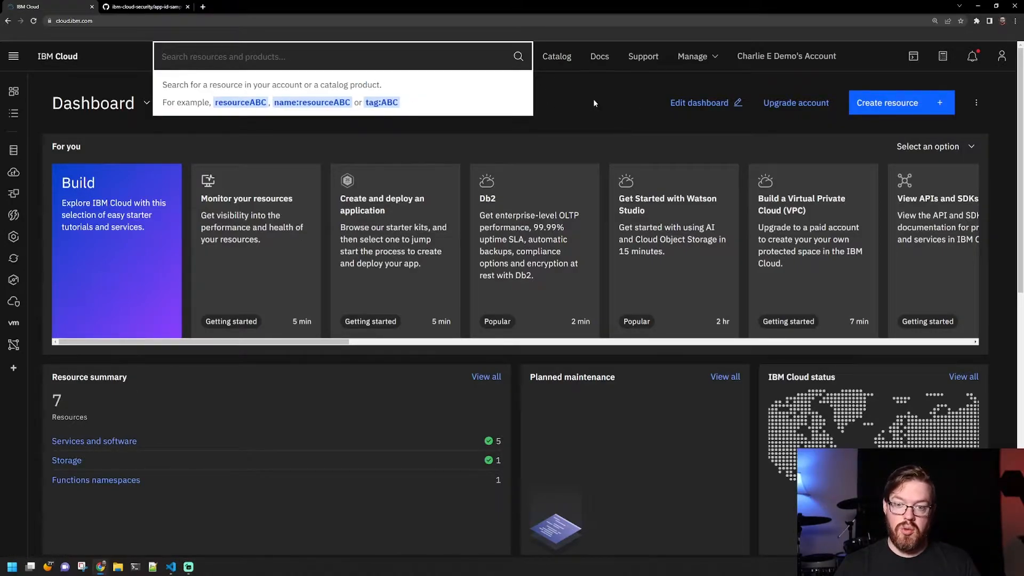
Show the IBM Cloud catalog filtered to the Security category of 27 products.
{"action": "left_click", "coordinate": [556, 55]}
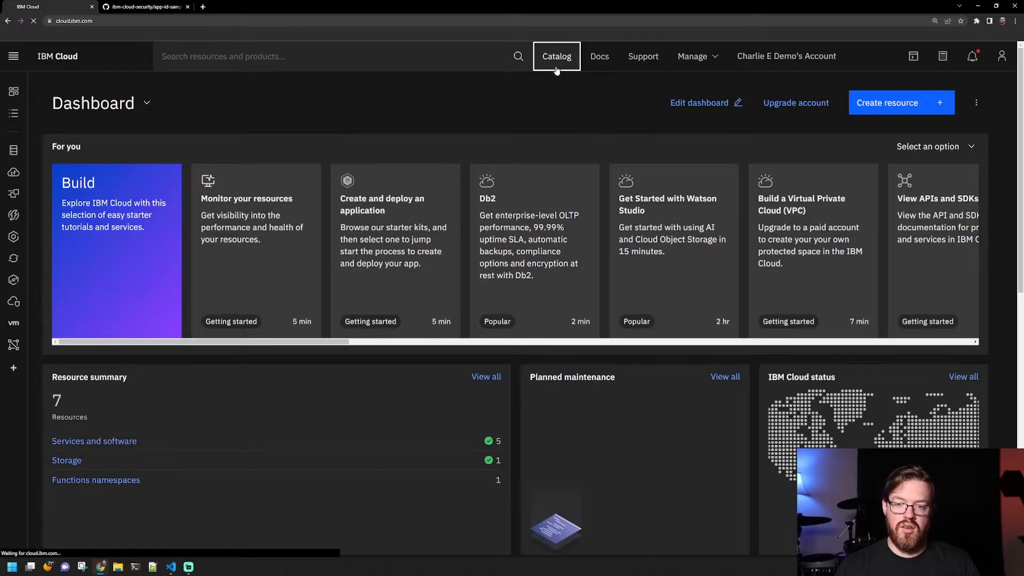
{"action": "left_click", "coordinate": [557, 55]}
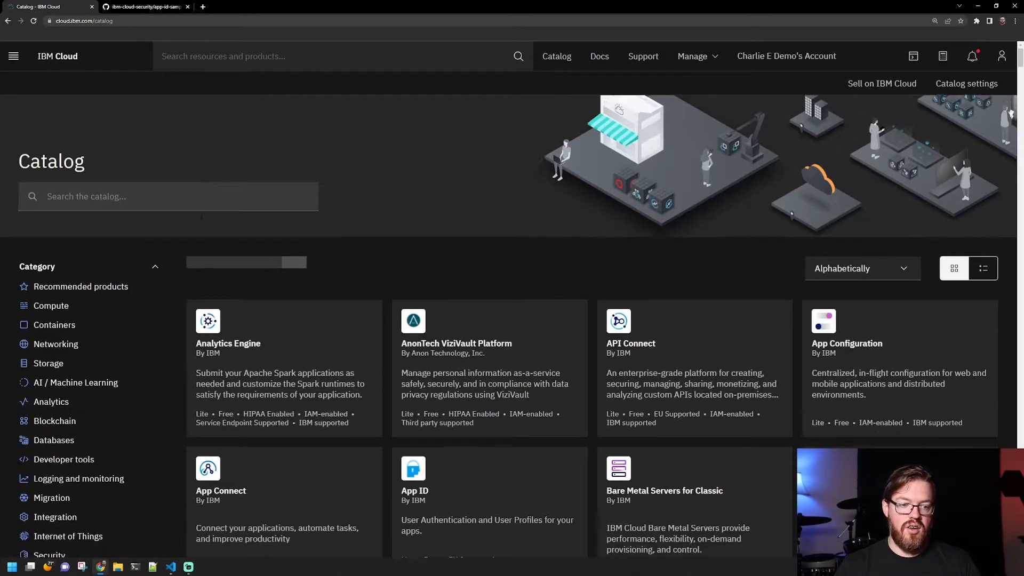
{"action": "scroll", "scroll_direction": "down", "scroll_amount": 3}
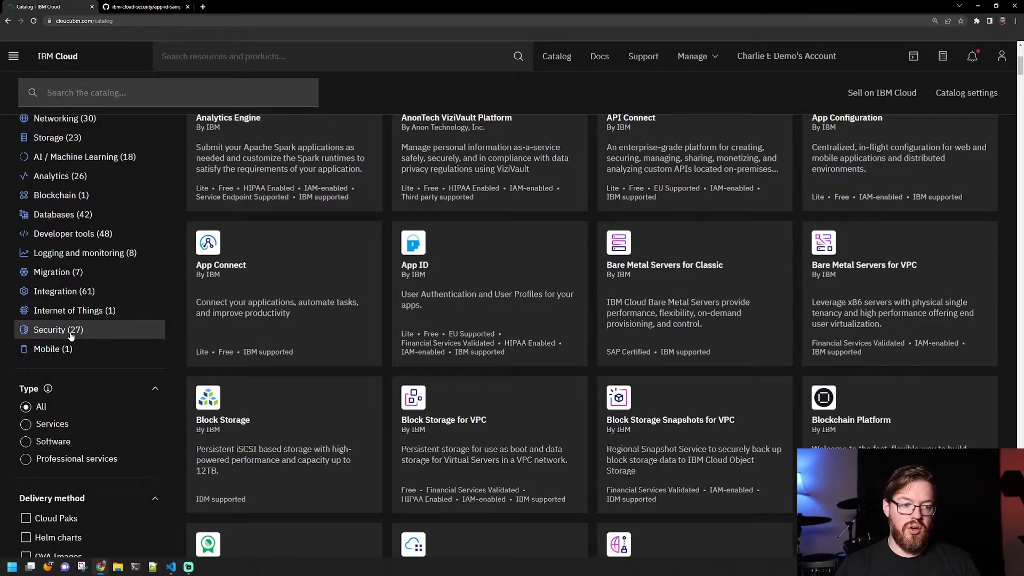
{"action": "left_click", "coordinate": [58, 330]}
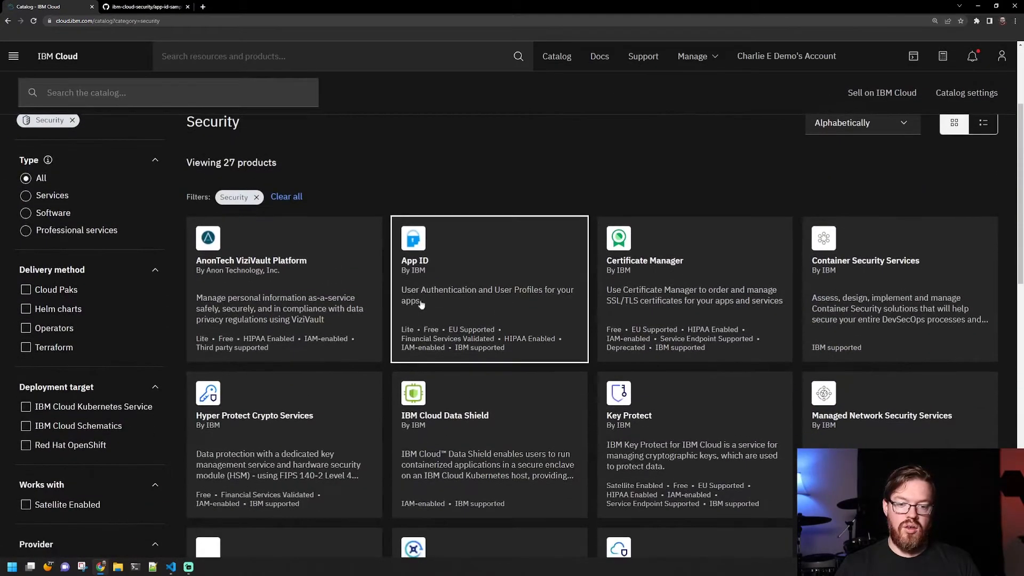
{"action": "mouse_move", "coordinate": [447, 310]}
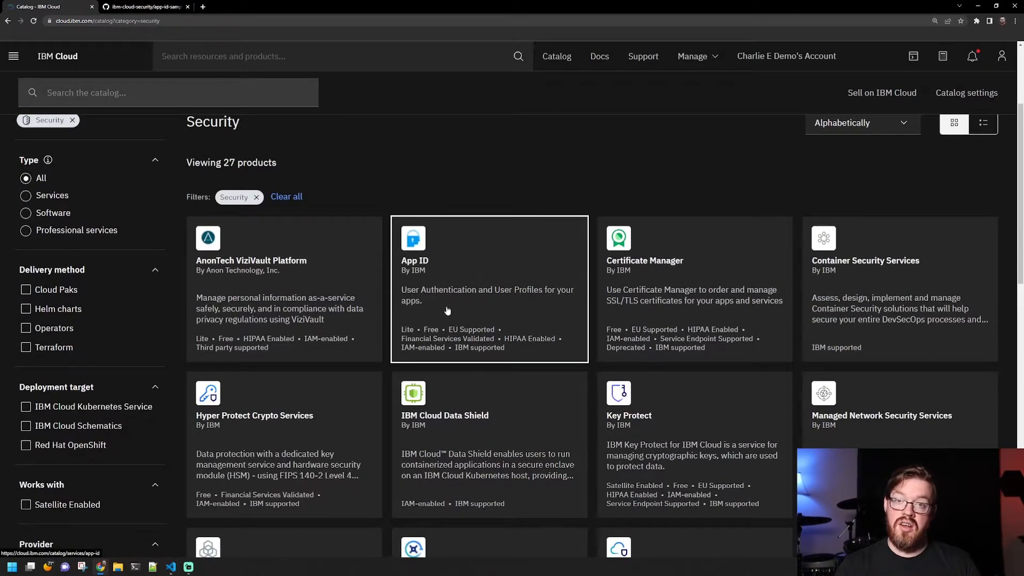
Start creating App ID in Dallas (us-south) and review the pricing plans down to Configure your resource.
{"action": "left_click", "coordinate": [414, 260]}
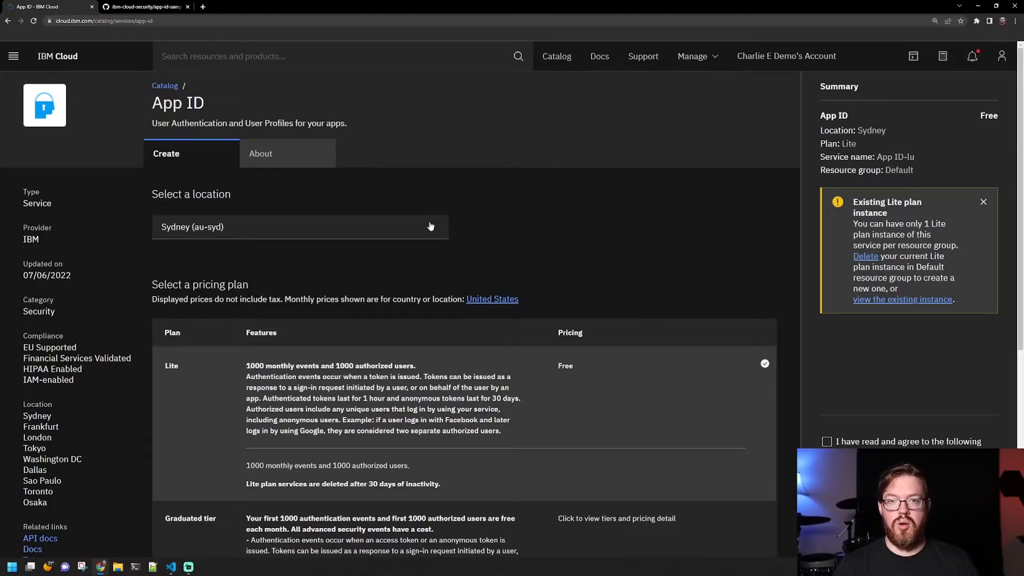
{"action": "left_click", "coordinate": [301, 226]}
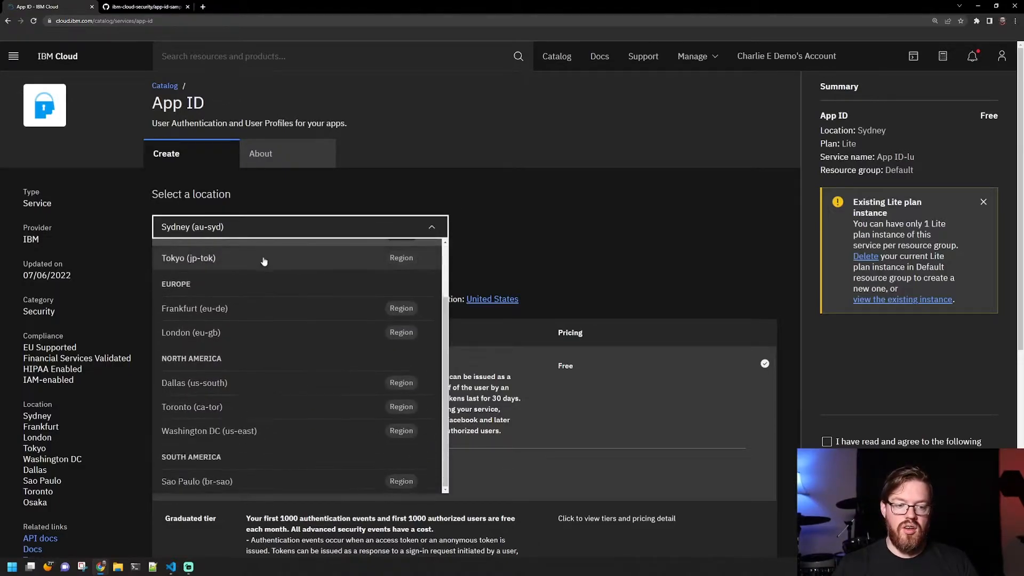
{"action": "left_click", "coordinate": [194, 383]}
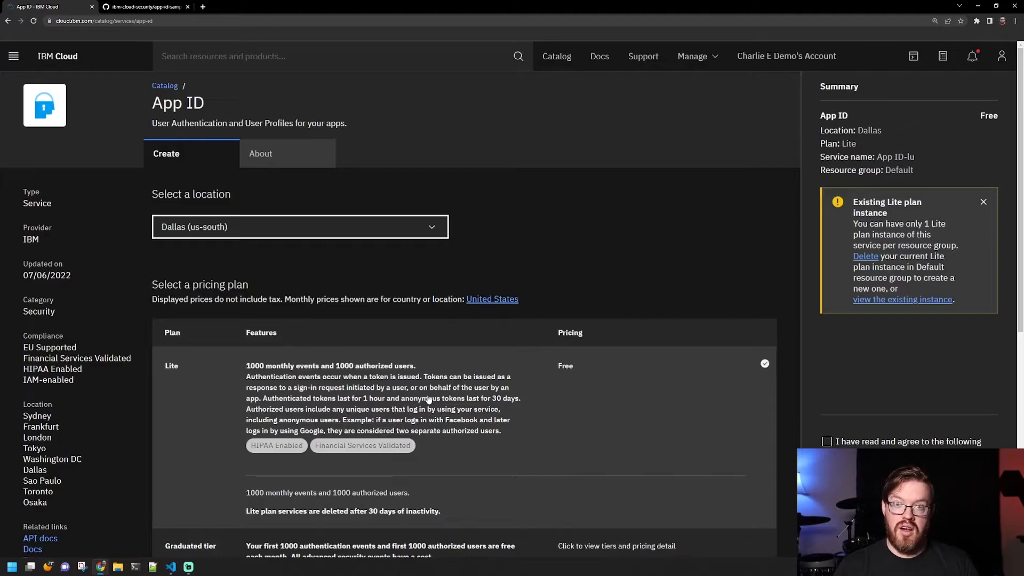
{"action": "scroll", "scroll_direction": "down", "scroll_amount": 3}
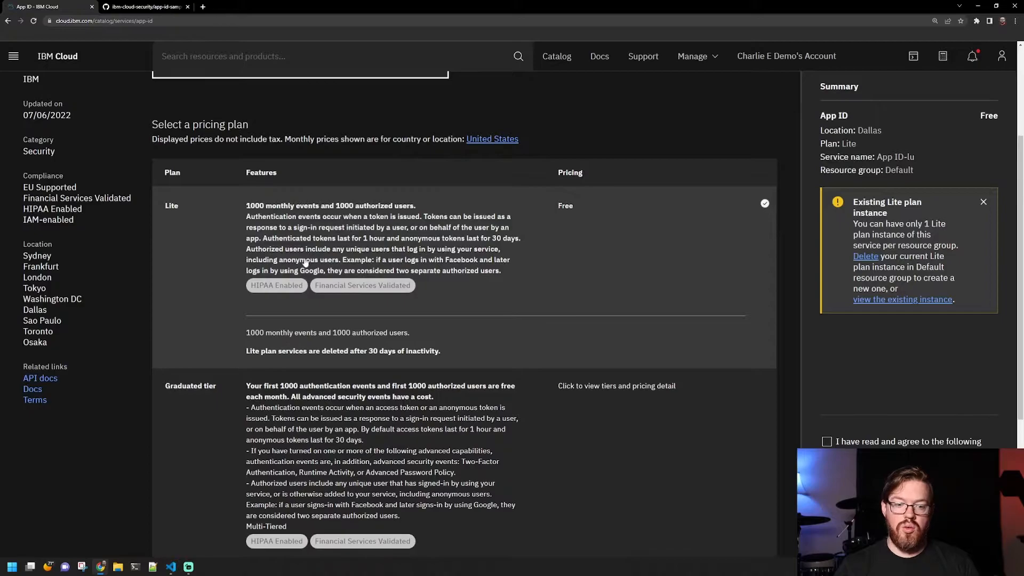
{"action": "scroll", "scroll_direction": "down", "scroll_amount": 3}
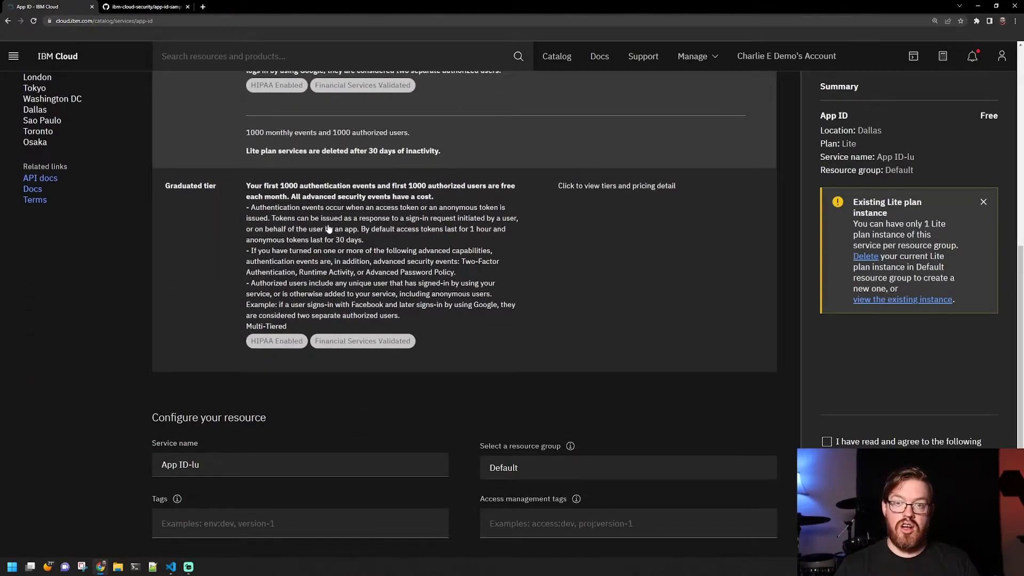
{"action": "mouse_move", "coordinate": [398, 207]}
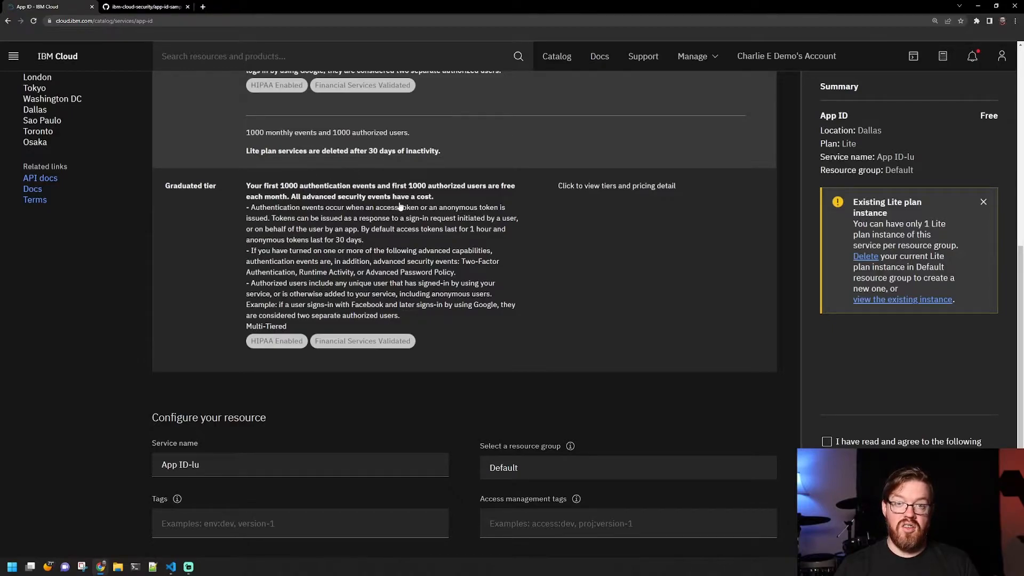
{"action": "mouse_move", "coordinate": [382, 219]}
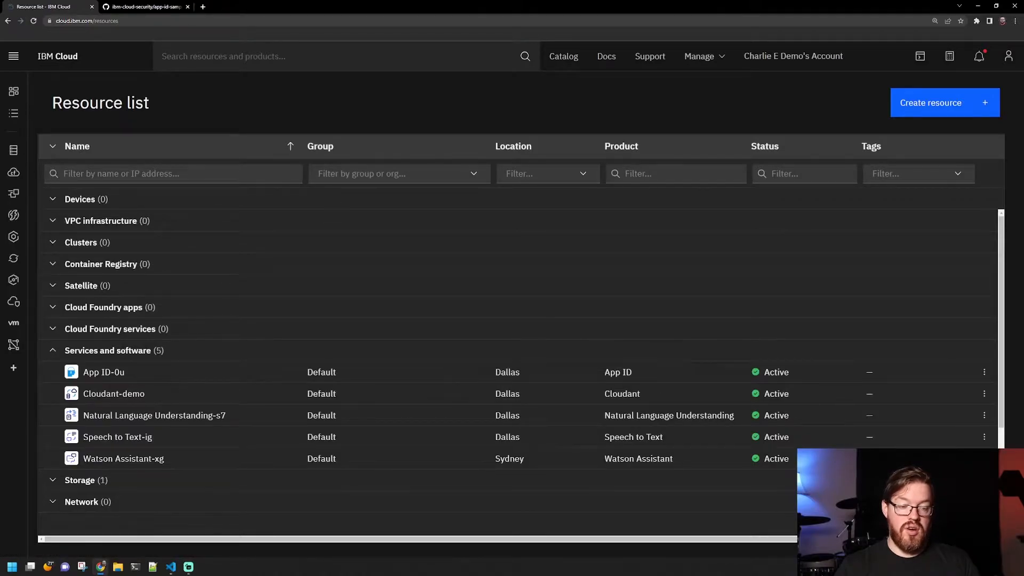
Enter the App ID-0u instance and show Manage Authentication with its identity providers.
{"action": "left_click", "coordinate": [103, 371]}
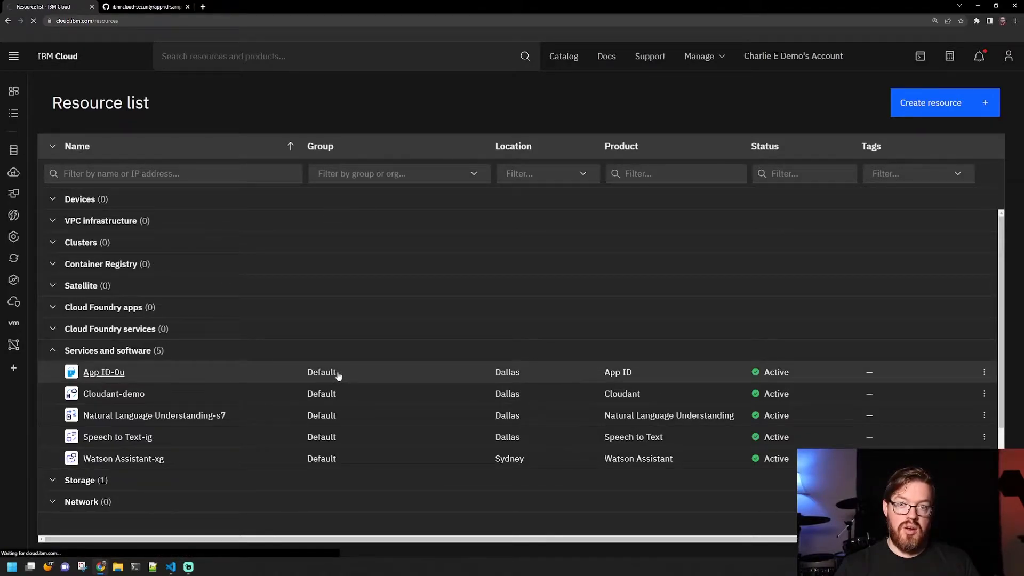
{"action": "left_click", "coordinate": [103, 373]}
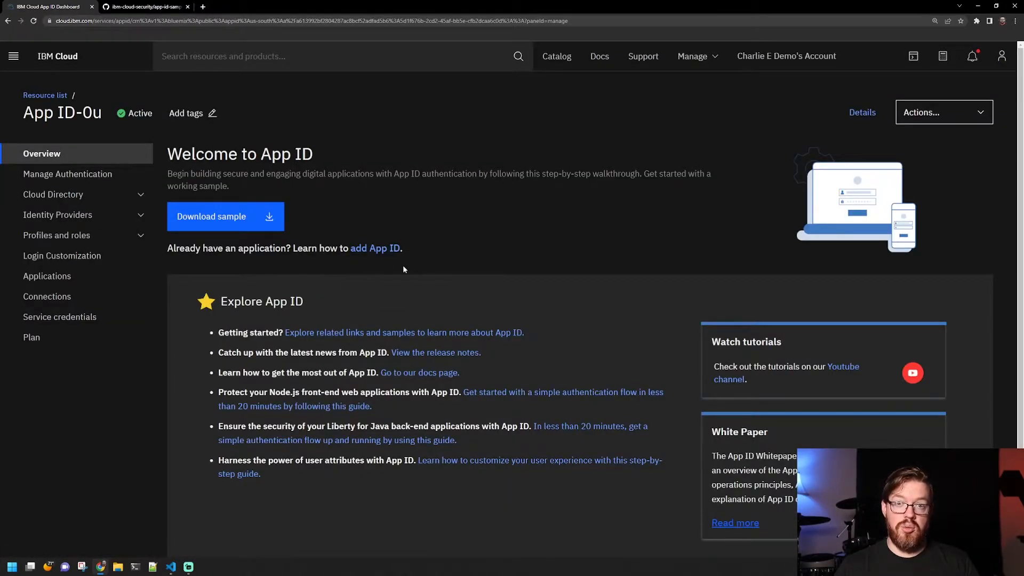
{"action": "mouse_move", "coordinate": [409, 247]}
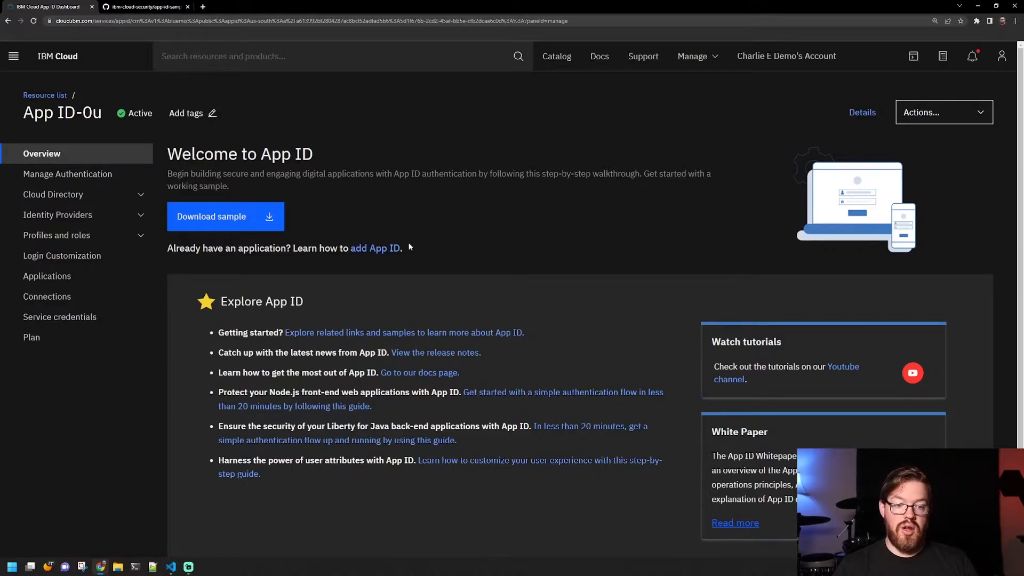
{"action": "left_click", "coordinate": [211, 216]}
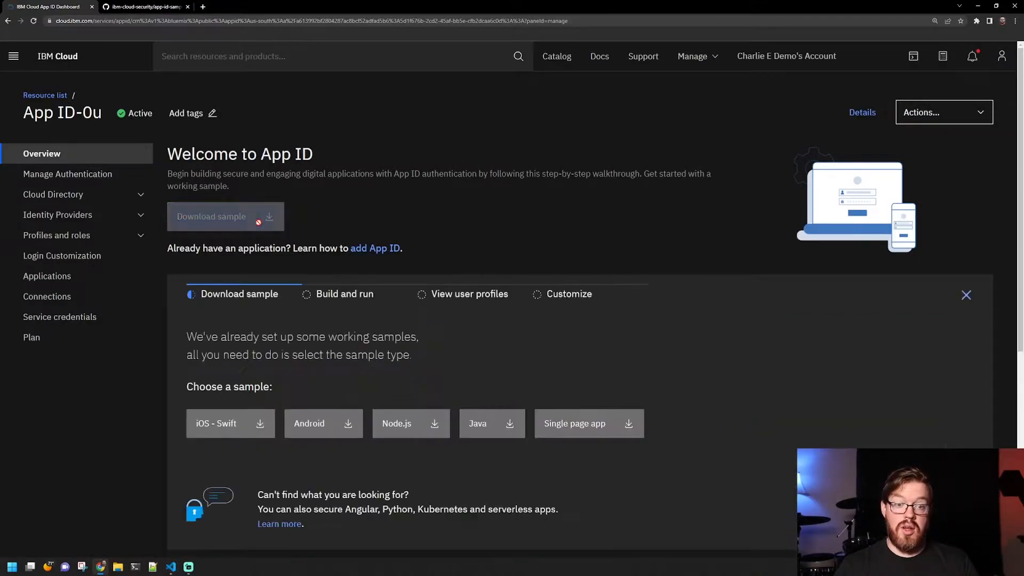
{"action": "mouse_move", "coordinate": [472, 436]}
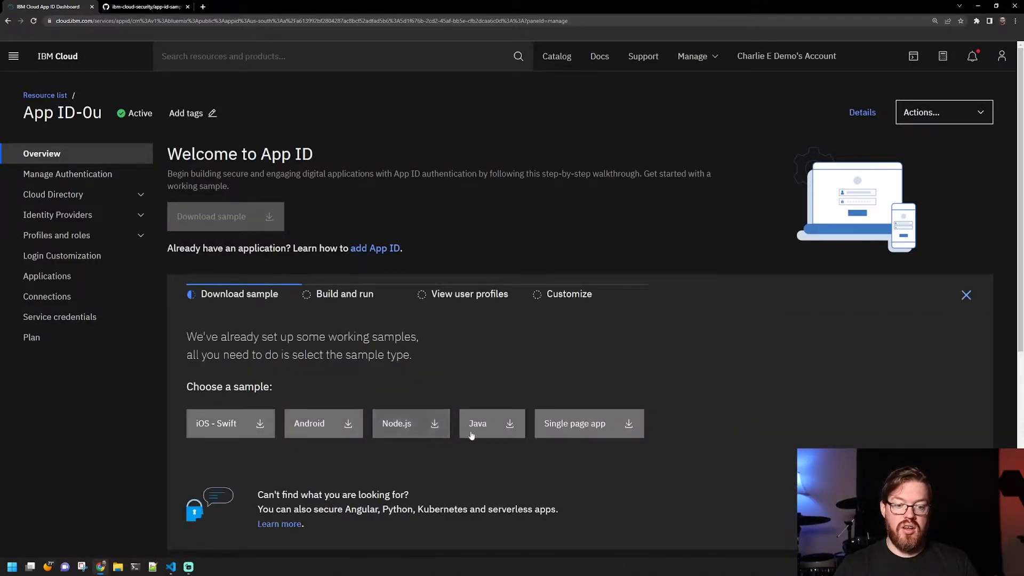
{"action": "mouse_move", "coordinate": [352, 421]}
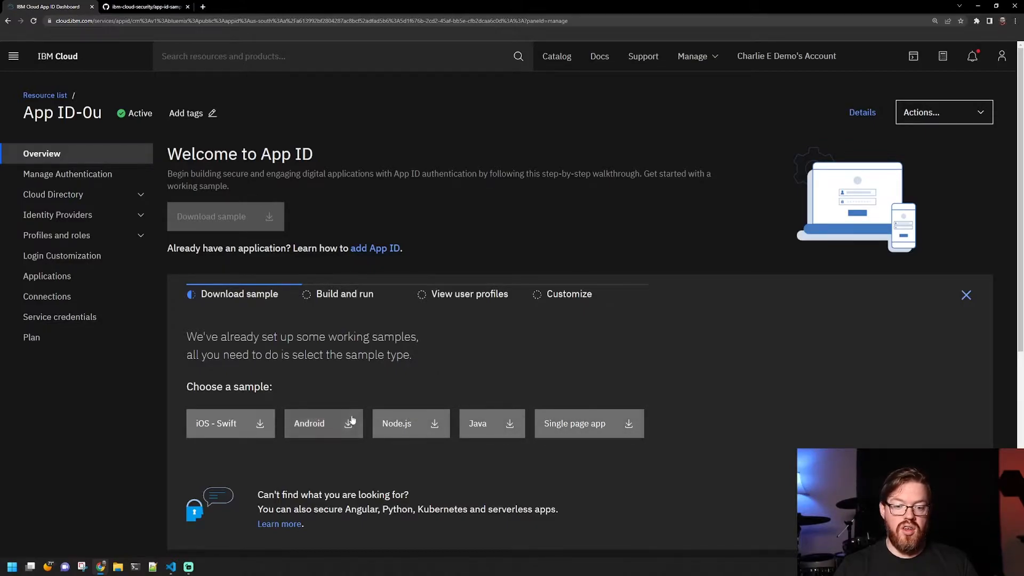
{"action": "mouse_move", "coordinate": [416, 422]}
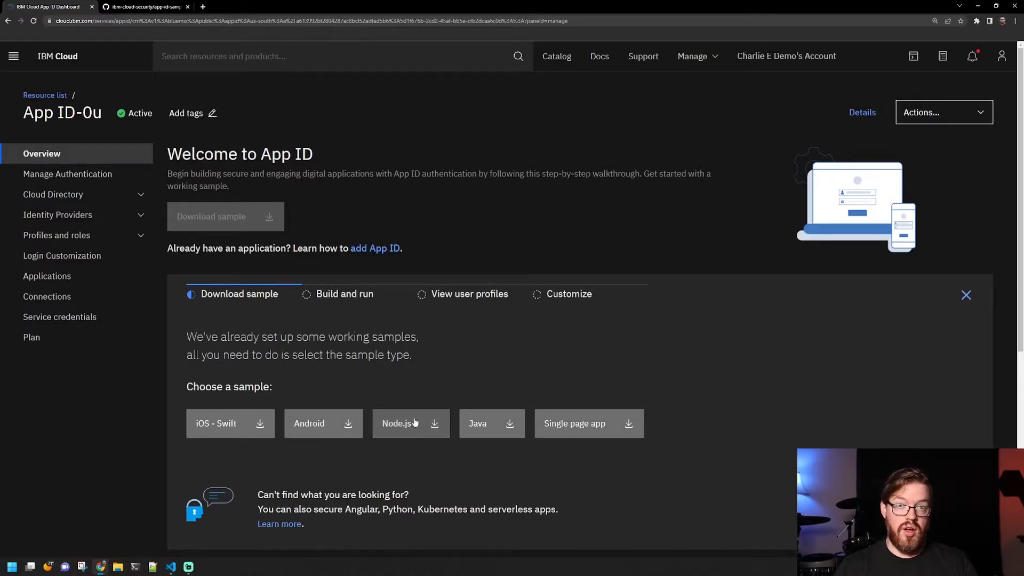
{"action": "mouse_move", "coordinate": [503, 425]}
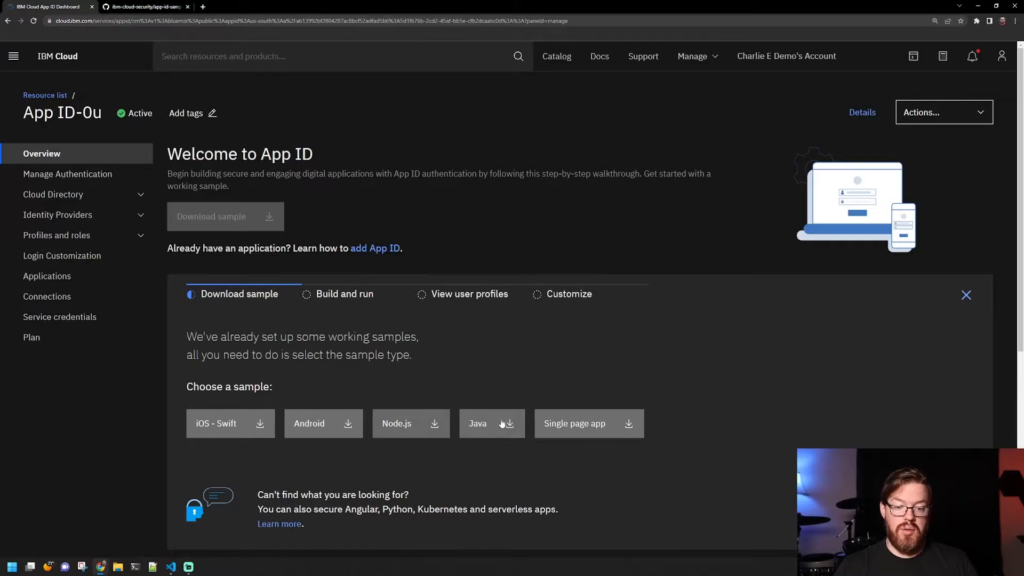
{"action": "left_click", "coordinate": [69, 174]}
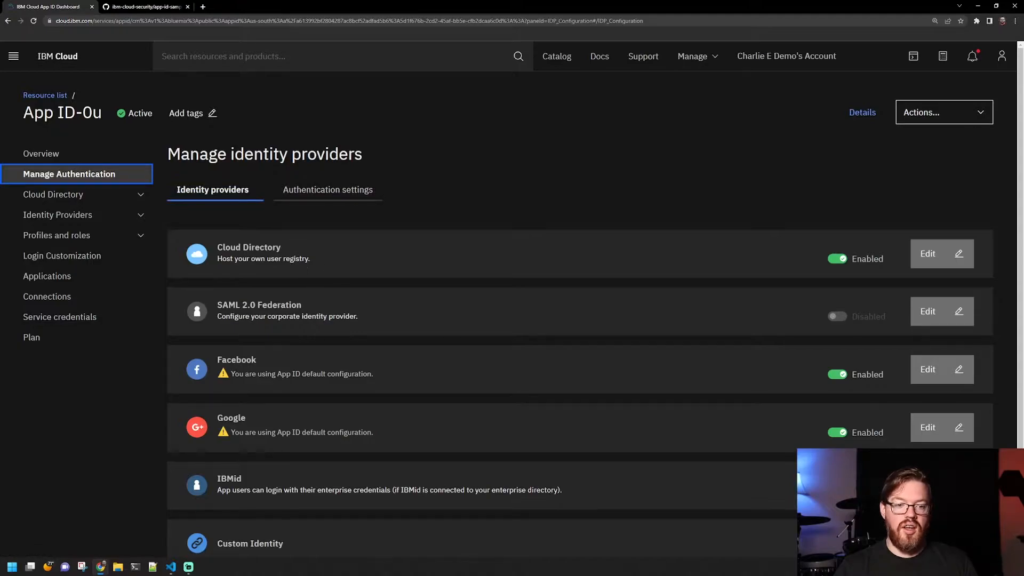
{"action": "mouse_move", "coordinate": [320, 284]}
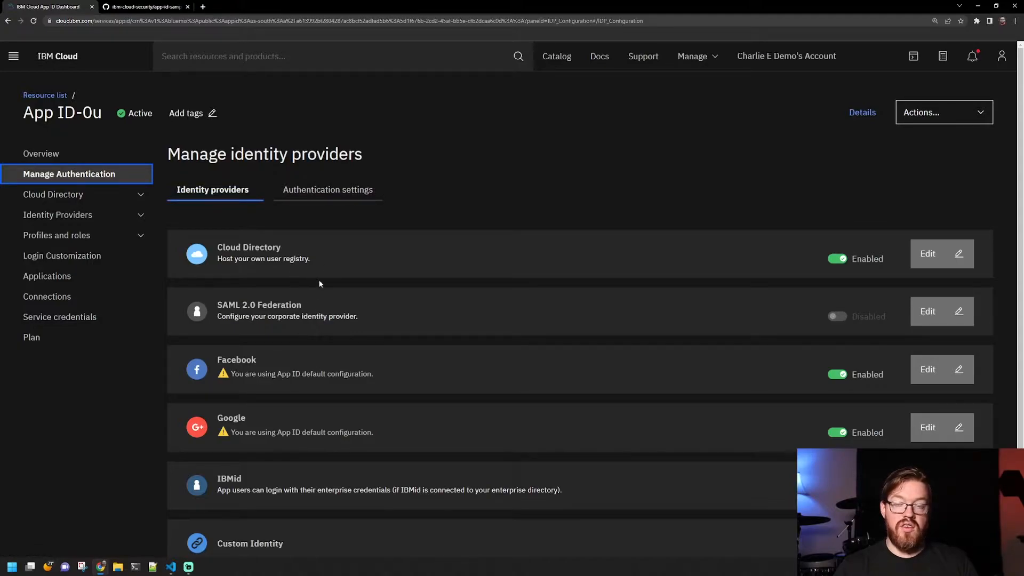
{"action": "scroll", "scroll_direction": "down", "scroll_amount": 3}
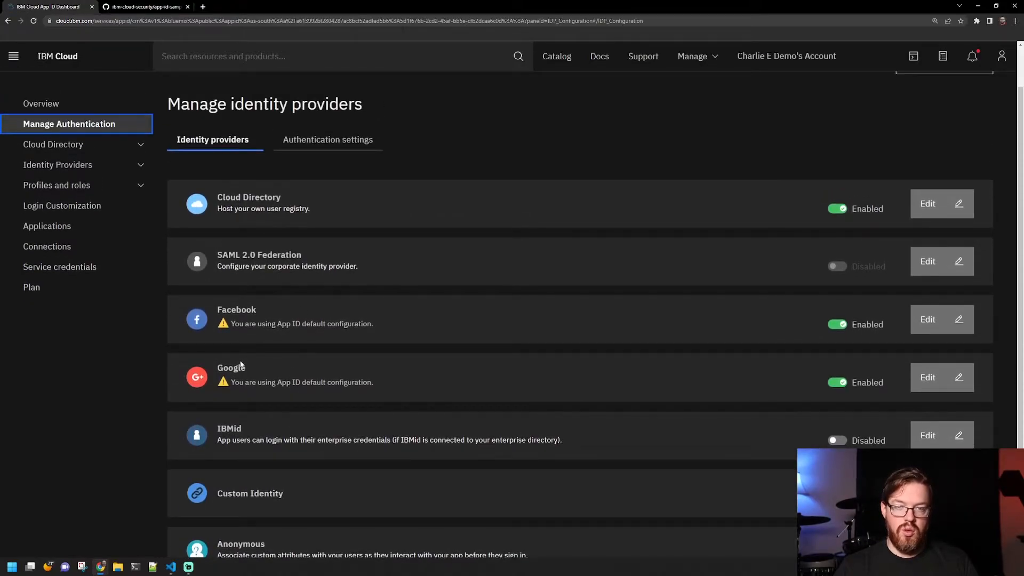
{"action": "mouse_move", "coordinate": [319, 256]}
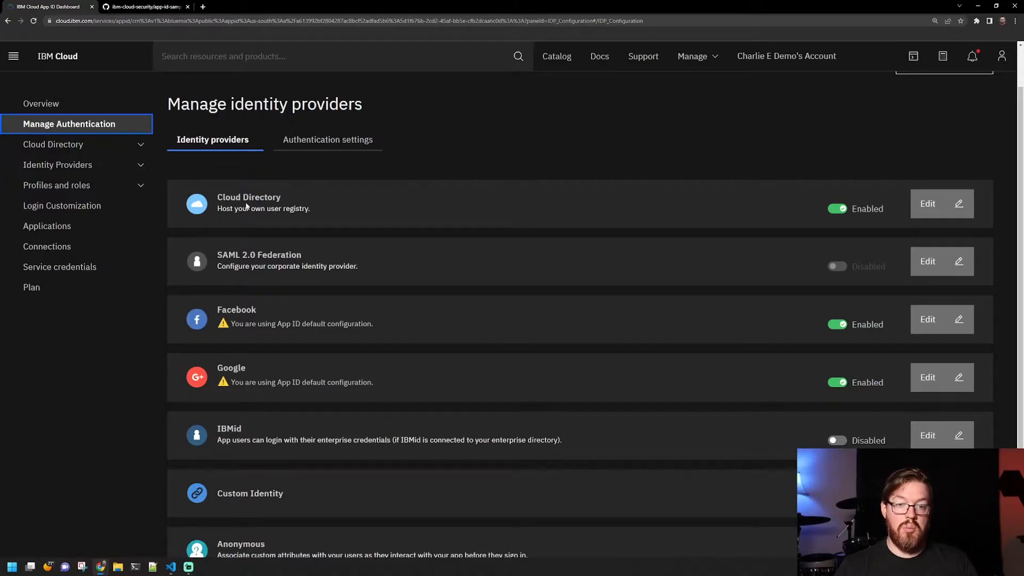
{"action": "scroll", "scroll_direction": "down", "scroll_amount": 3}
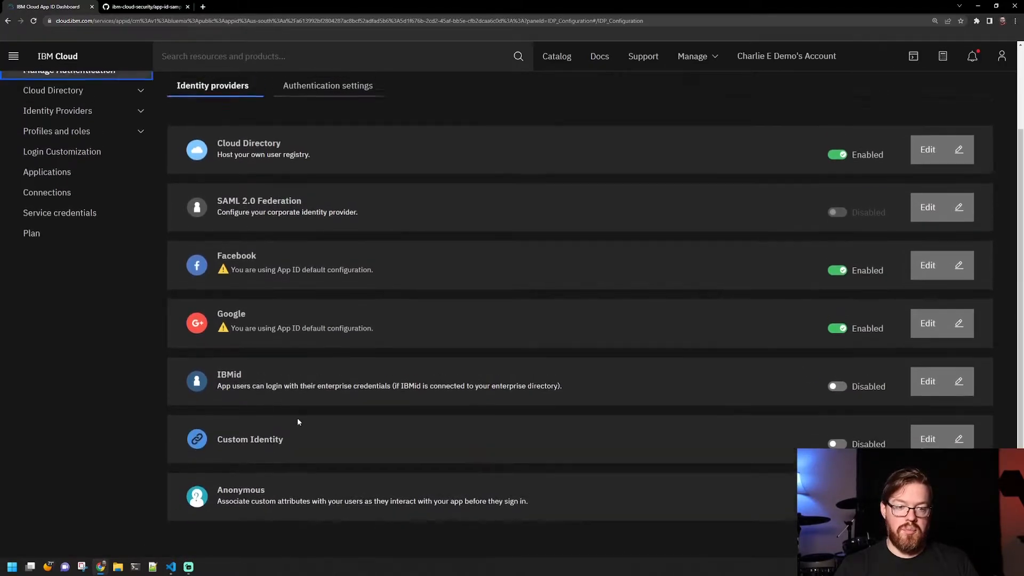
Review Authentication settings: localhost:3000/* redirect URL, sign-in expiration and runtime activity.
{"action": "left_click", "coordinate": [327, 86]}
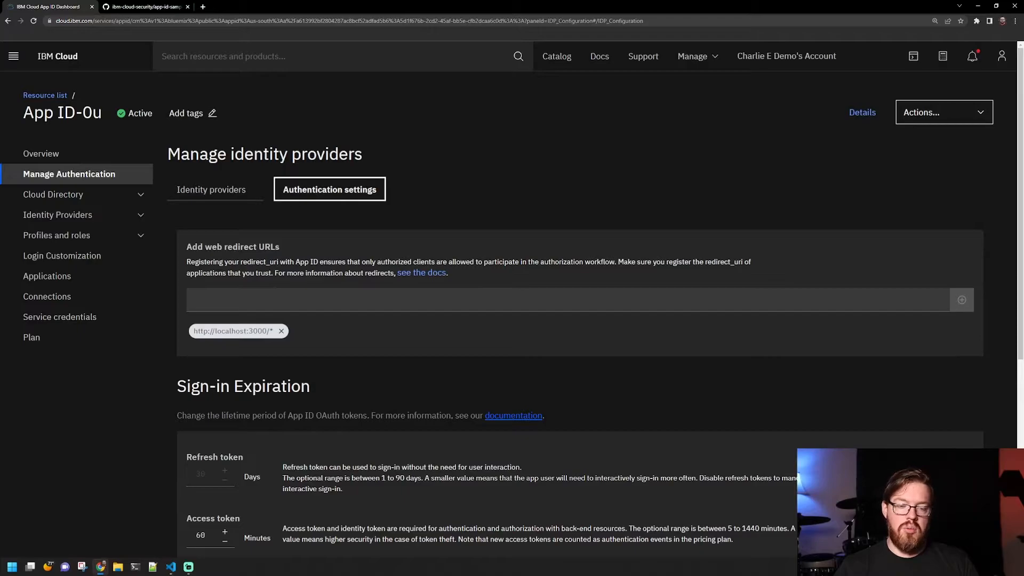
{"action": "mouse_move", "coordinate": [252, 320]}
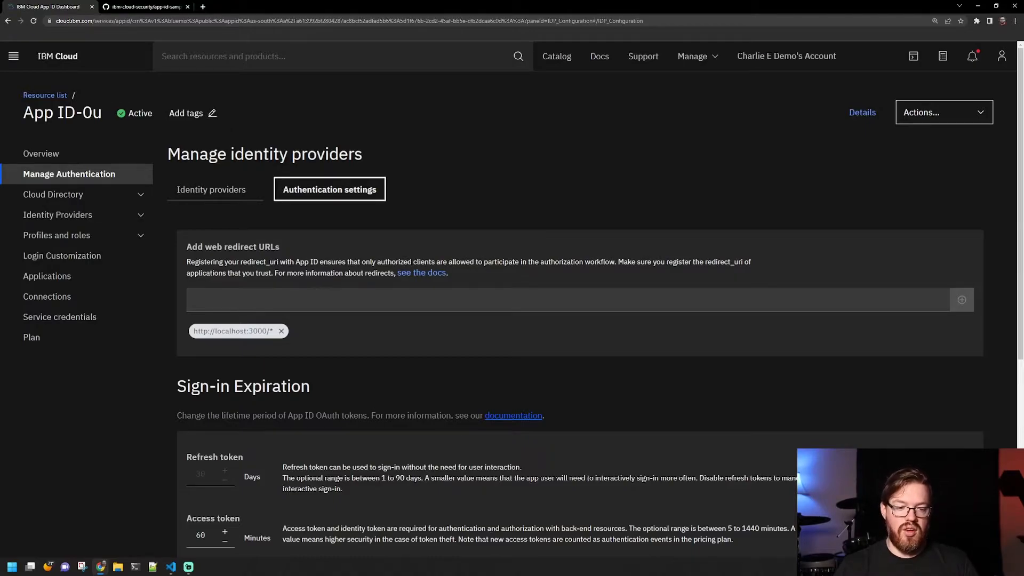
{"action": "scroll", "scroll_direction": "down", "scroll_amount": 3}
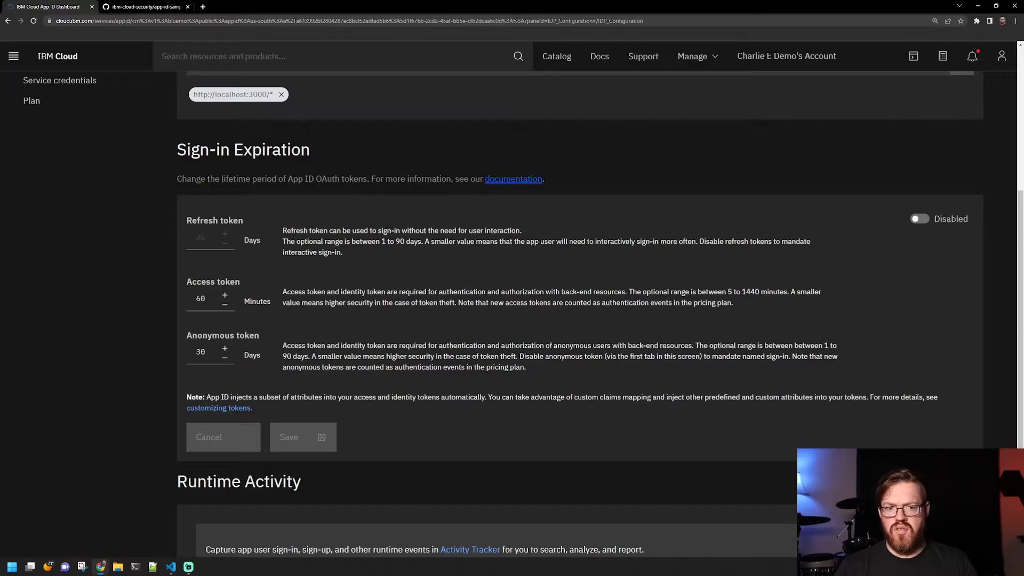
{"action": "scroll", "scroll_direction": "down", "scroll_amount": 3}
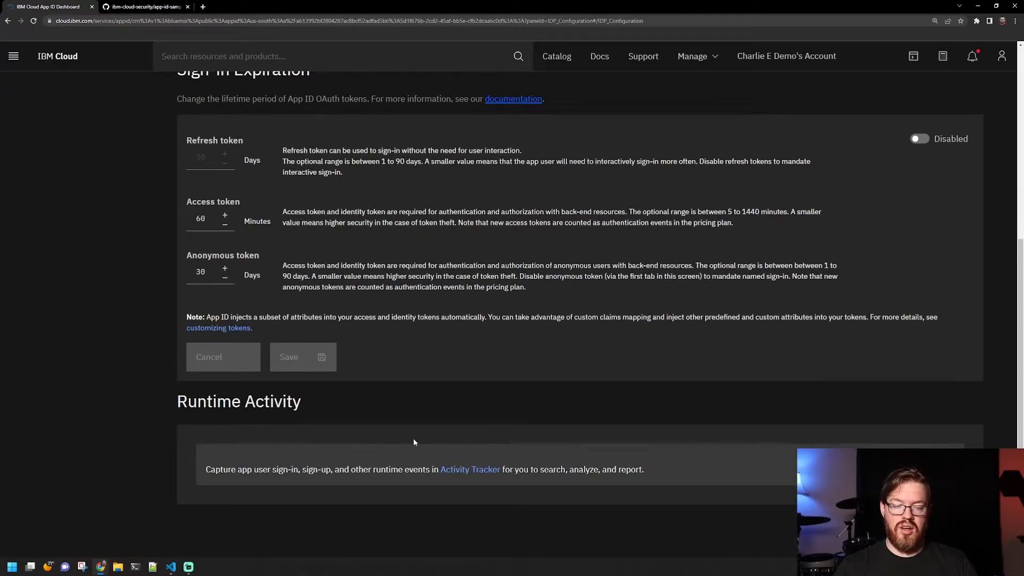
{"action": "mouse_move", "coordinate": [503, 406]}
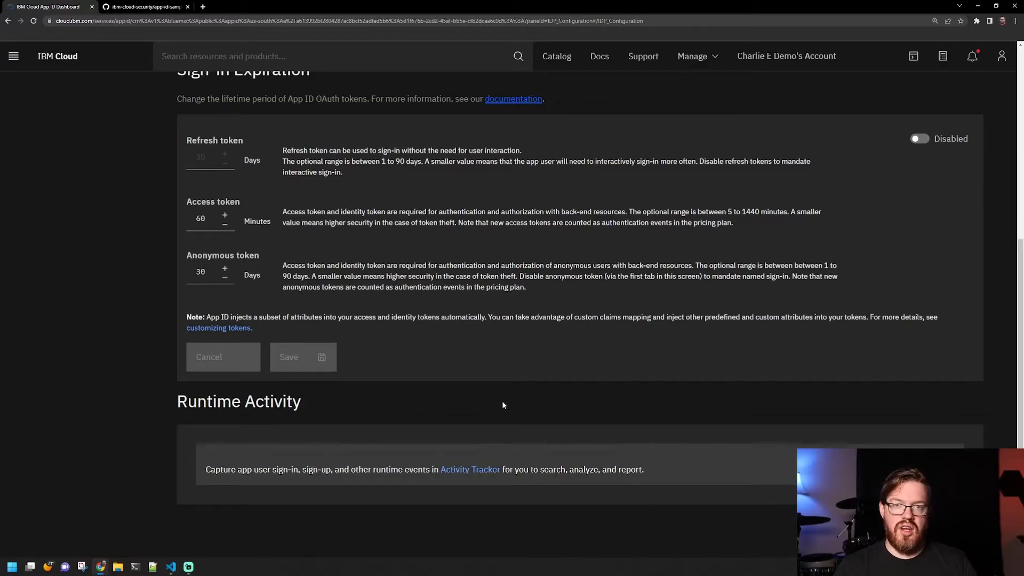
{"action": "scroll", "scroll_direction": "up", "scroll_amount": 3}
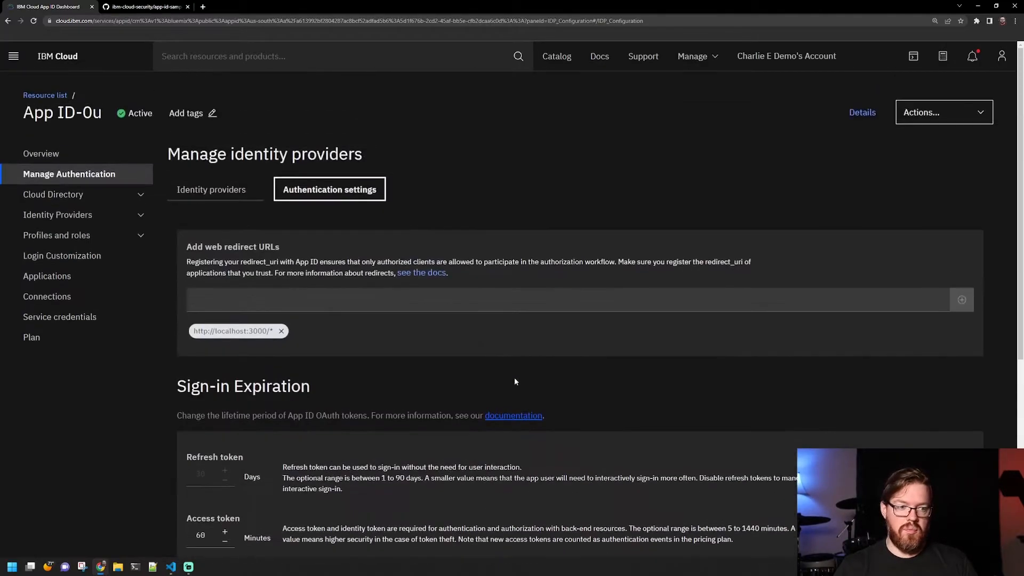
Show Cloud Directory Settings with email/password sign-in and self-service sign-up enabled.
{"action": "left_click", "coordinate": [53, 194]}
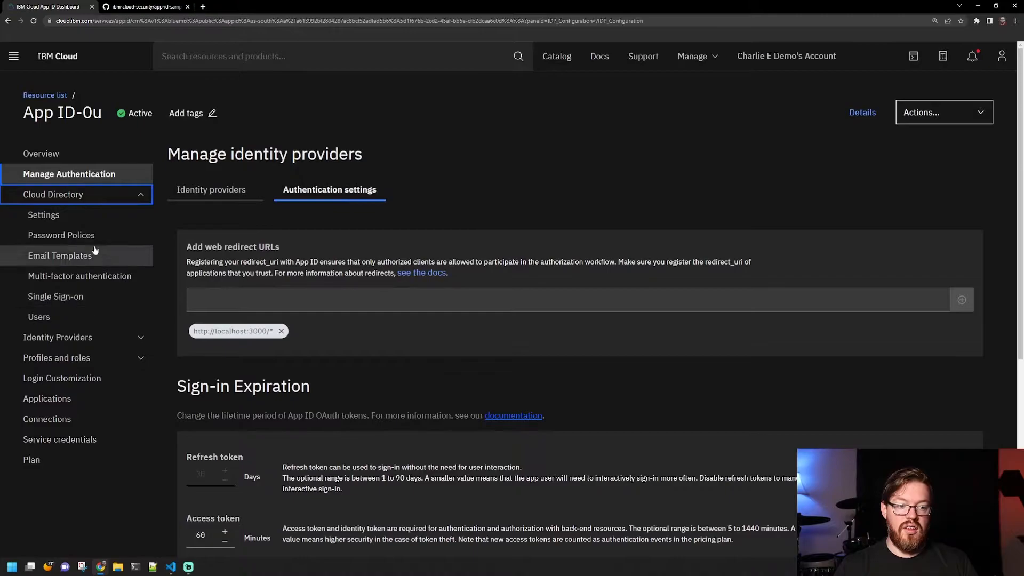
{"action": "left_click", "coordinate": [43, 214]}
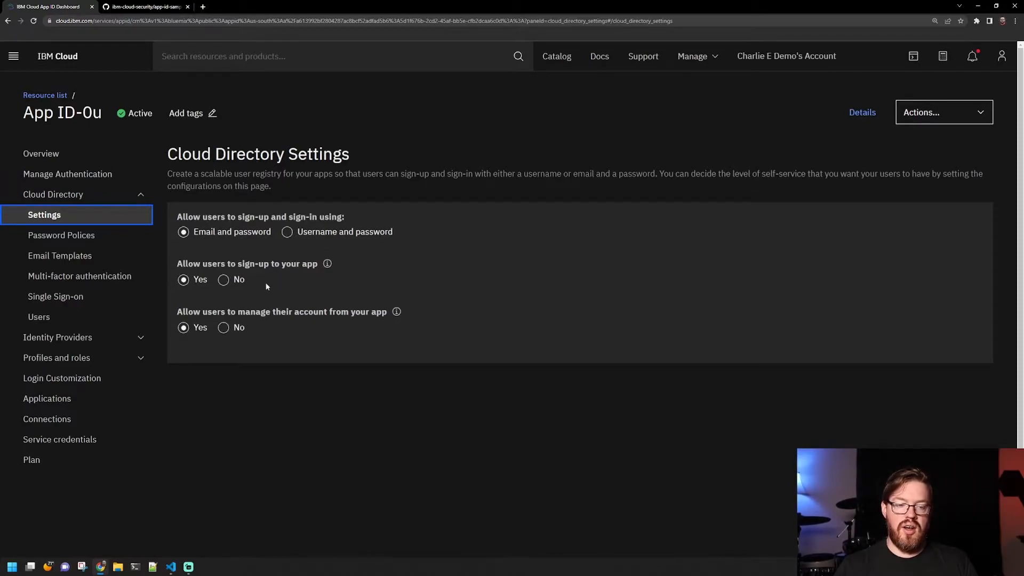
{"action": "mouse_move", "coordinate": [223, 280]}
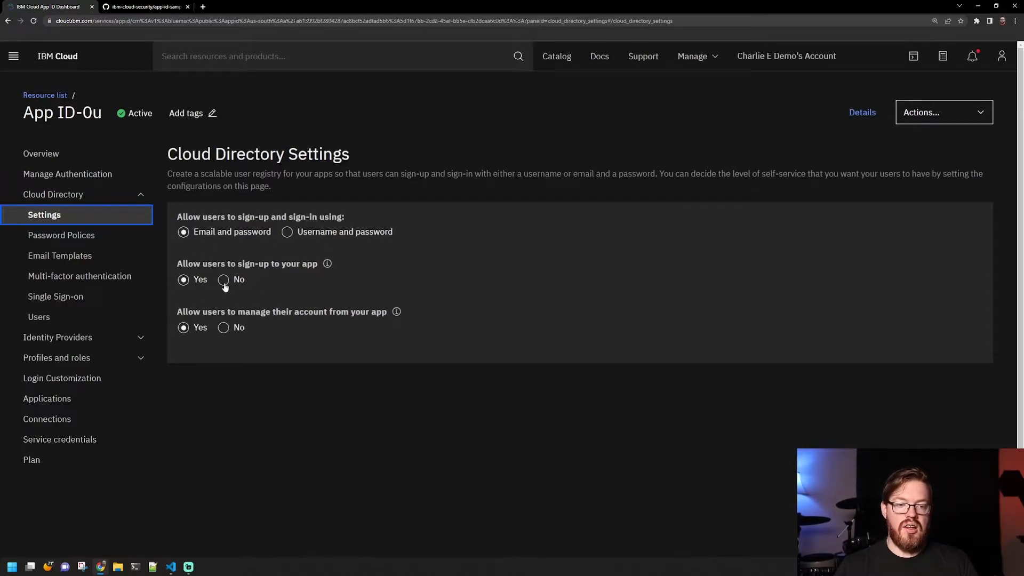
{"action": "mouse_move", "coordinate": [234, 333]}
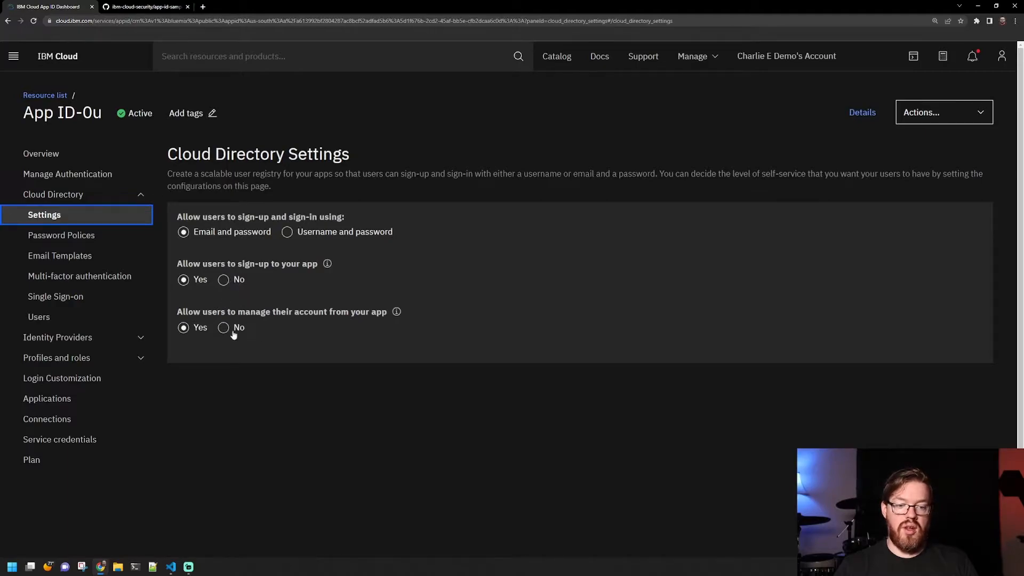
{"action": "mouse_move", "coordinate": [229, 322]}
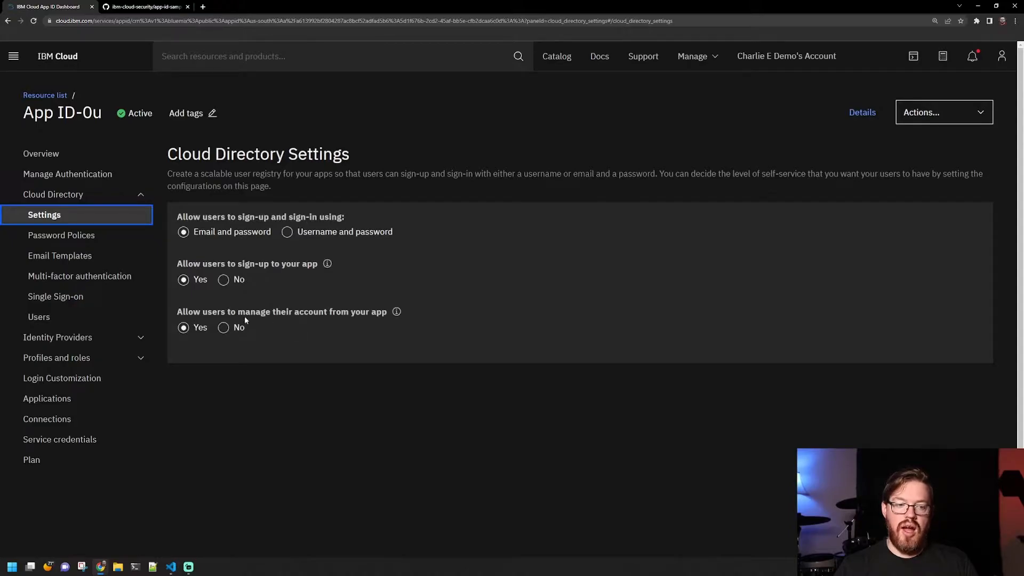
Review Cloud Directory password policies, email templates, MFA, then Single Sign-on (disabled, 14-minute expiration).
{"action": "left_click", "coordinate": [62, 234]}
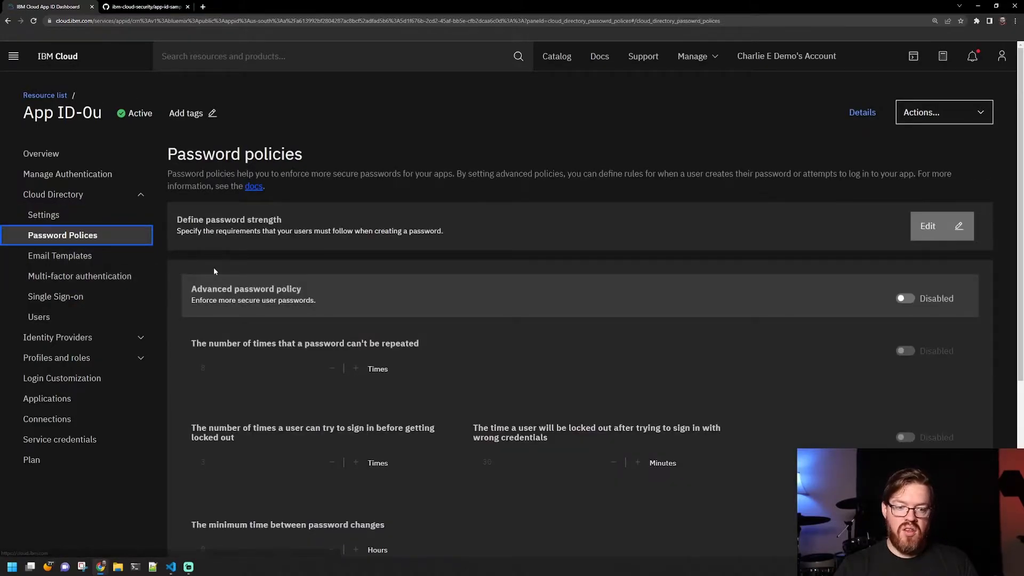
{"action": "scroll", "scroll_direction": "down", "scroll_amount": 3}
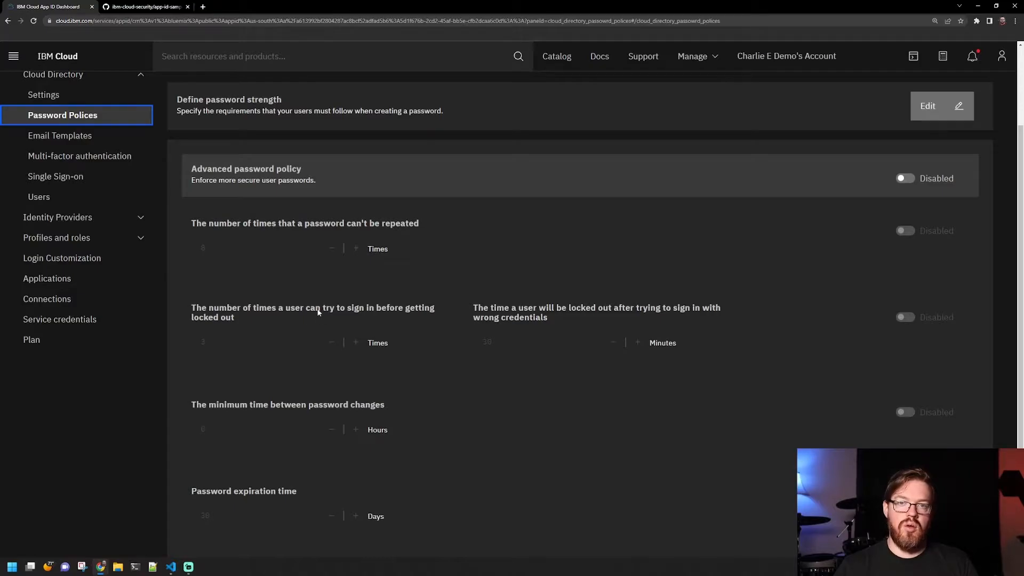
{"action": "mouse_move", "coordinate": [307, 320]}
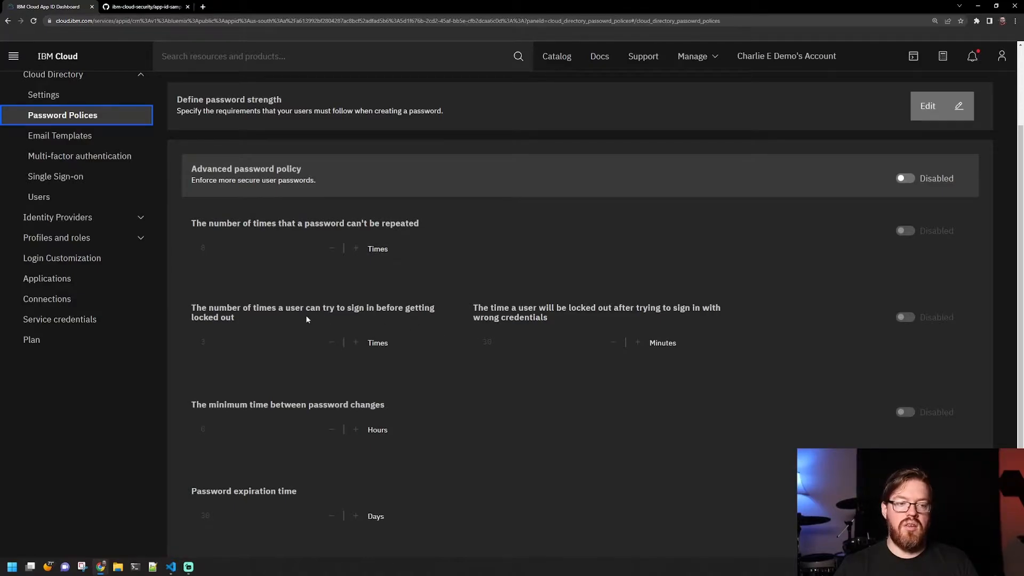
{"action": "left_click", "coordinate": [60, 135]}
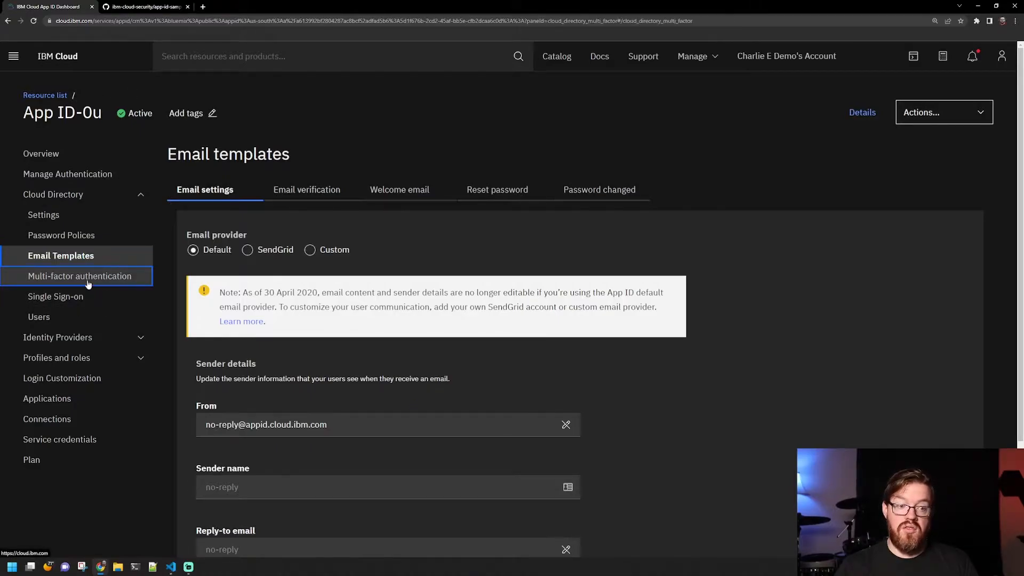
{"action": "left_click", "coordinate": [79, 275]}
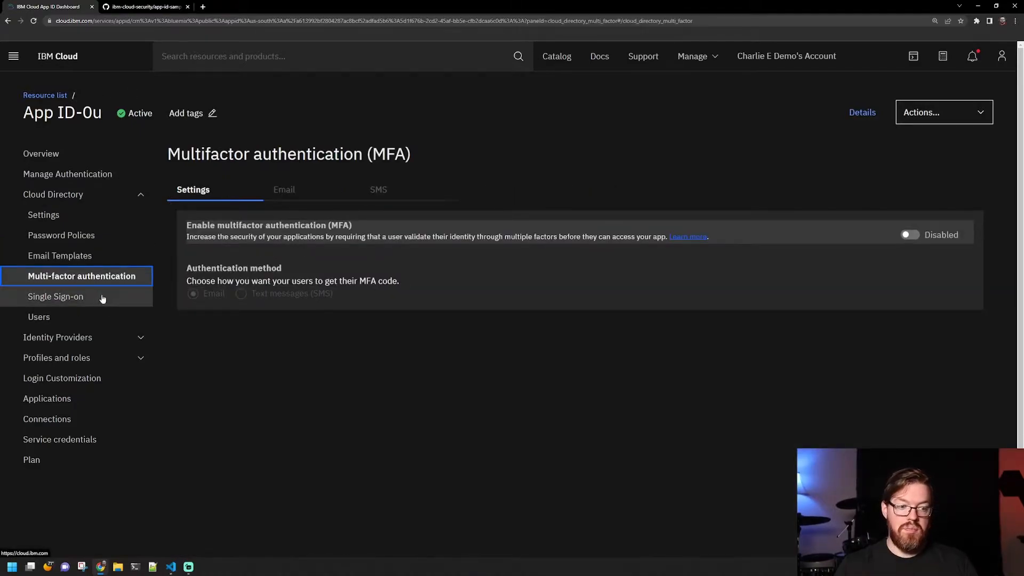
{"action": "left_click", "coordinate": [56, 296]}
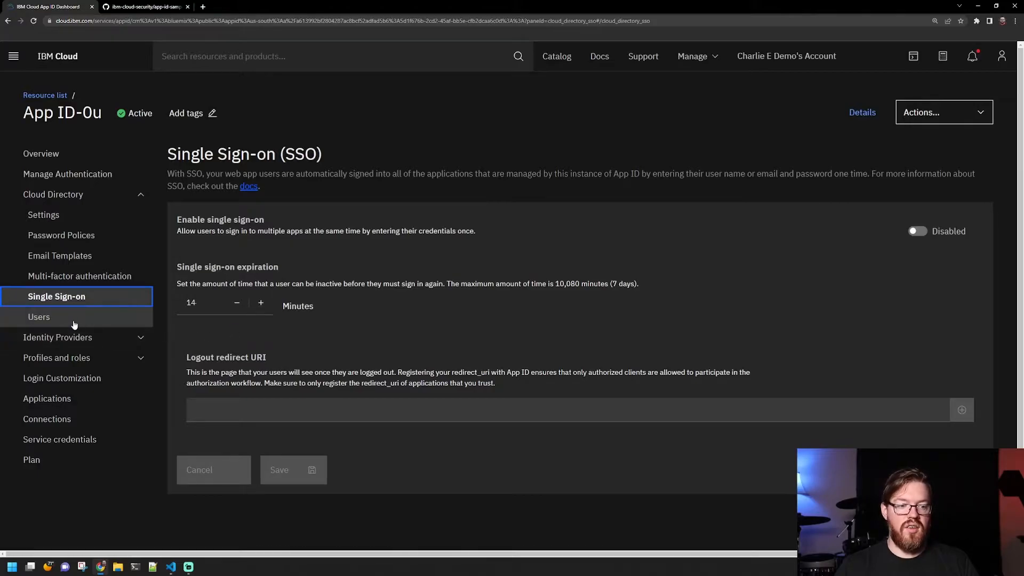
Show the empty Cloud Directory users list and expand the Identity Providers group.
{"action": "left_click", "coordinate": [38, 316]}
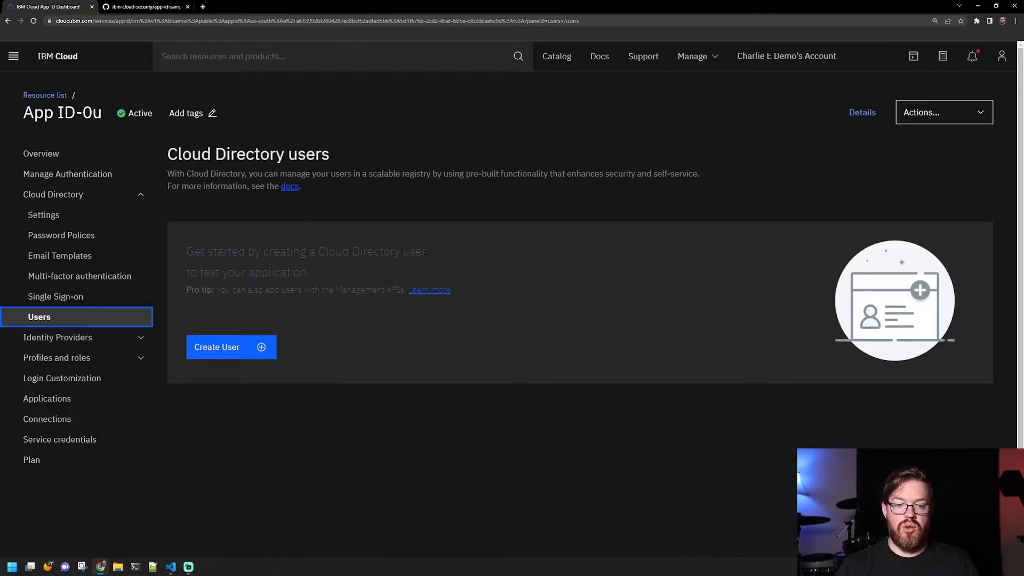
{"action": "mouse_move", "coordinate": [231, 241]}
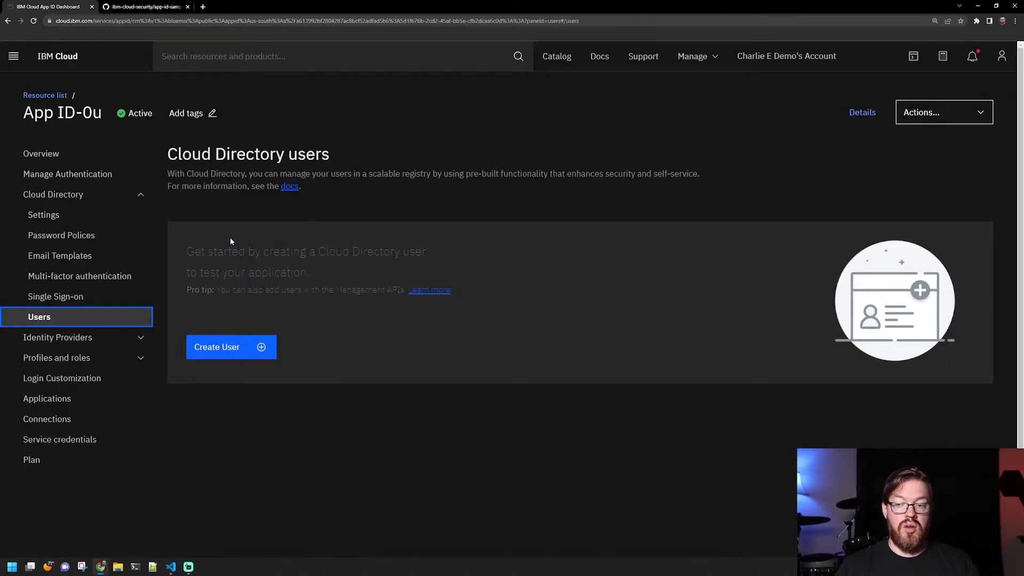
{"action": "mouse_move", "coordinate": [220, 245]}
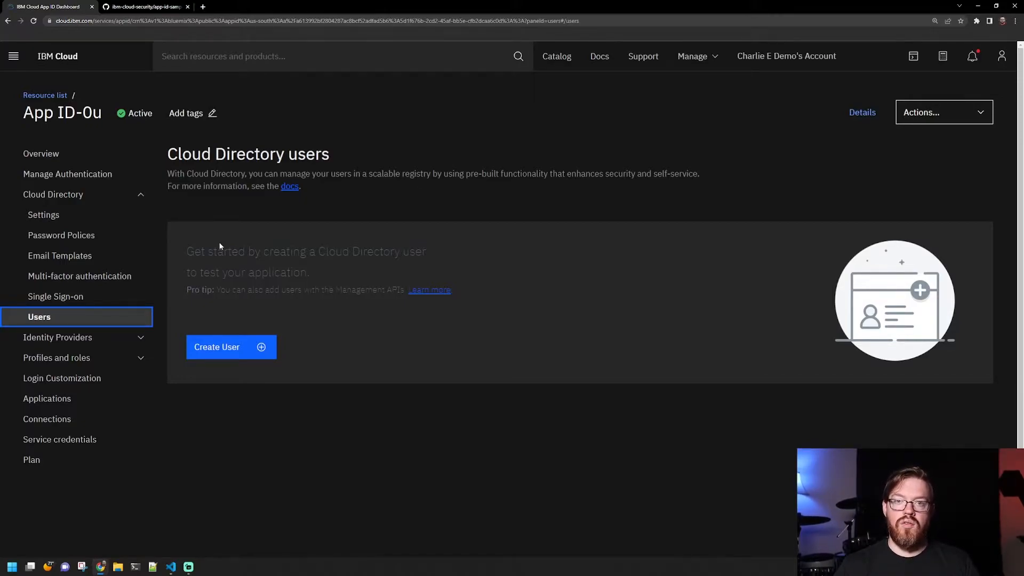
{"action": "mouse_move", "coordinate": [226, 362]}
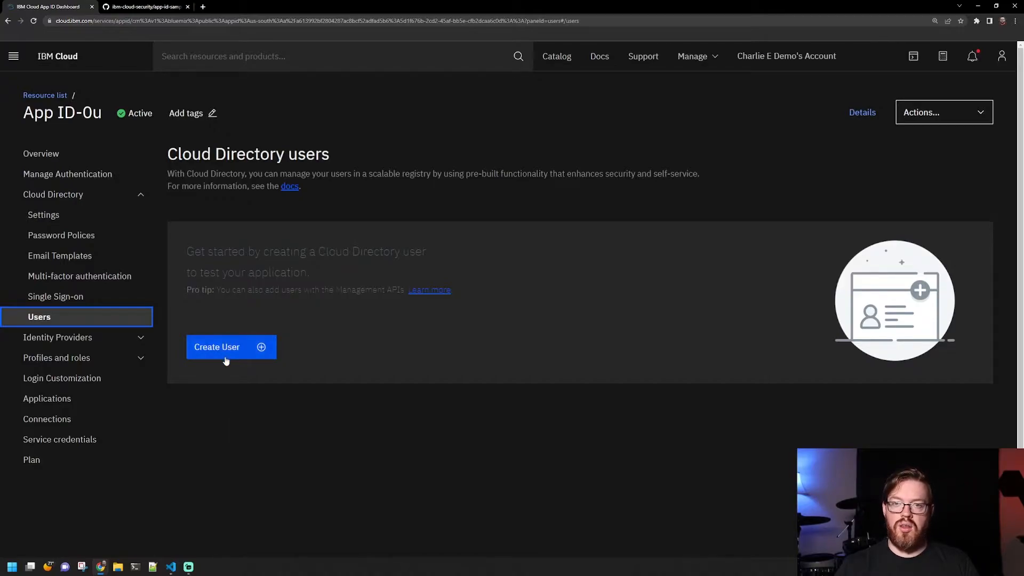
{"action": "left_click", "coordinate": [57, 337]}
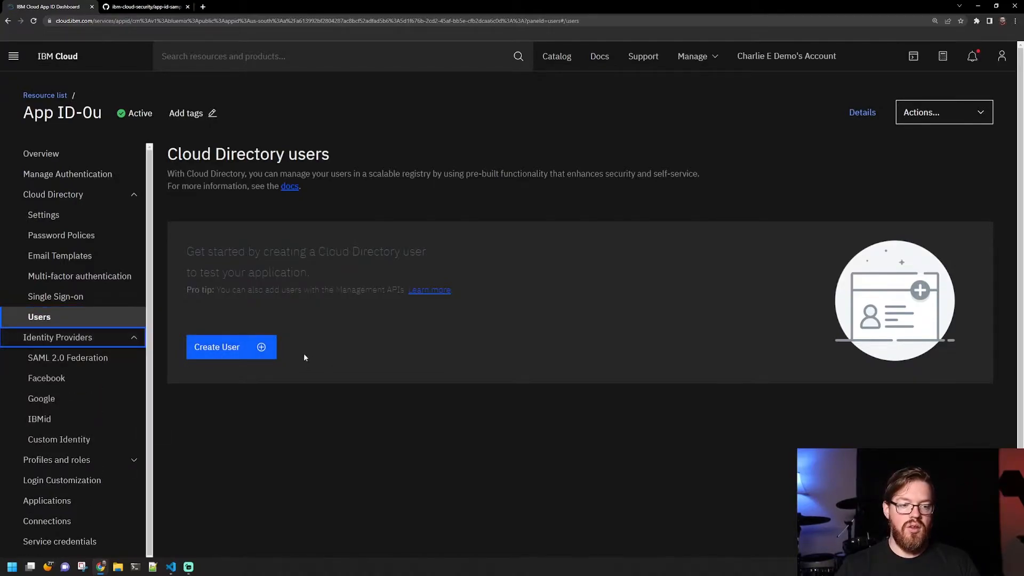
Review the Facebook then IBMid provider pages (empty client ID and secret) and expand Profiles and roles.
{"action": "left_click", "coordinate": [68, 352]}
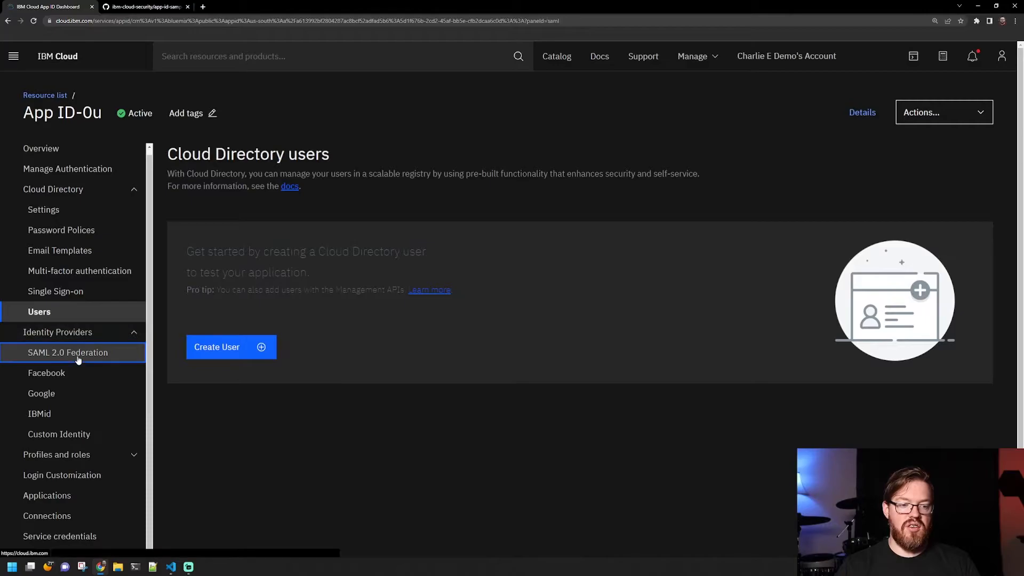
{"action": "left_click", "coordinate": [68, 352]}
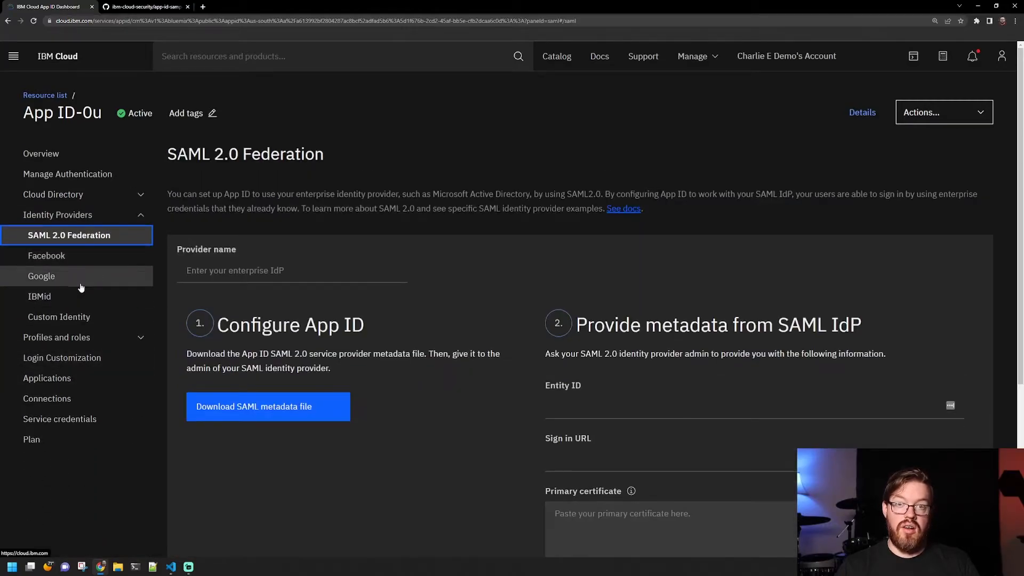
{"action": "mouse_move", "coordinate": [75, 263]}
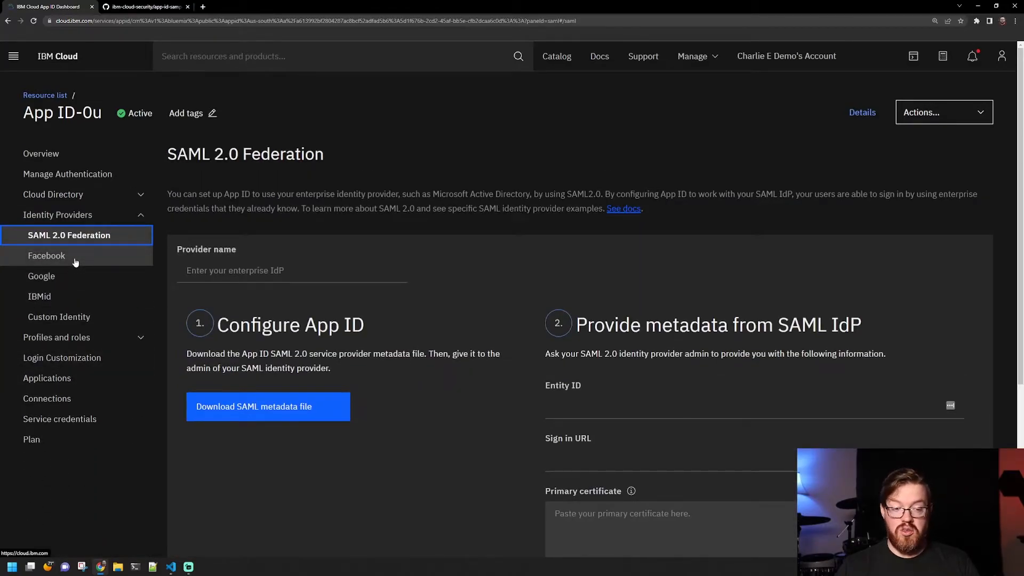
{"action": "left_click", "coordinate": [47, 256]}
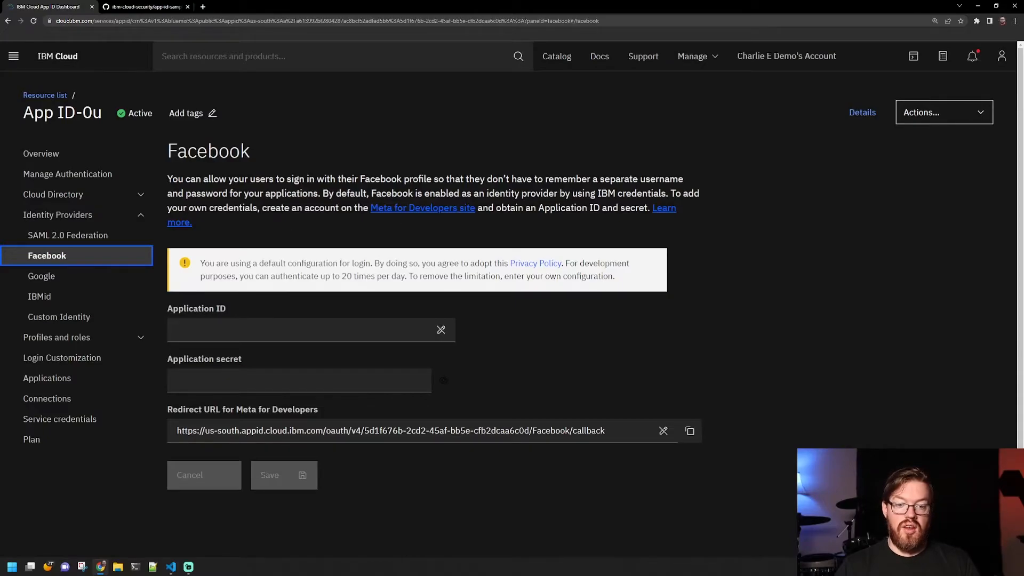
{"action": "mouse_move", "coordinate": [396, 213]}
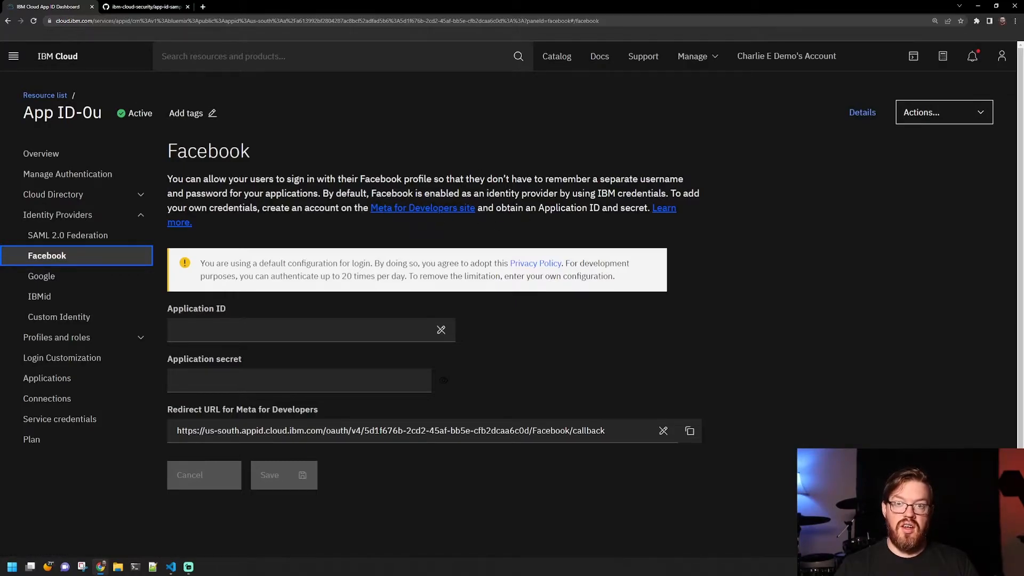
{"action": "mouse_move", "coordinate": [251, 299]}
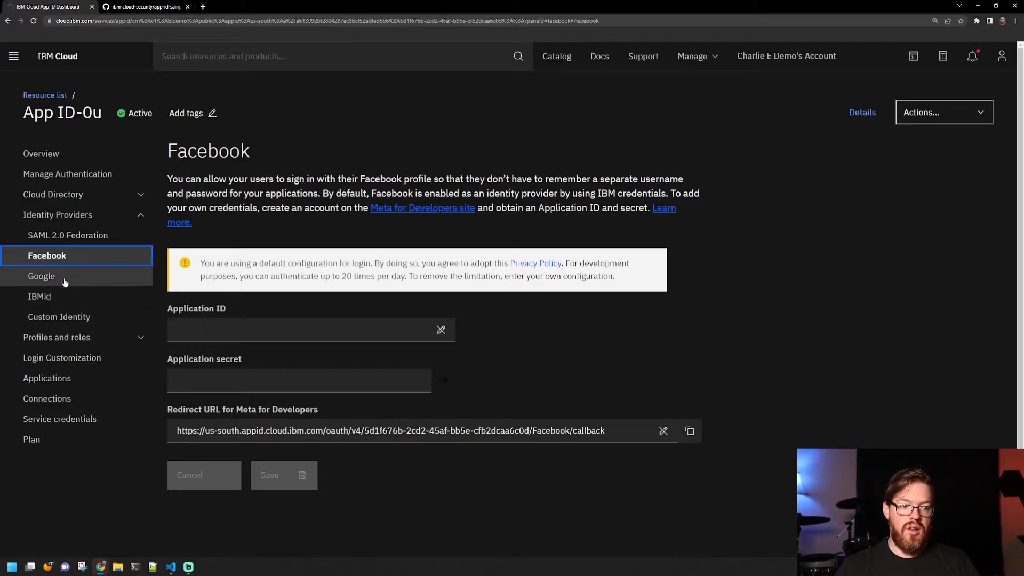
{"action": "left_click", "coordinate": [40, 297]}
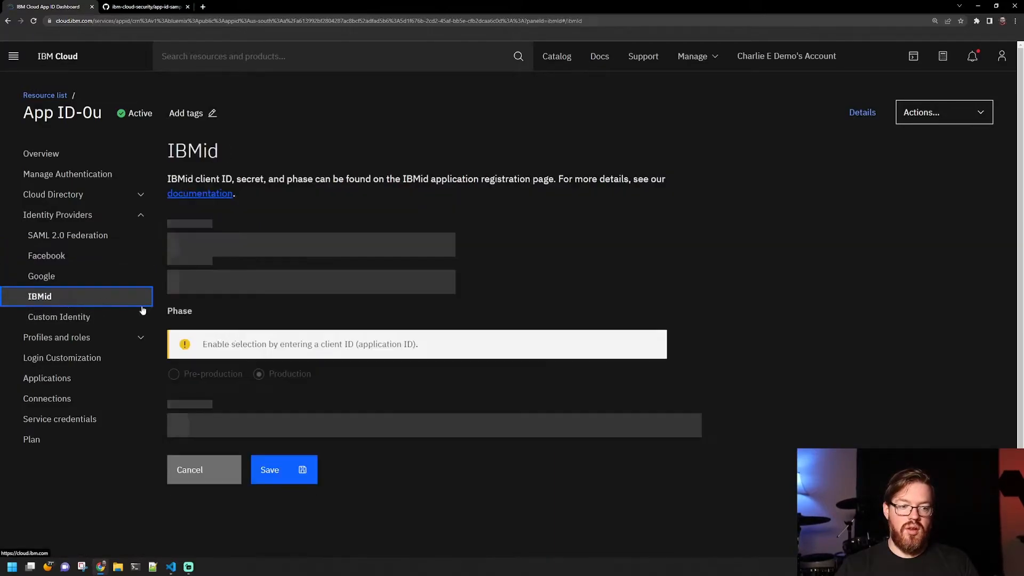
{"action": "left_click", "coordinate": [56, 337]}
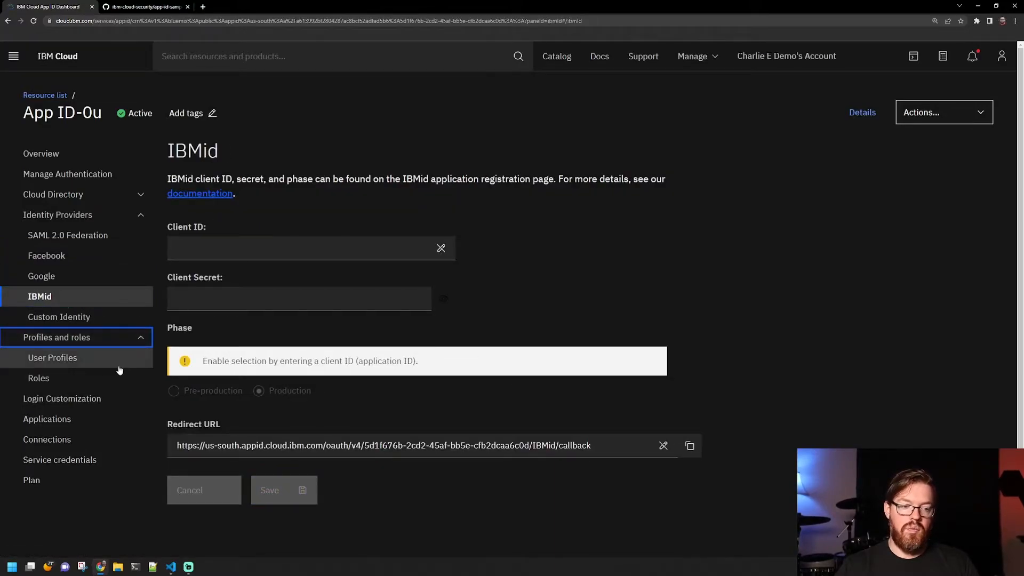
Review User Profiles and its Settings, then show the empty Roles page.
{"action": "left_click", "coordinate": [52, 359]}
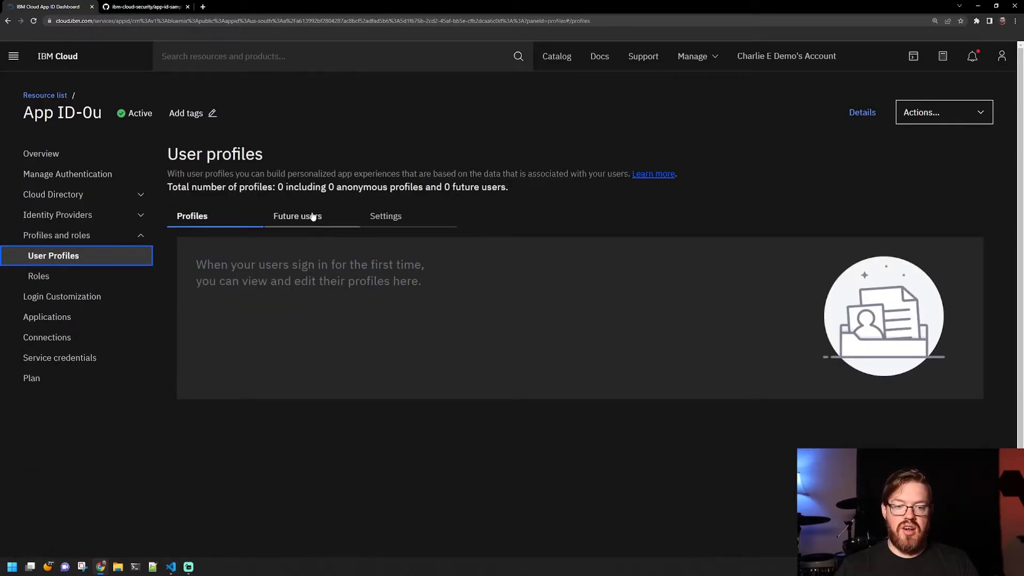
{"action": "left_click", "coordinate": [385, 216]}
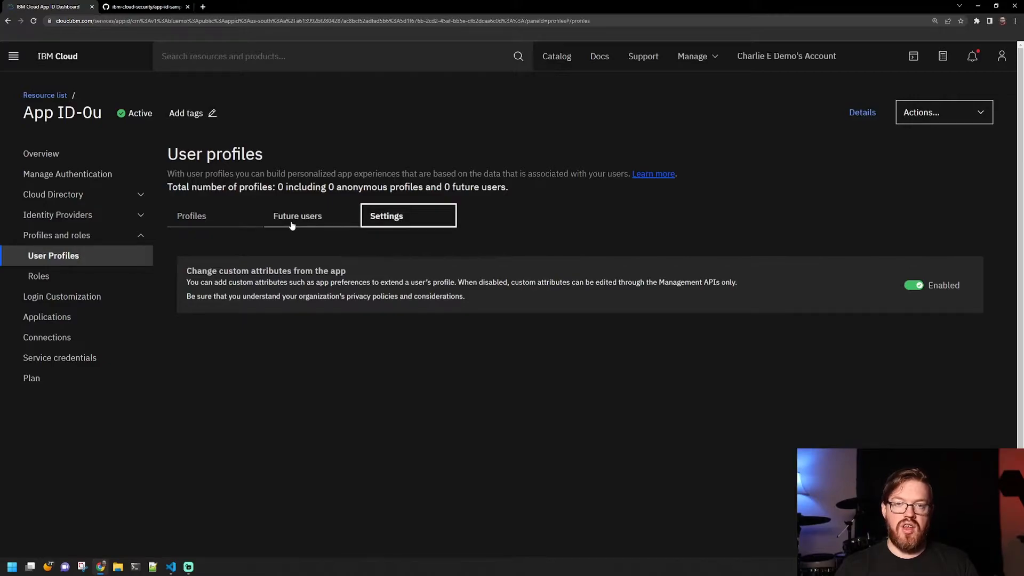
{"action": "mouse_move", "coordinate": [288, 227]}
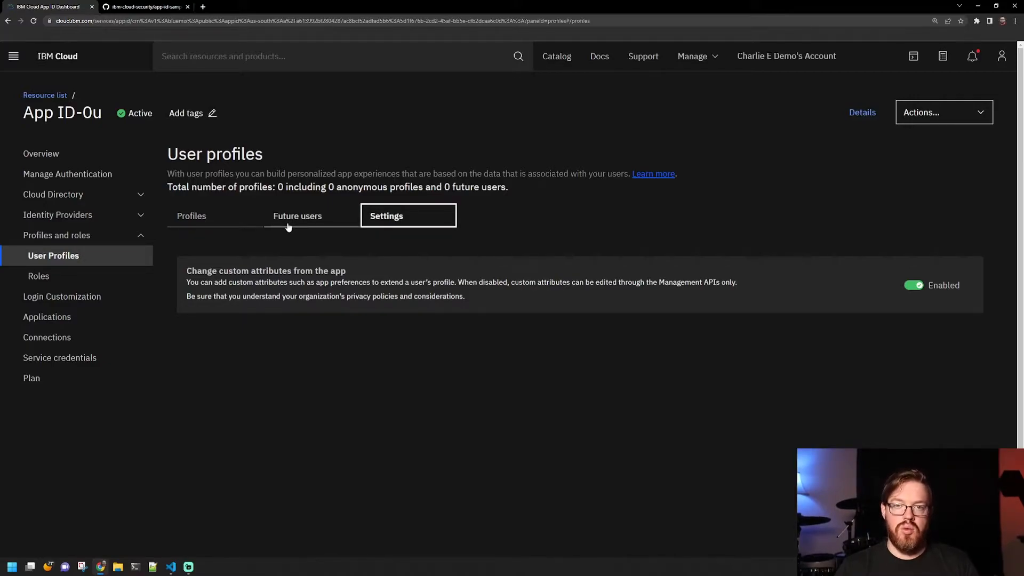
{"action": "left_click", "coordinate": [39, 275]}
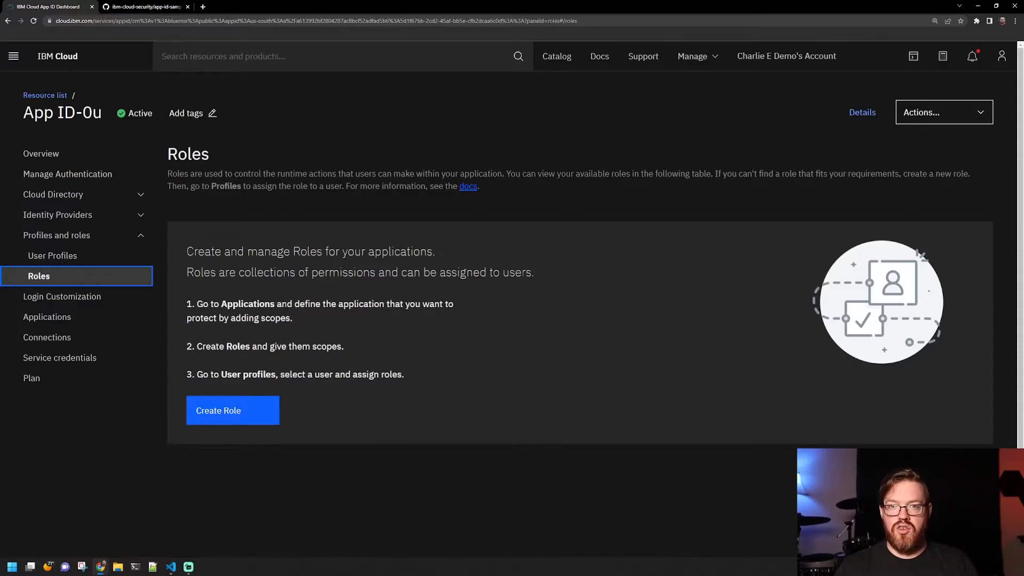
Show Login Customization with logo, header color and the web login widget preview.
{"action": "left_click", "coordinate": [62, 297]}
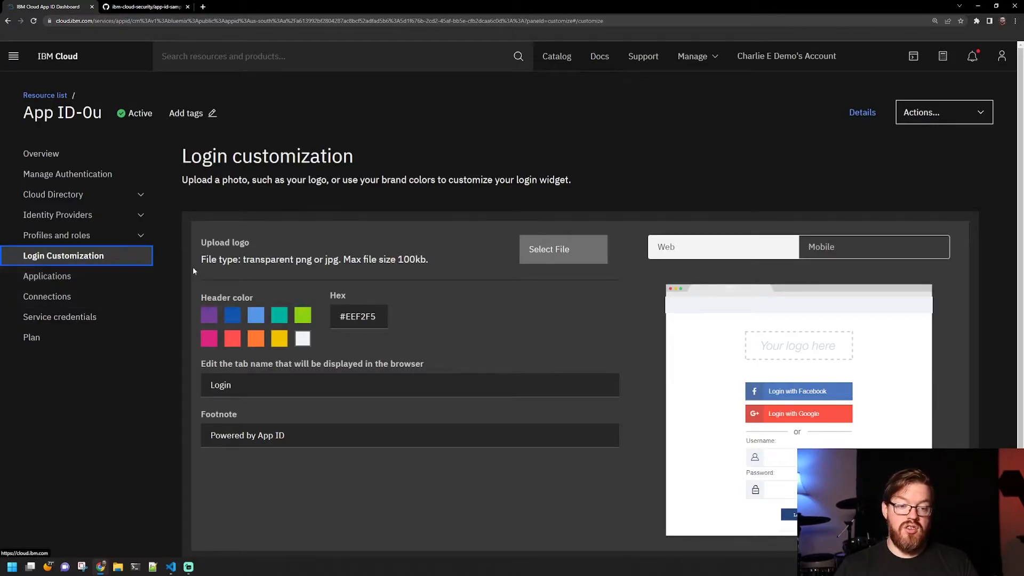
{"action": "scroll", "scroll_direction": "down", "scroll_amount": 3}
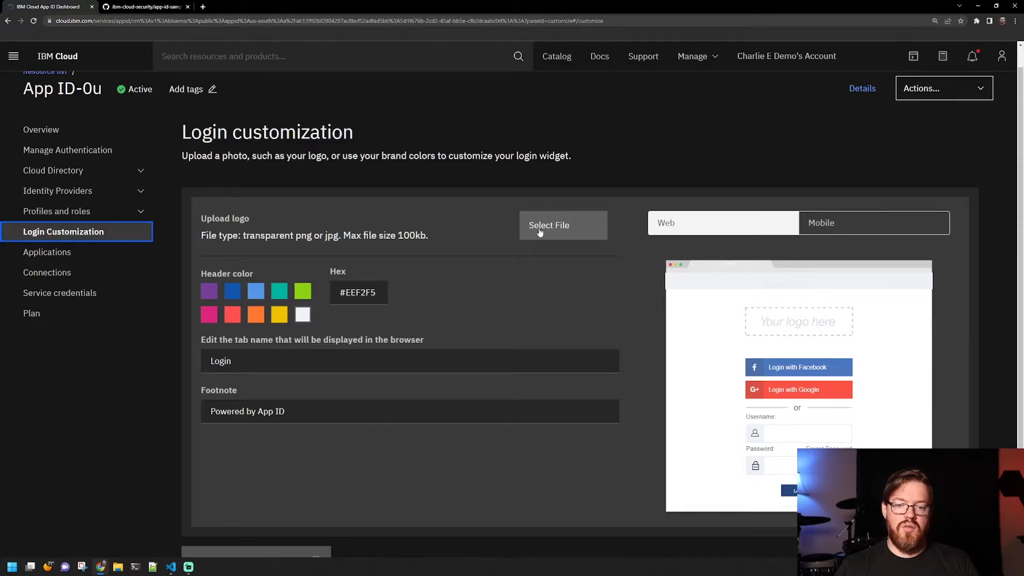
{"action": "mouse_move", "coordinate": [332, 332]}
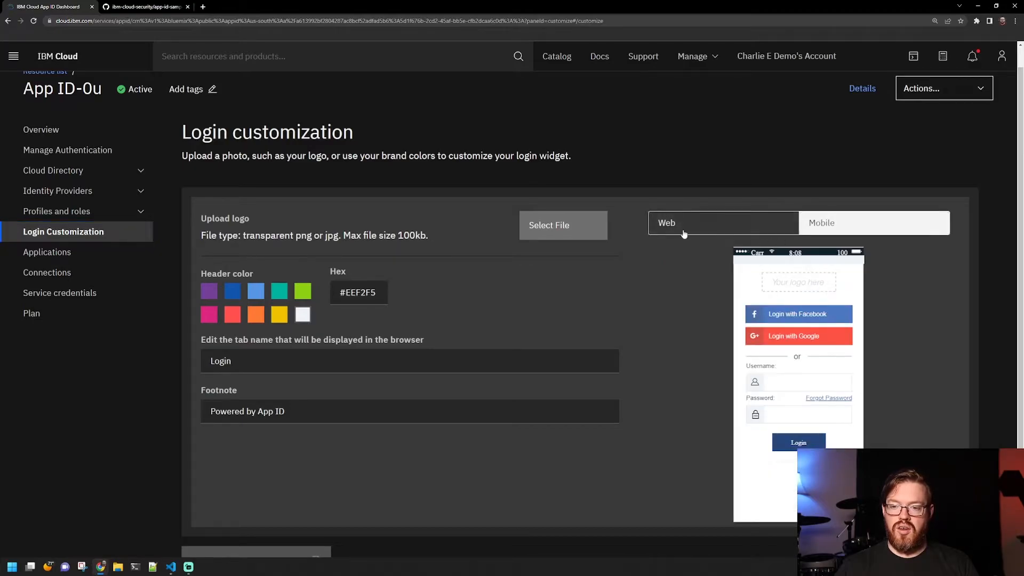
{"action": "left_click", "coordinate": [843, 223]}
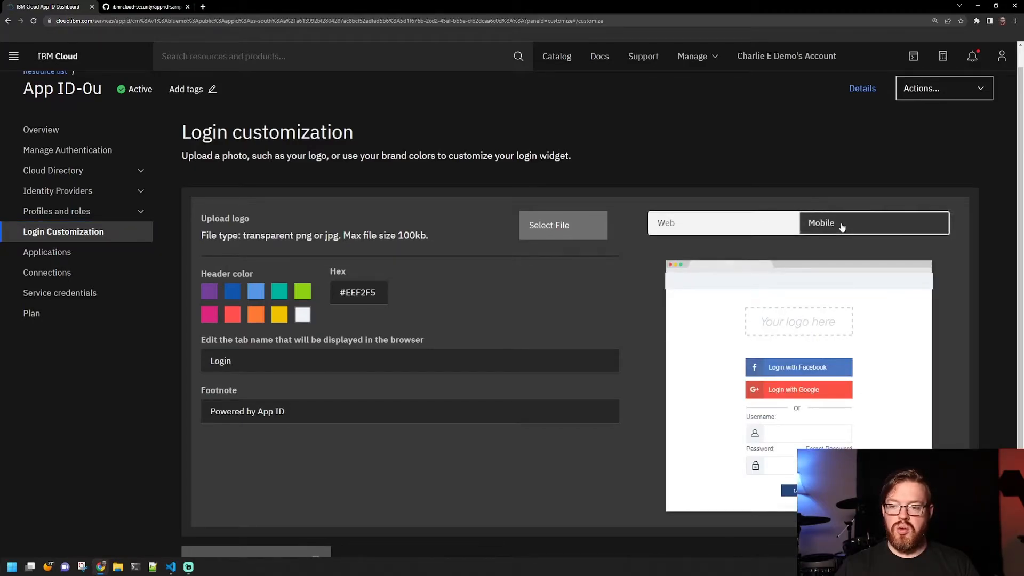
Review the app-id-sample-node credentials under Applications, then move to Connections.
{"action": "left_click", "coordinate": [48, 252]}
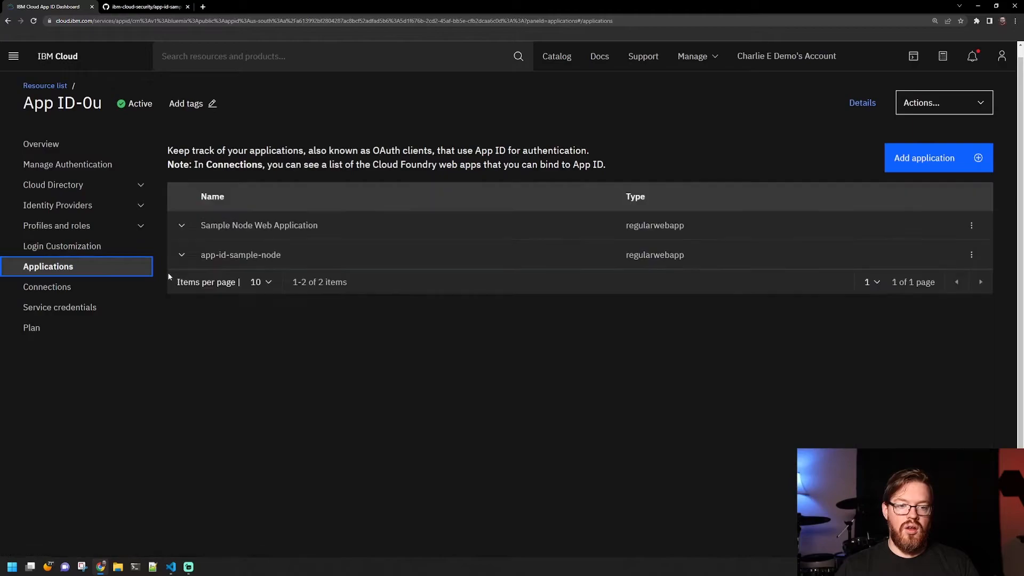
{"action": "mouse_move", "coordinate": [373, 203]}
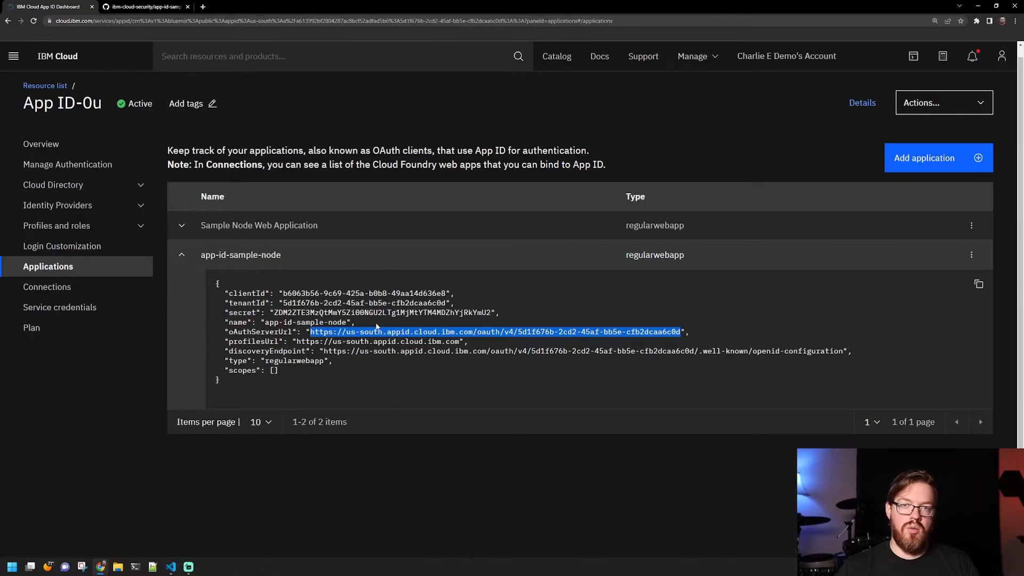
{"action": "left_click", "coordinate": [47, 287]}
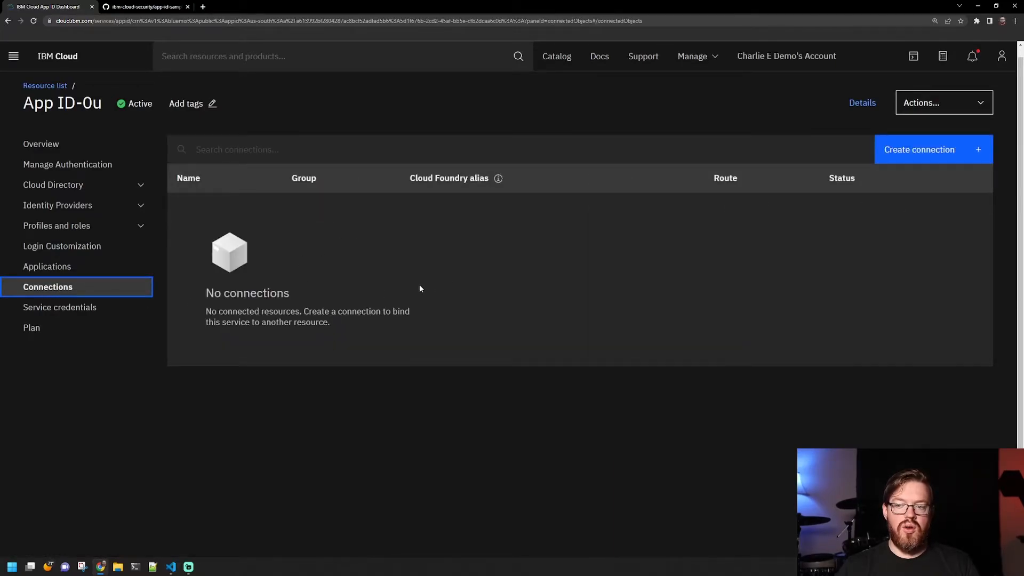
{"action": "mouse_move", "coordinate": [354, 263]}
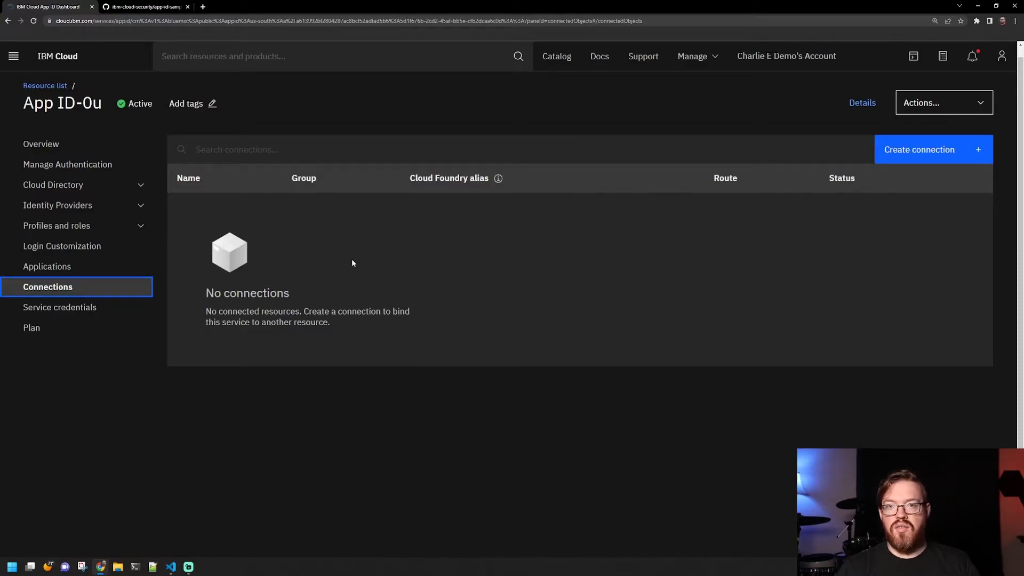
{"action": "mouse_move", "coordinate": [349, 258]}
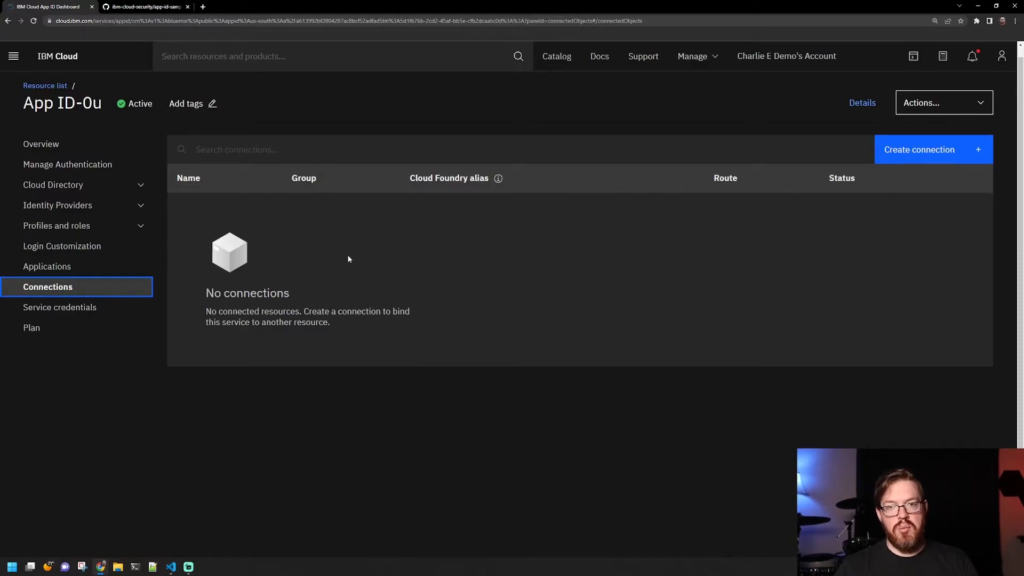
{"action": "mouse_move", "coordinate": [343, 251]}
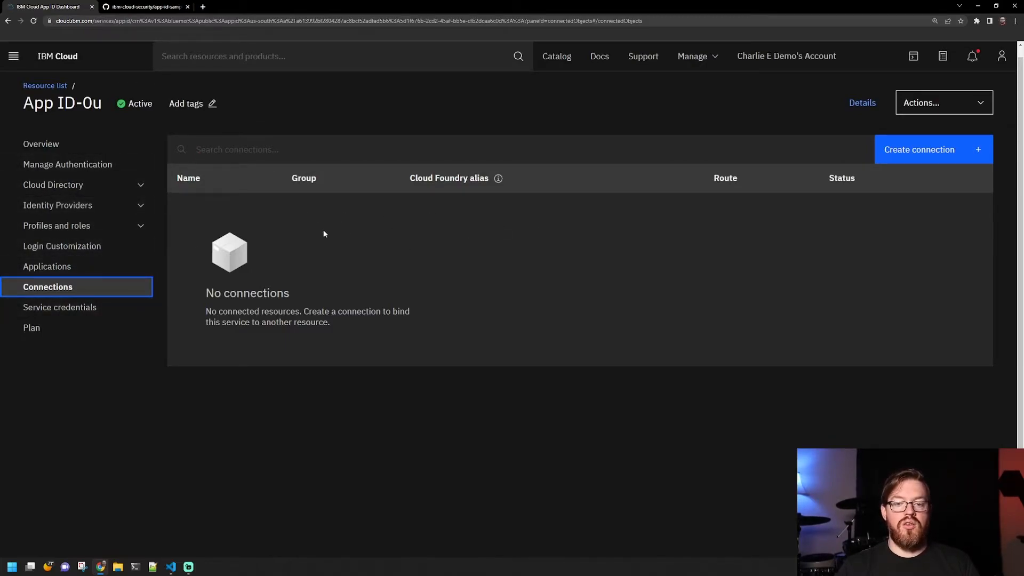
{"action": "mouse_move", "coordinate": [422, 234]}
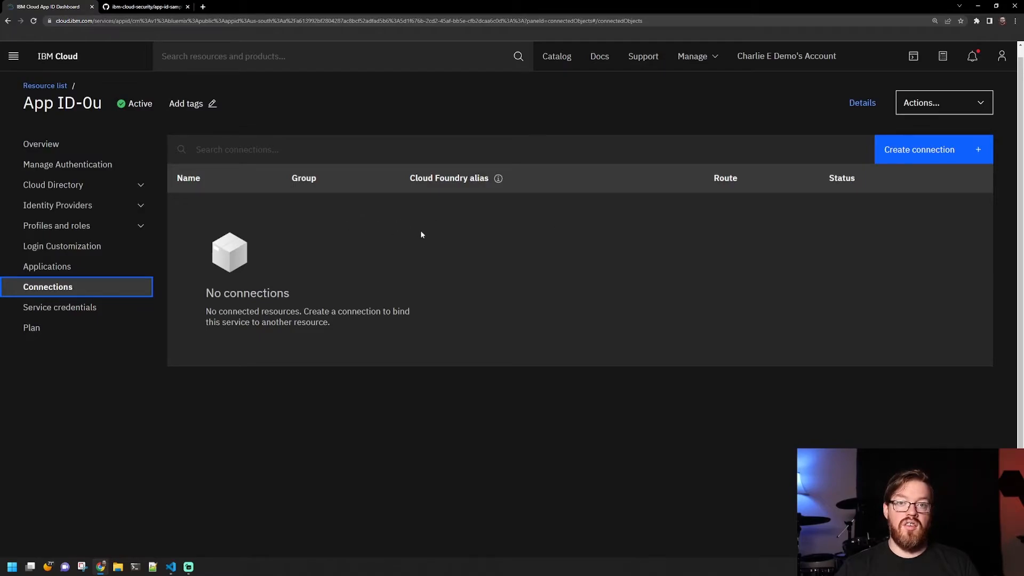
Start and cancel a Create connection panel, then view the empty Service credentials list.
{"action": "left_click", "coordinate": [933, 149]}
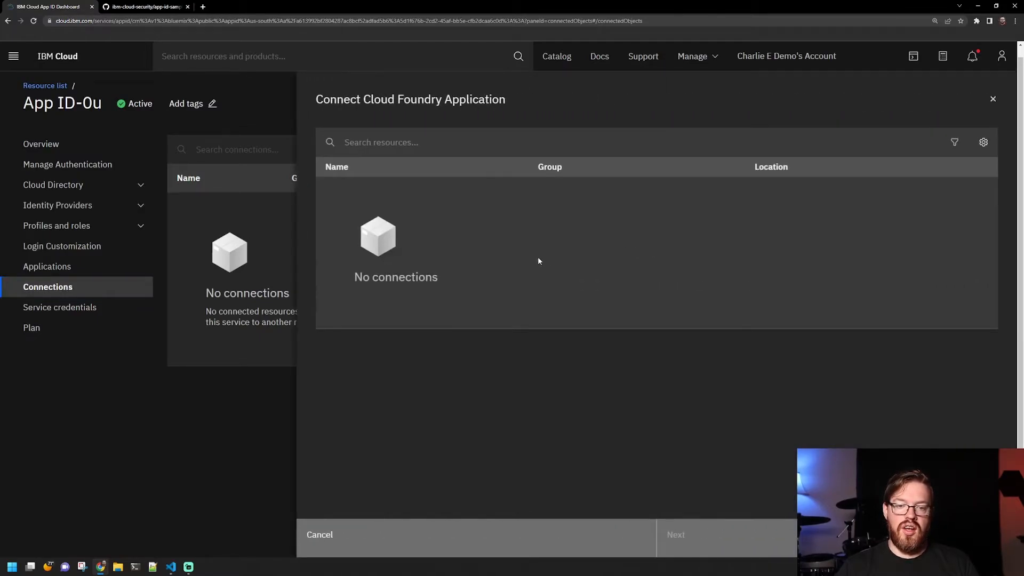
{"action": "mouse_move", "coordinate": [621, 126]}
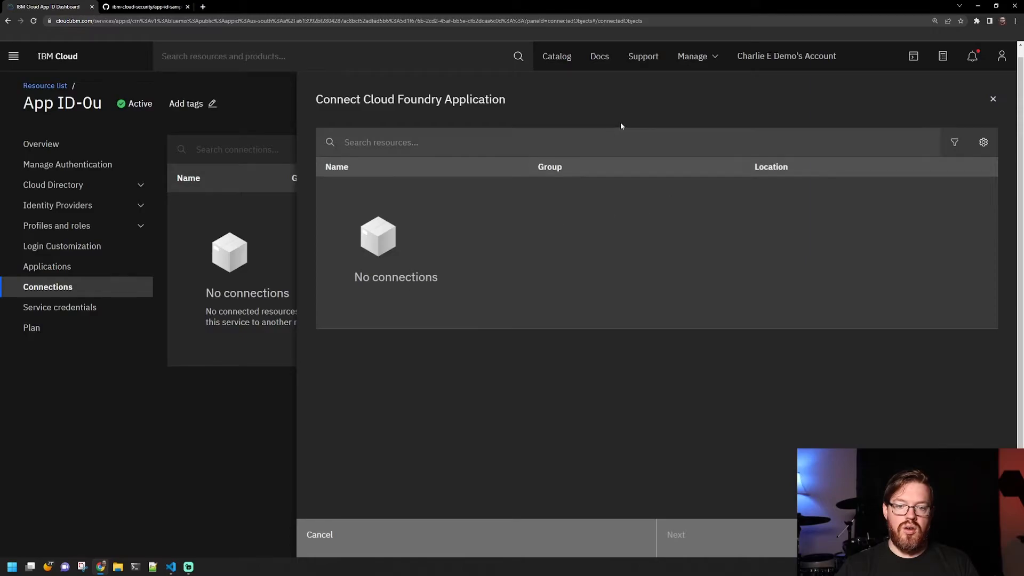
{"action": "left_click", "coordinate": [320, 534]}
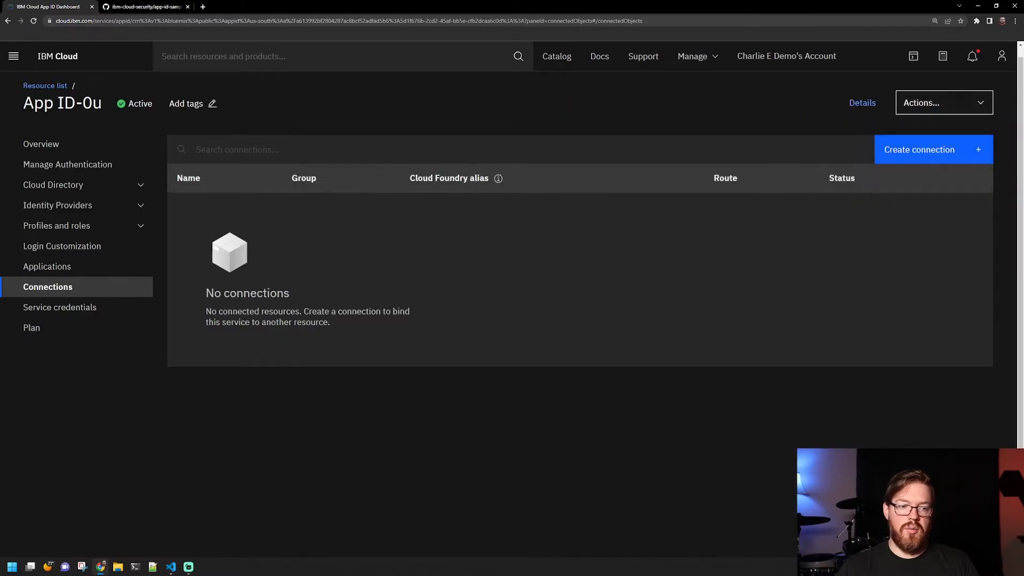
{"action": "left_click", "coordinate": [59, 307]}
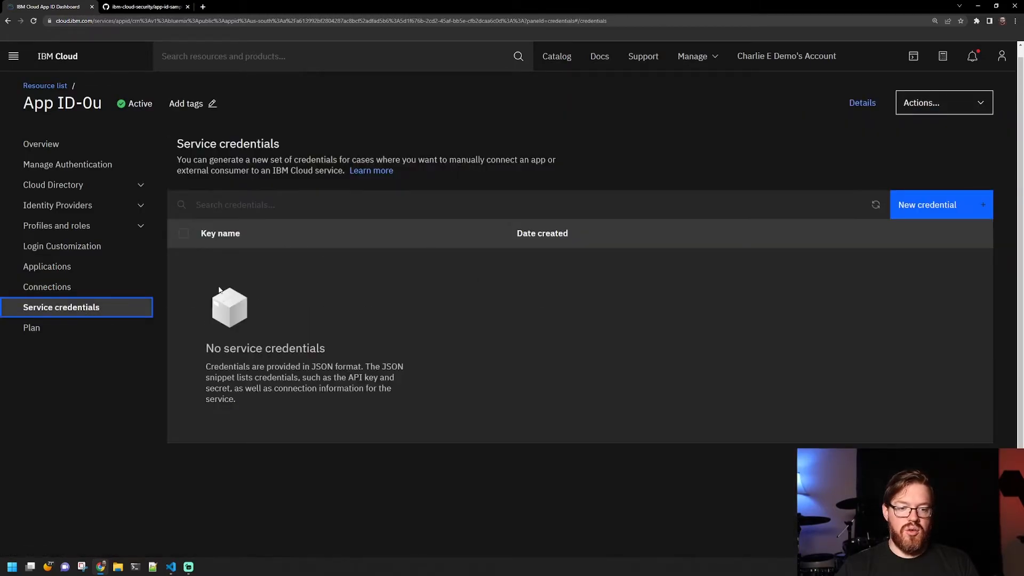
{"action": "mouse_move", "coordinate": [324, 265]}
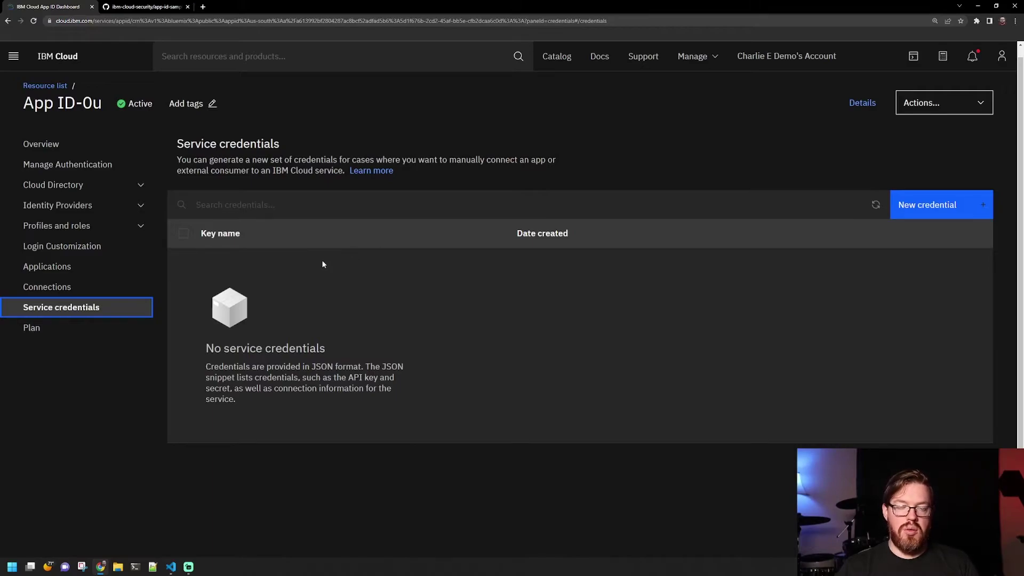
{"action": "mouse_move", "coordinate": [320, 264]}
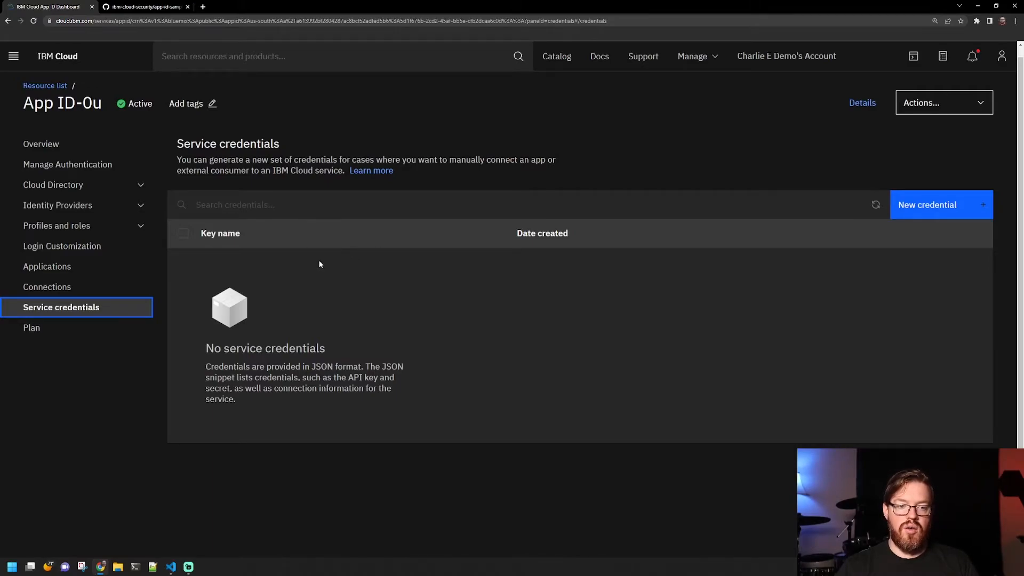
Review the Lite pricing plan and return to the App ID Overview page.
{"action": "left_click", "coordinate": [32, 327]}
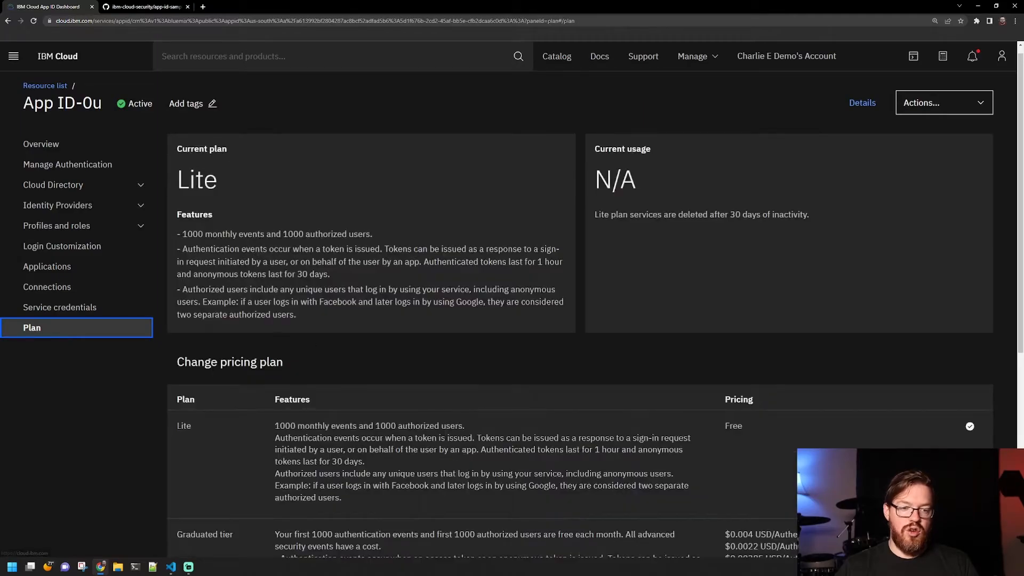
{"action": "mouse_move", "coordinate": [75, 151]}
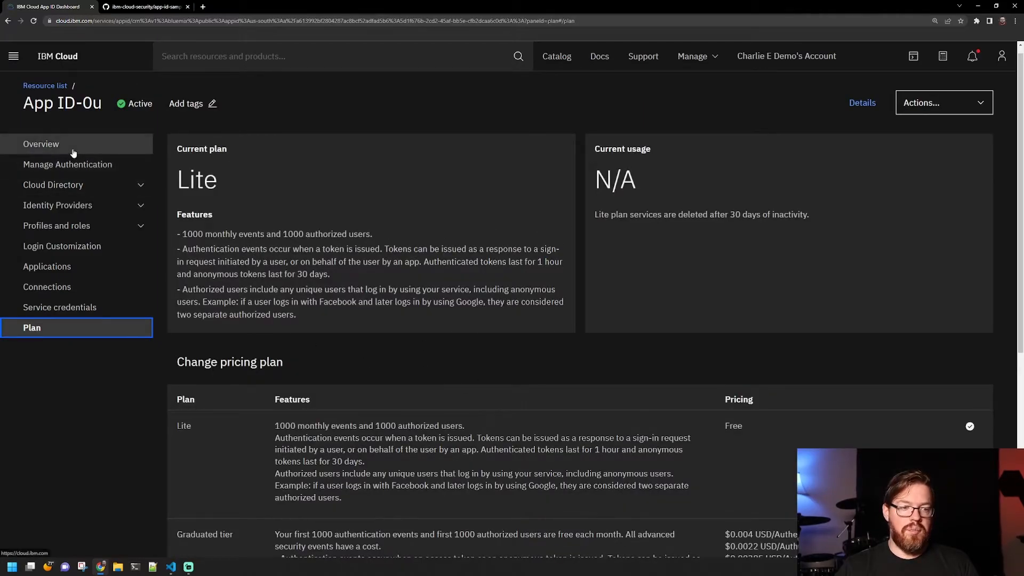
{"action": "left_click", "coordinate": [40, 144]}
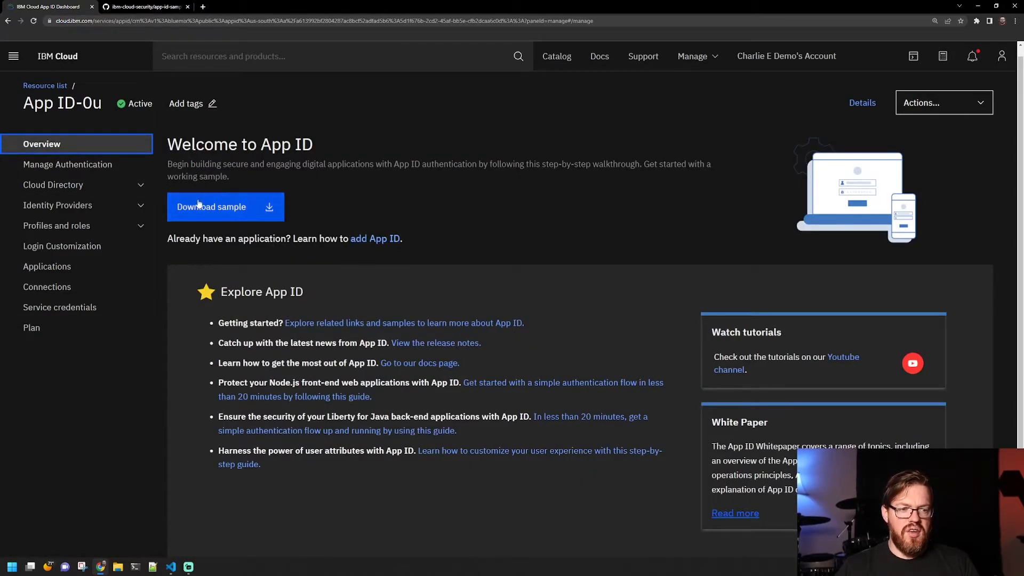
{"action": "mouse_move", "coordinate": [122, 360]}
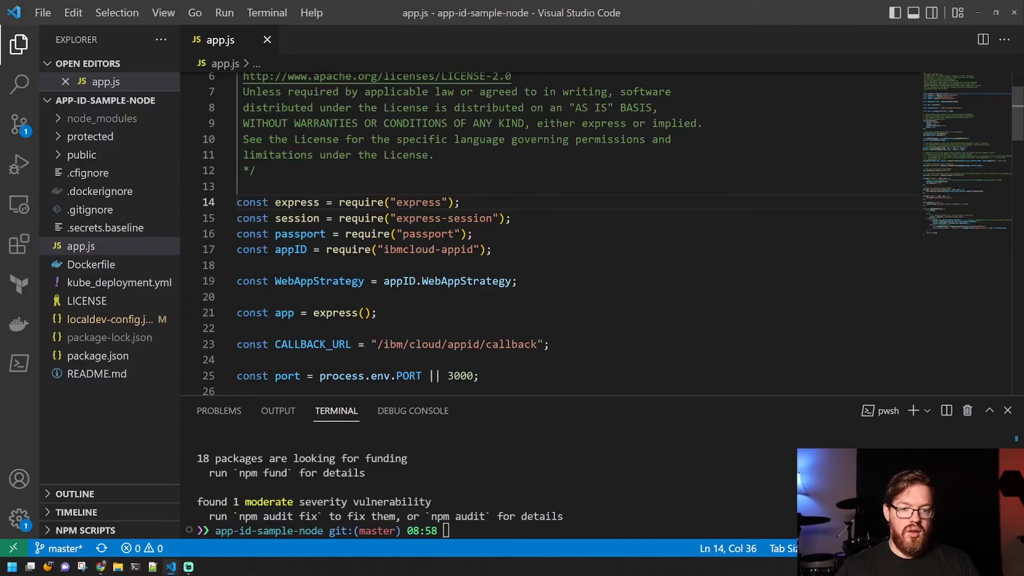
{"action": "mouse_move", "coordinate": [123, 303]}
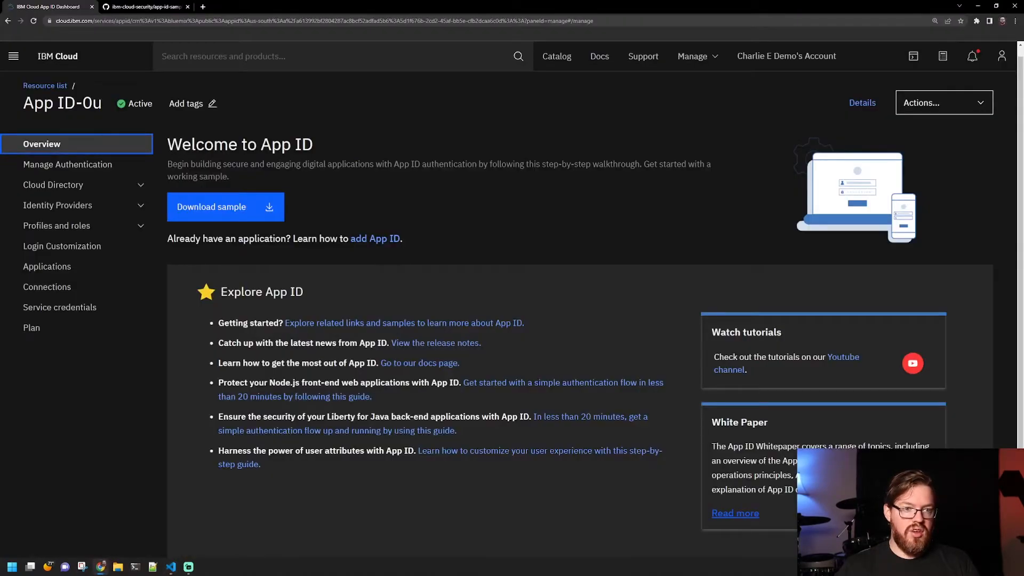
View the ibm-cloud-security/app-id-sample-node repository on GitHub.
{"action": "left_click", "coordinate": [149, 7]}
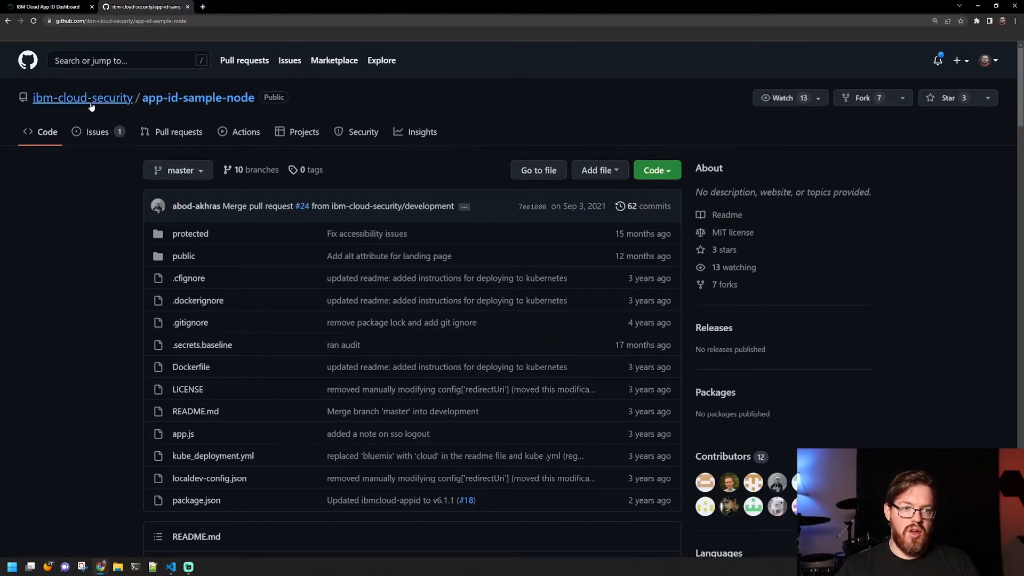
{"action": "mouse_move", "coordinate": [110, 111]}
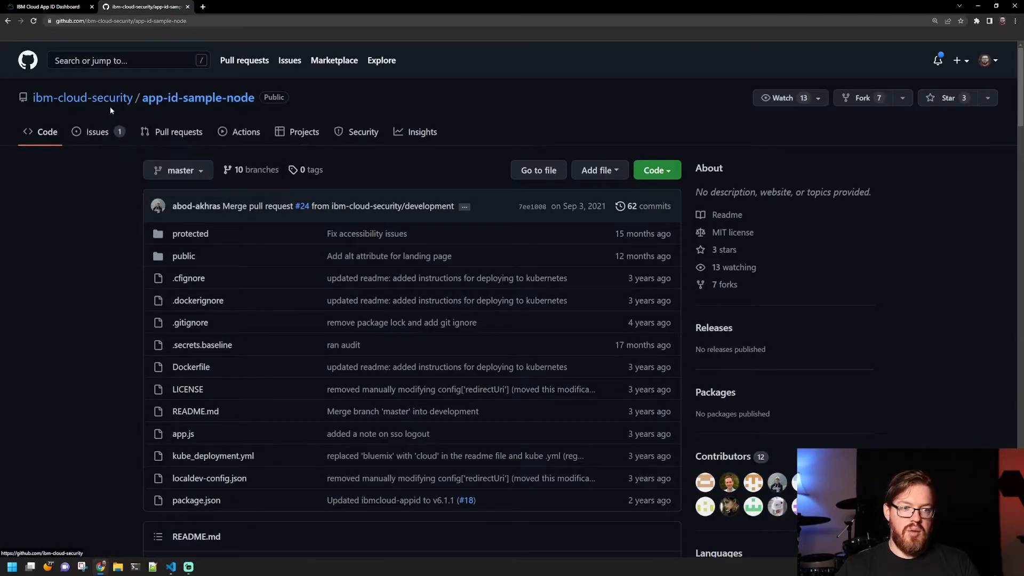
{"action": "mouse_move", "coordinate": [82, 97]}
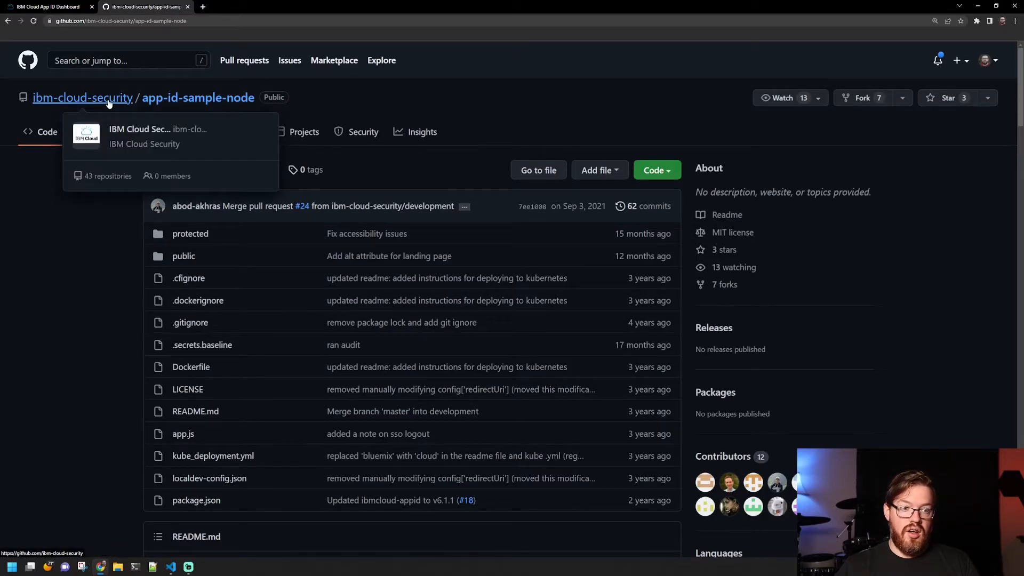
{"action": "mouse_move", "coordinate": [195, 101]}
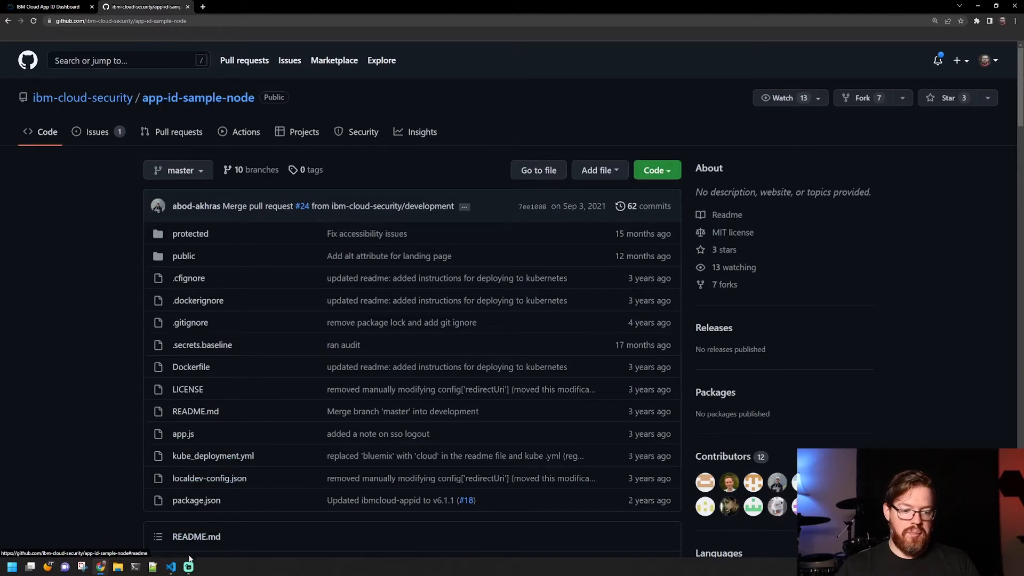
{"action": "left_click", "coordinate": [171, 565]}
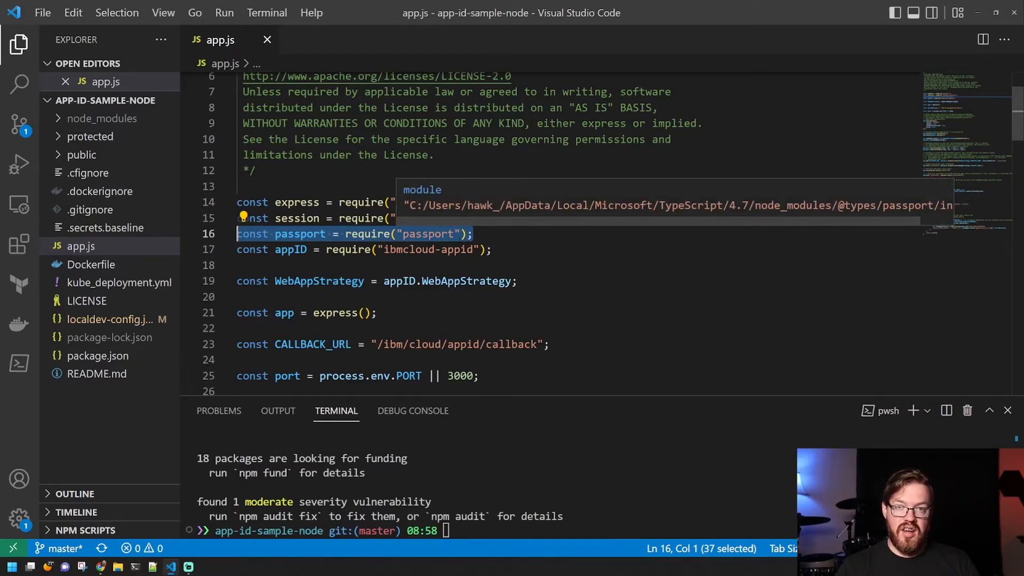
{"action": "left_click", "coordinate": [434, 250]}
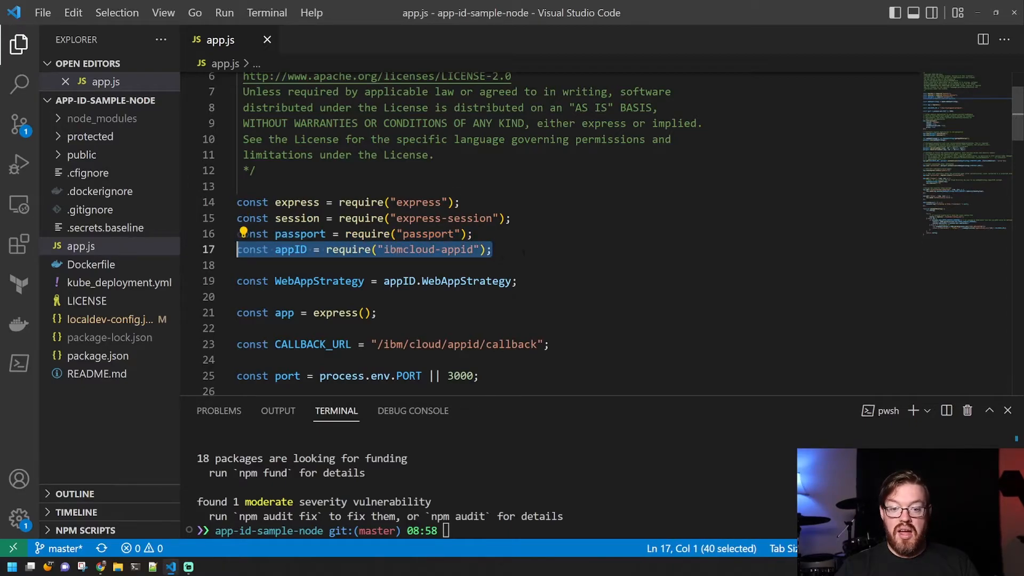
{"action": "scroll", "scroll_direction": "down", "scroll_amount": 3}
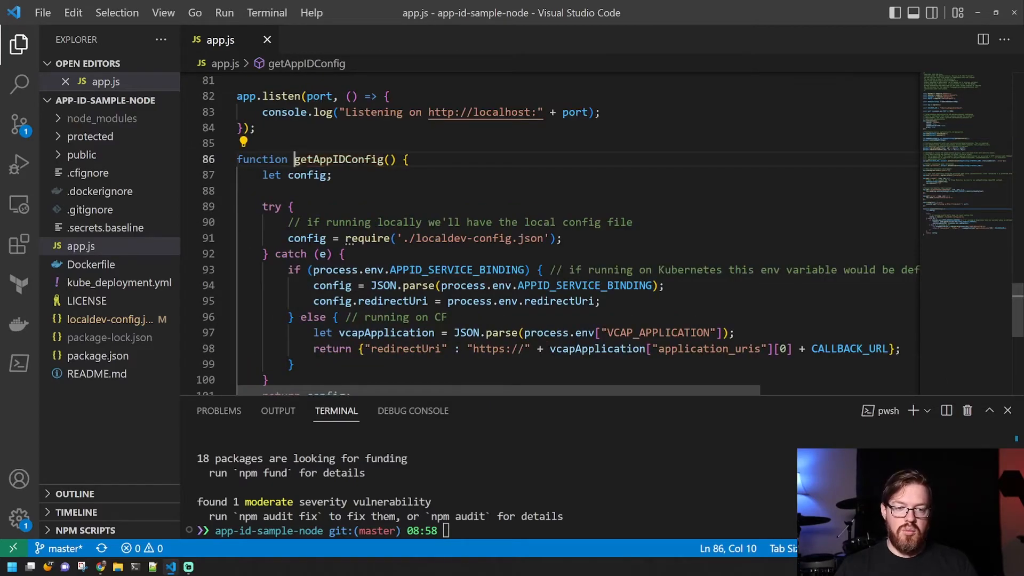
{"action": "scroll", "scroll_direction": "down", "scroll_amount": 3}
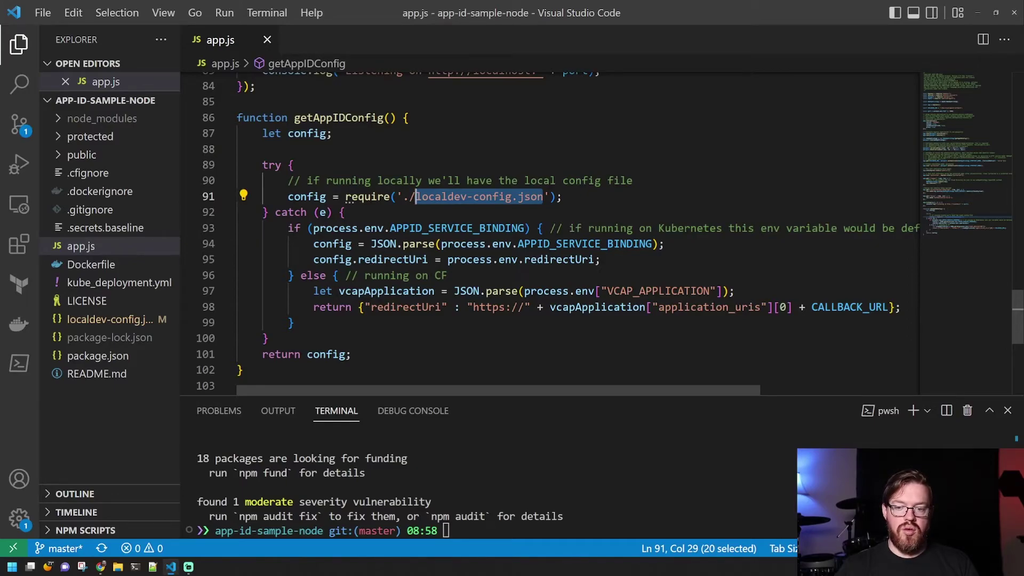
{"action": "double_click", "coordinate": [689, 228]}
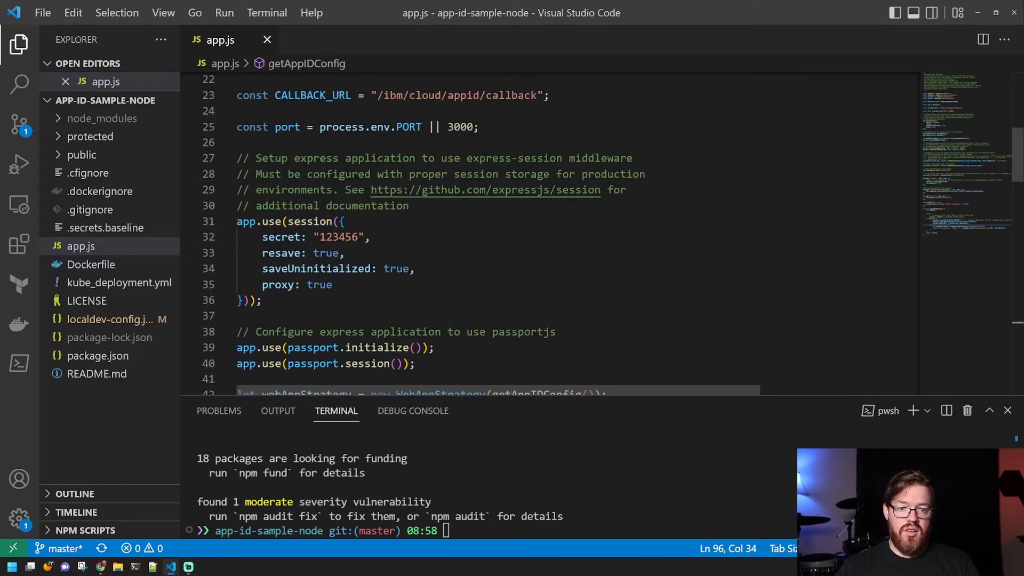
{"action": "double_click", "coordinate": [460, 127]}
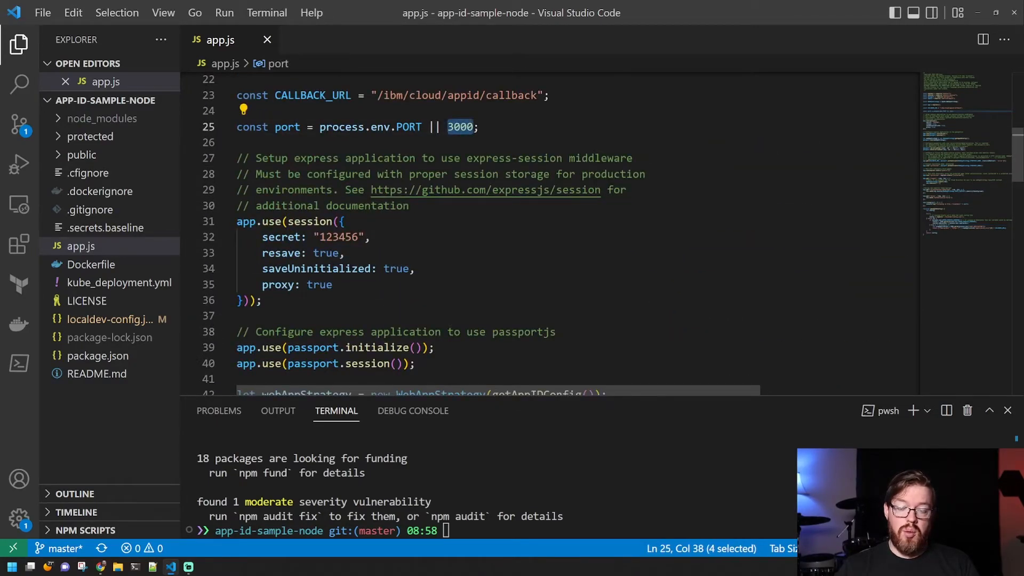
{"action": "left_click", "coordinate": [481, 127]}
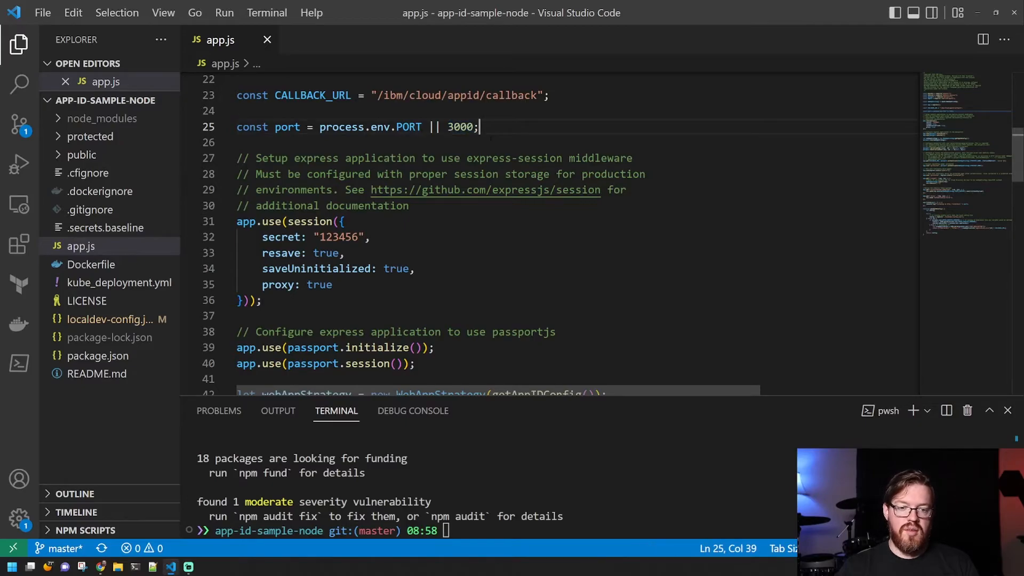
{"action": "scroll", "scroll_direction": "down", "scroll_amount": 3}
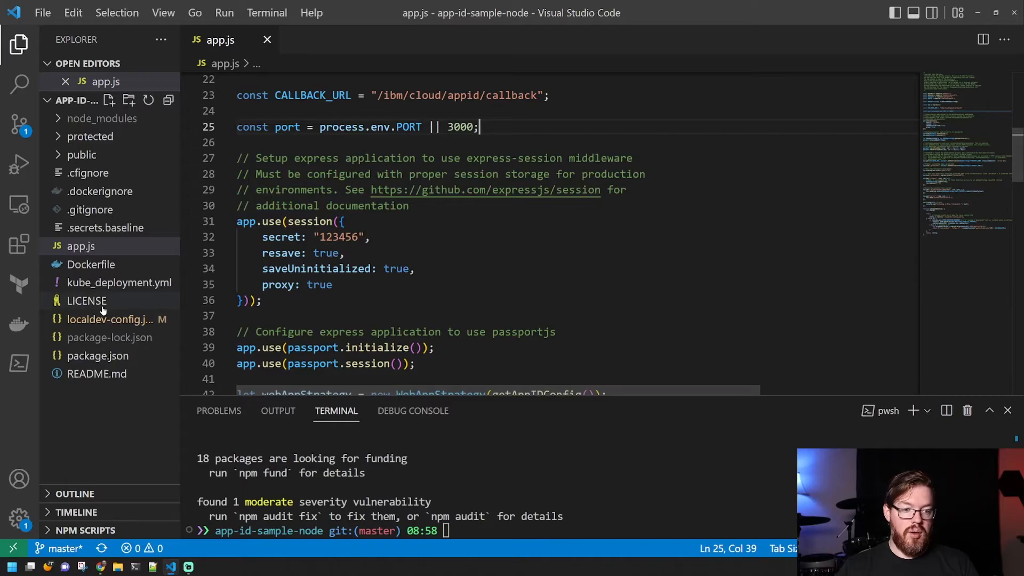
{"action": "left_click", "coordinate": [108, 320]}
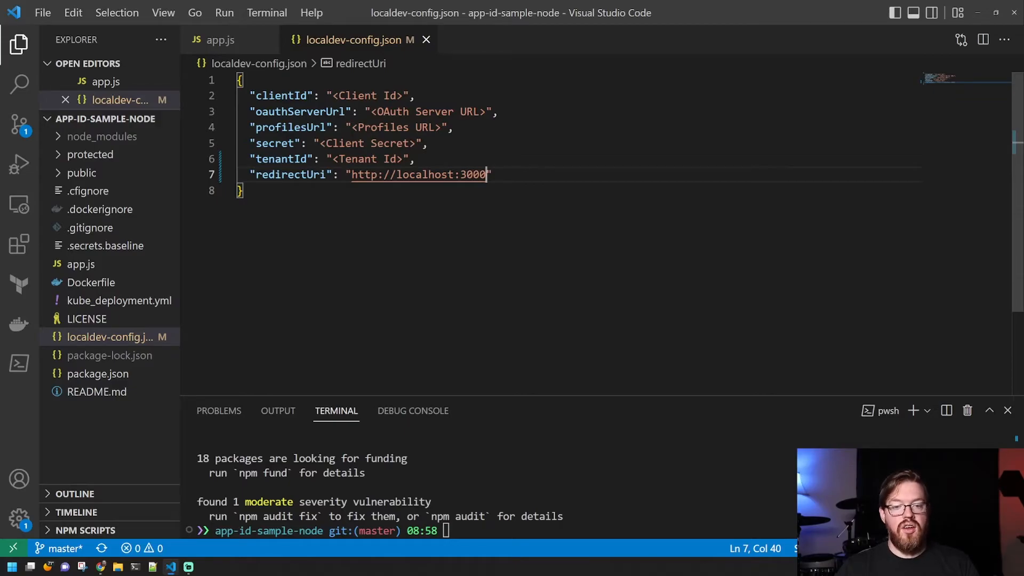
{"action": "left_click_drag", "start_coordinate": [487, 173], "coordinate": [251, 174]}
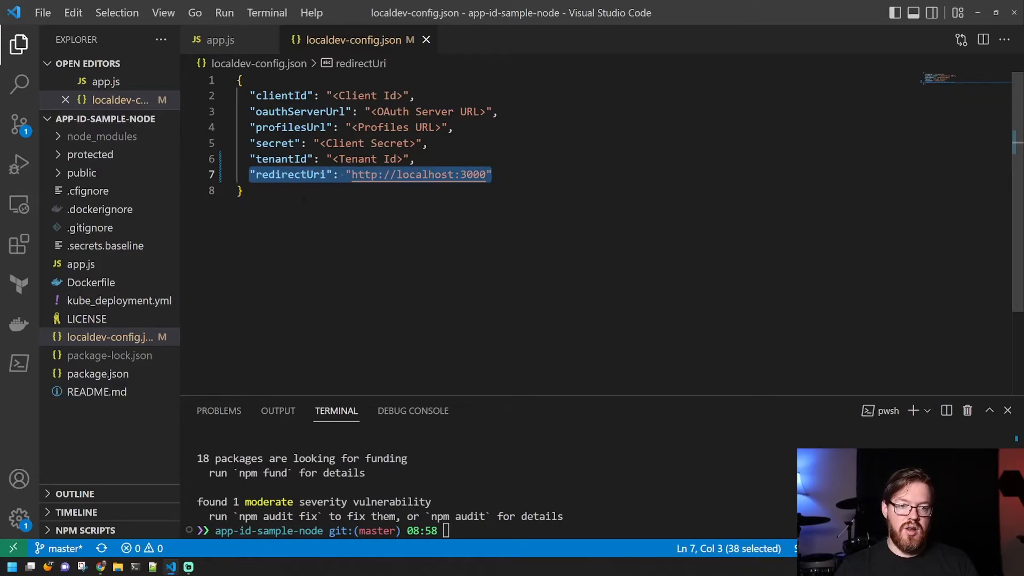
{"action": "left_click", "coordinate": [492, 175]}
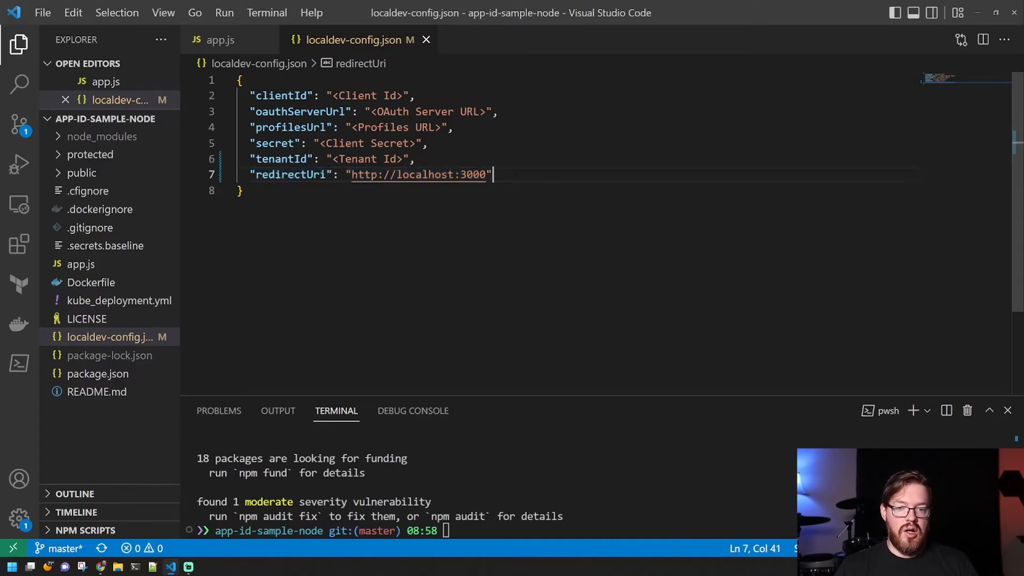
{"action": "left_click_drag", "start_coordinate": [351, 174], "coordinate": [487, 174]}
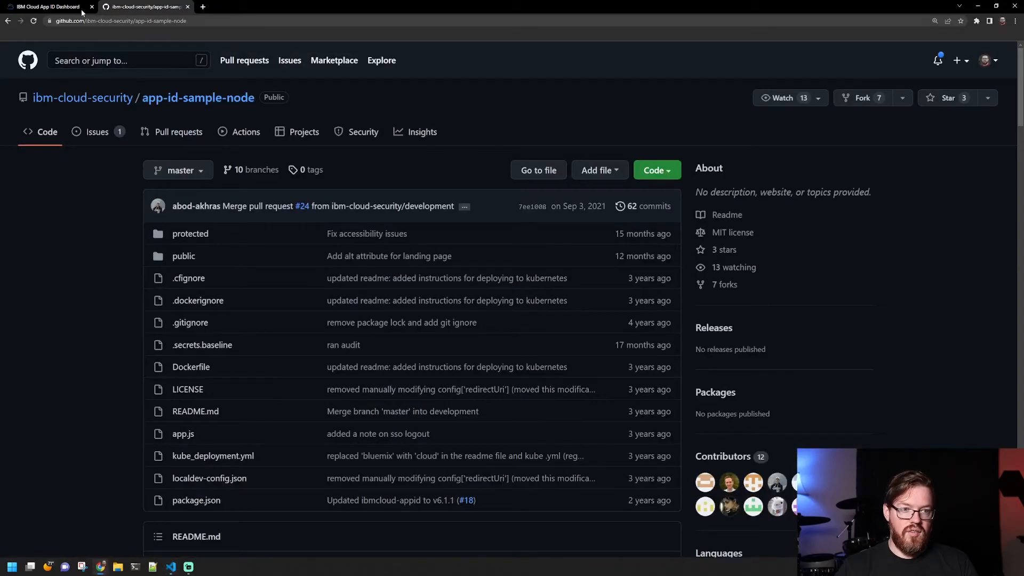
Copy credential values from the expanded app-id-sample-node entry in App ID Applications.
{"action": "left_click", "coordinate": [41, 9]}
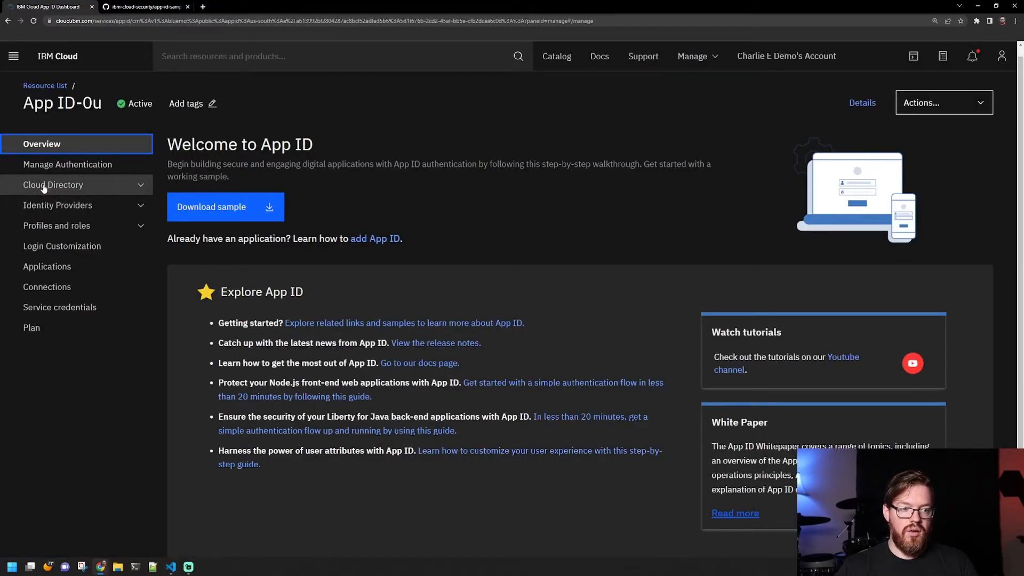
{"action": "left_click", "coordinate": [47, 267]}
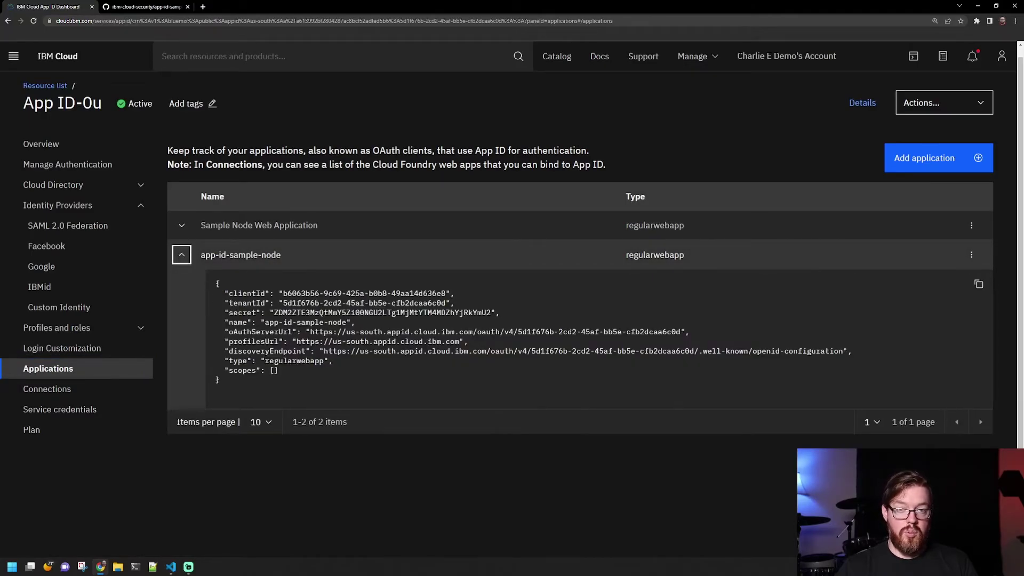
{"action": "double_click", "coordinate": [363, 293]}
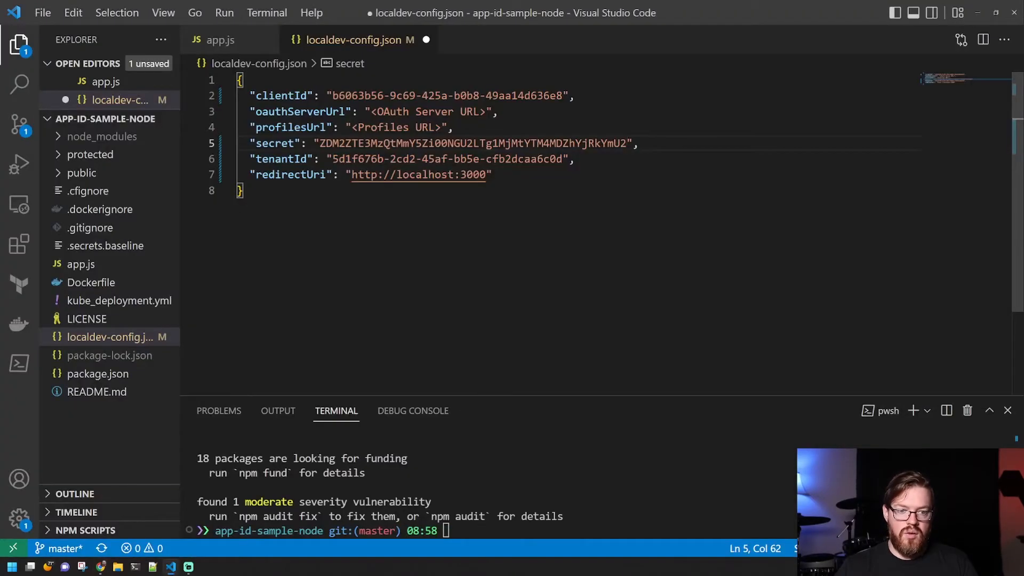
{"action": "type", "text": "https://us-south.appid.cloud.ibm.com/oauth/v4/5d1f676b-2cd2-45af-bb5e-cfb2dcaa6c0d"}
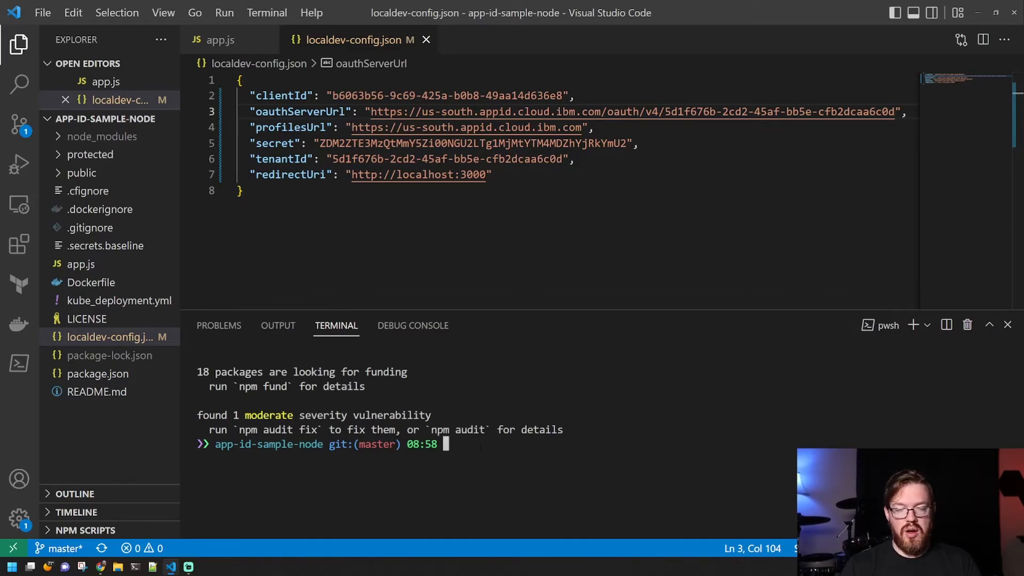
{"action": "type", "text": "npm"}
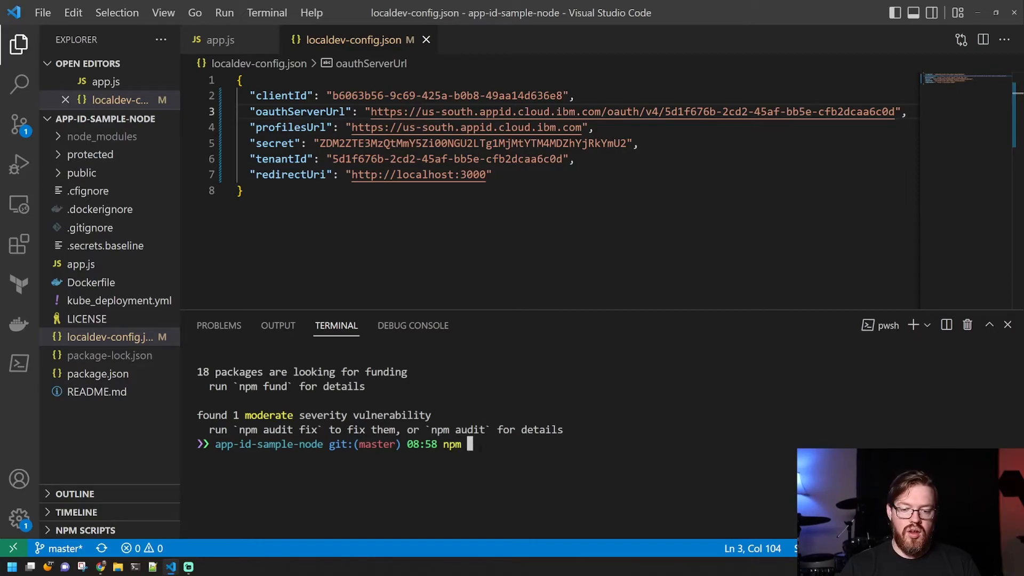
{"action": "type", "text": "run start"}
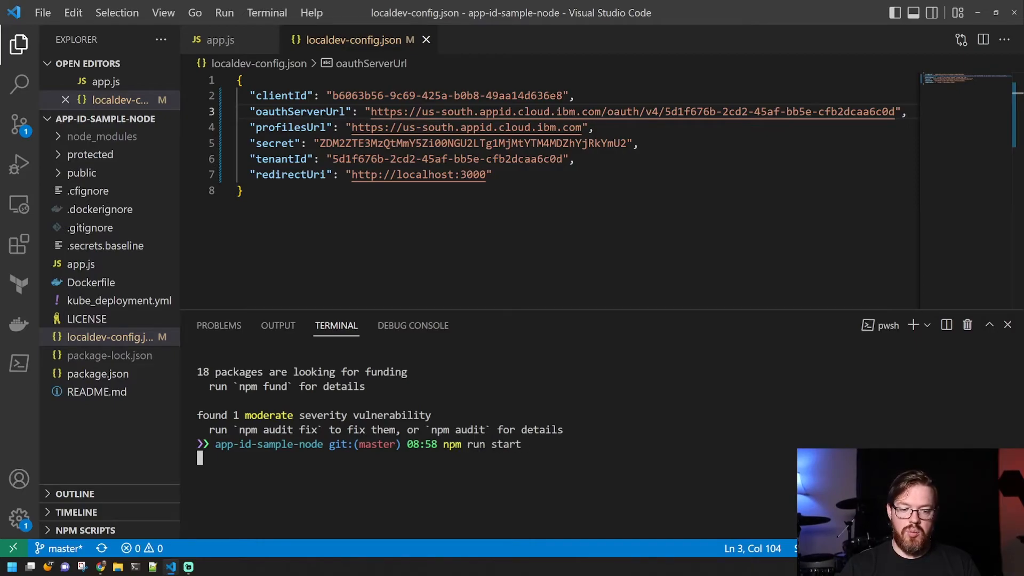
{"action": "key", "text": "Enter"}
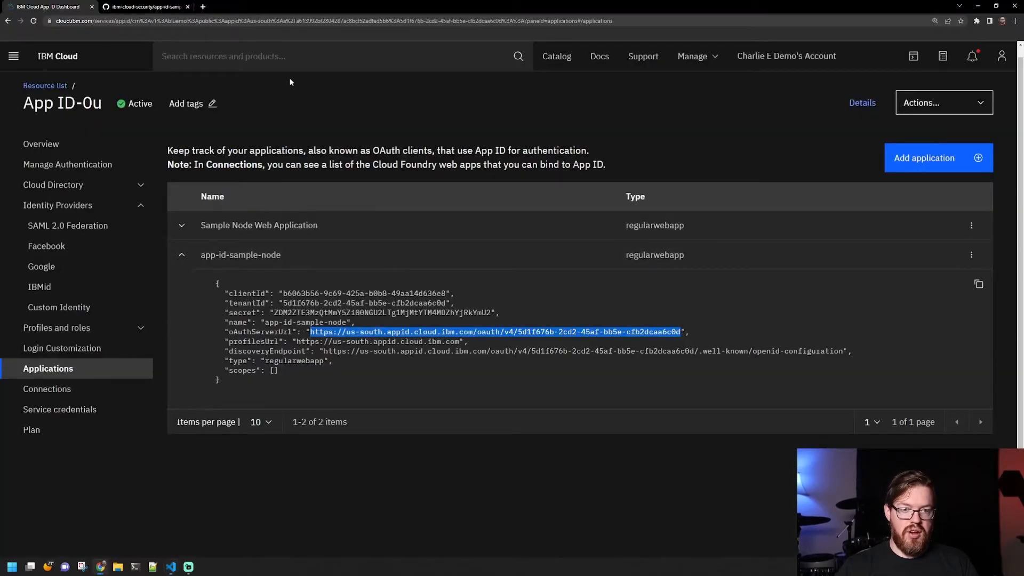
Load the sample app at localhost:3000 and begin Login to reach the App ID sign-in page.
{"action": "type", "text": "localhost:3000"}
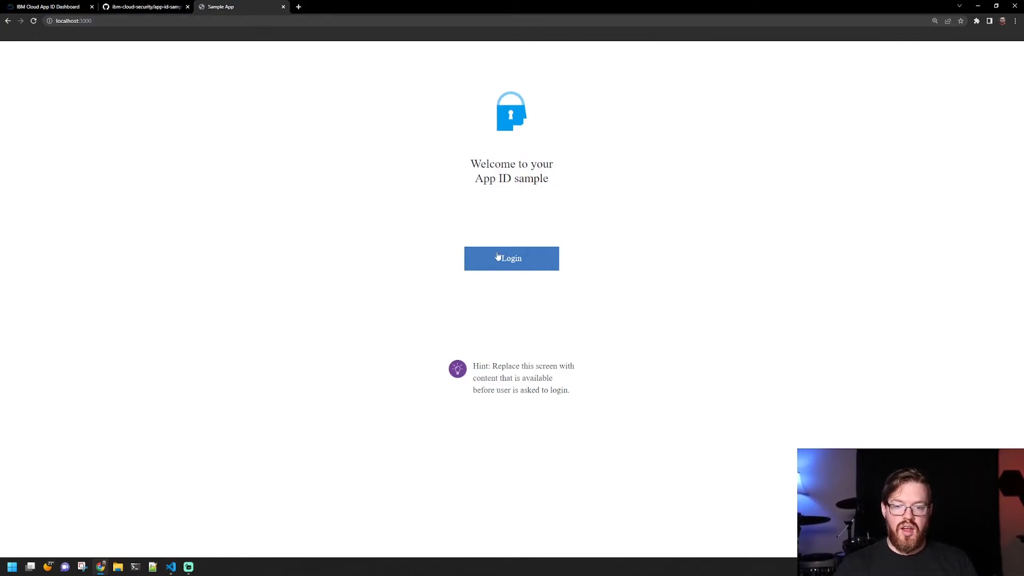
{"action": "mouse_move", "coordinate": [515, 265]}
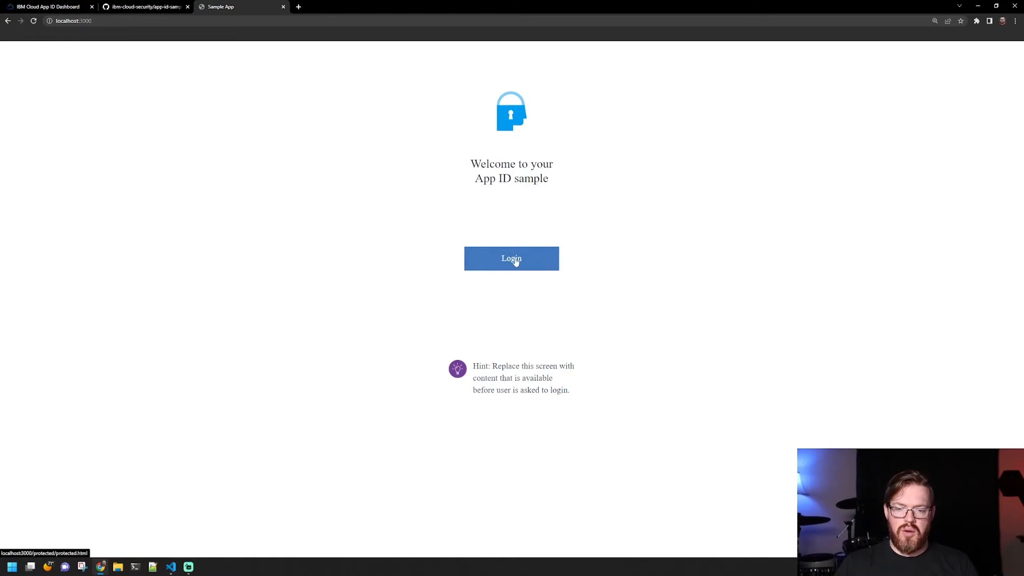
{"action": "left_click", "coordinate": [512, 258]}
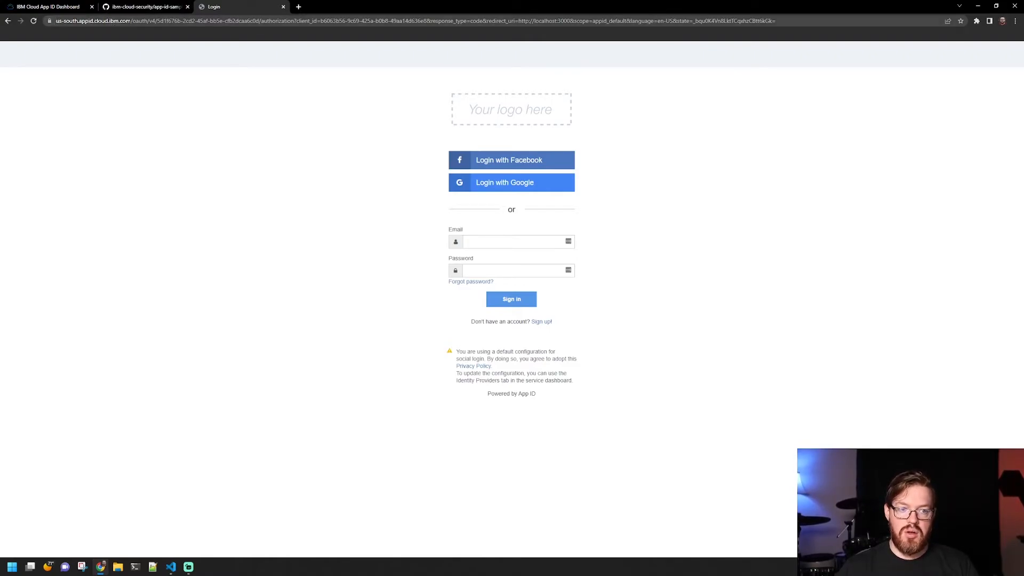
{"action": "mouse_move", "coordinate": [497, 194]}
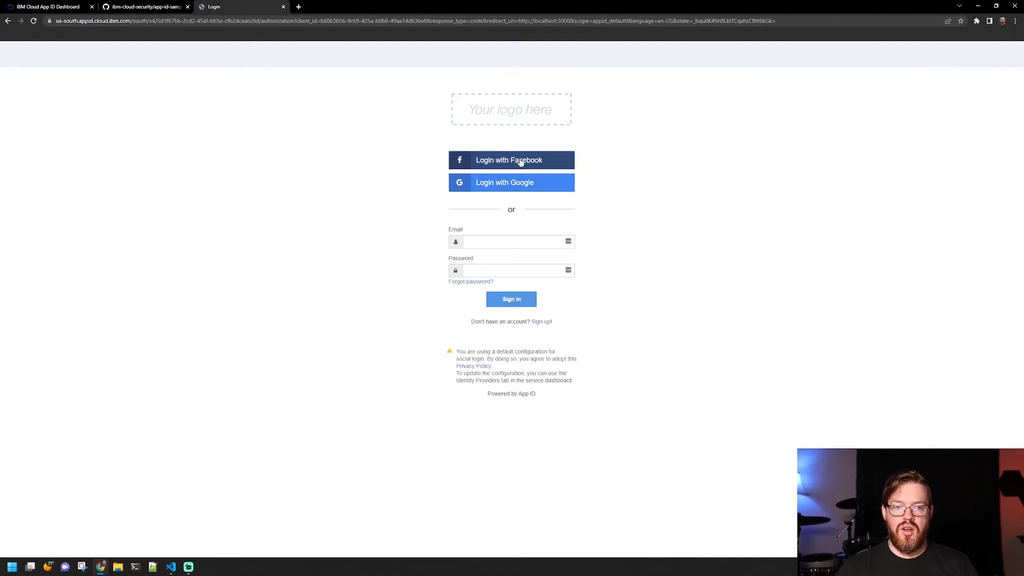
Check identity providers in the App ID dashboard and view Cloud Directory settings.
{"action": "left_click", "coordinate": [48, 6]}
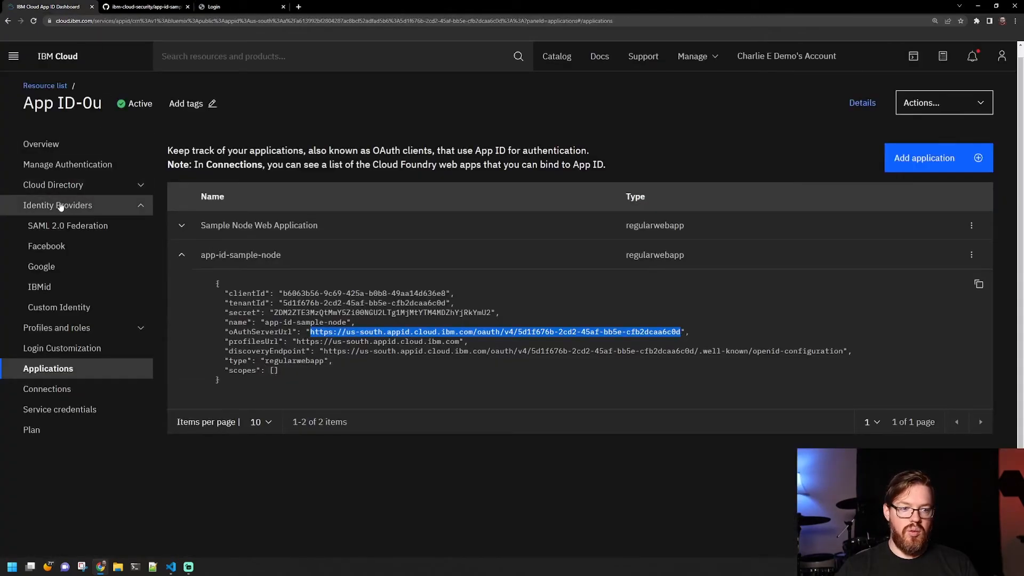
{"action": "left_click", "coordinate": [67, 164]}
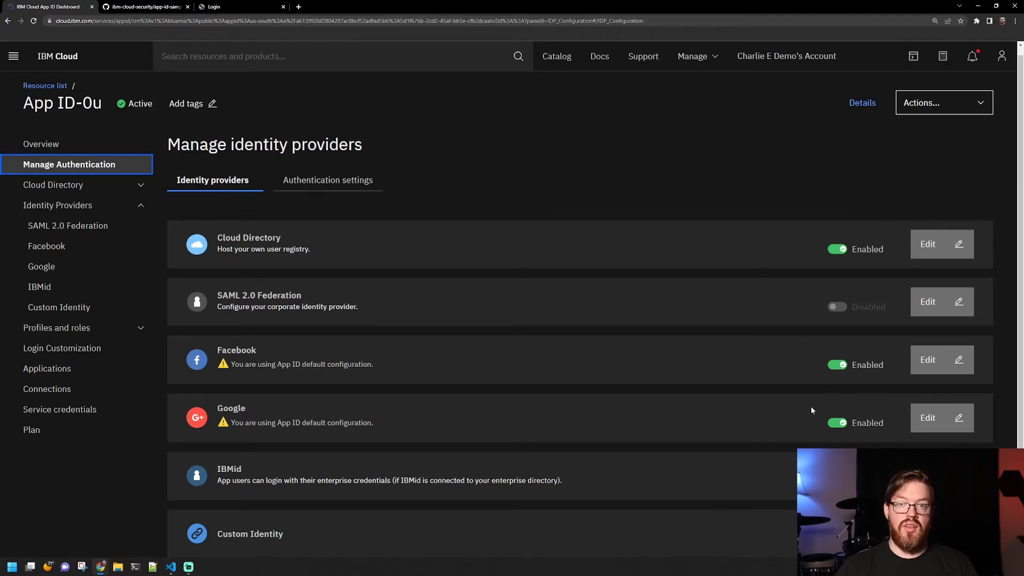
{"action": "mouse_move", "coordinate": [797, 356]}
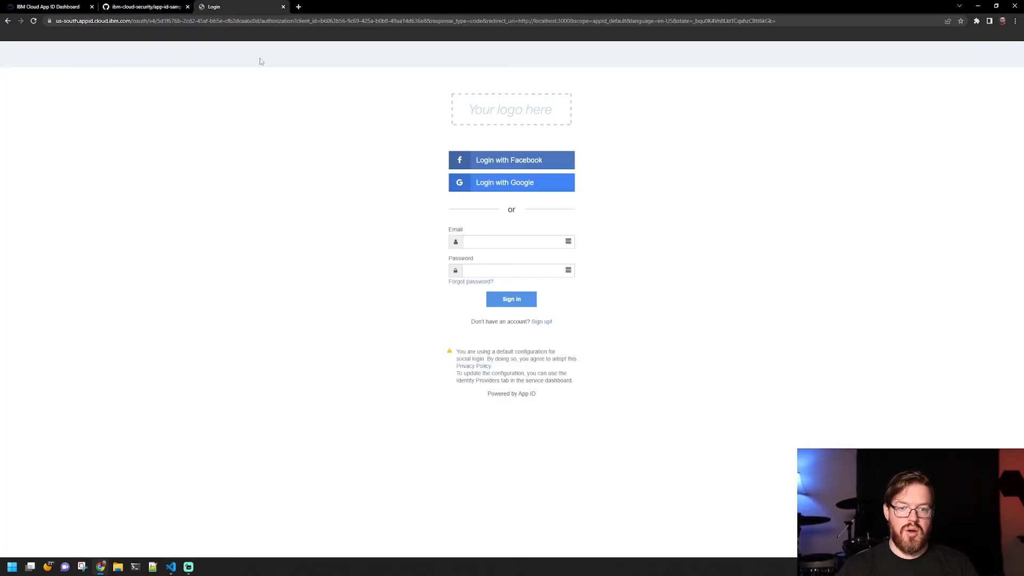
{"action": "left_click", "coordinate": [512, 241]}
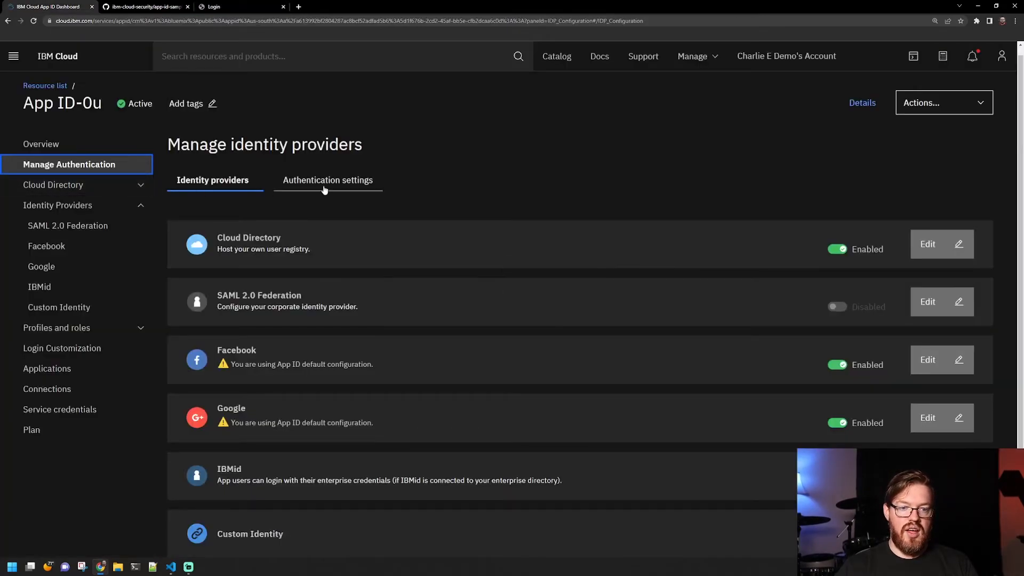
{"action": "mouse_move", "coordinate": [77, 190]}
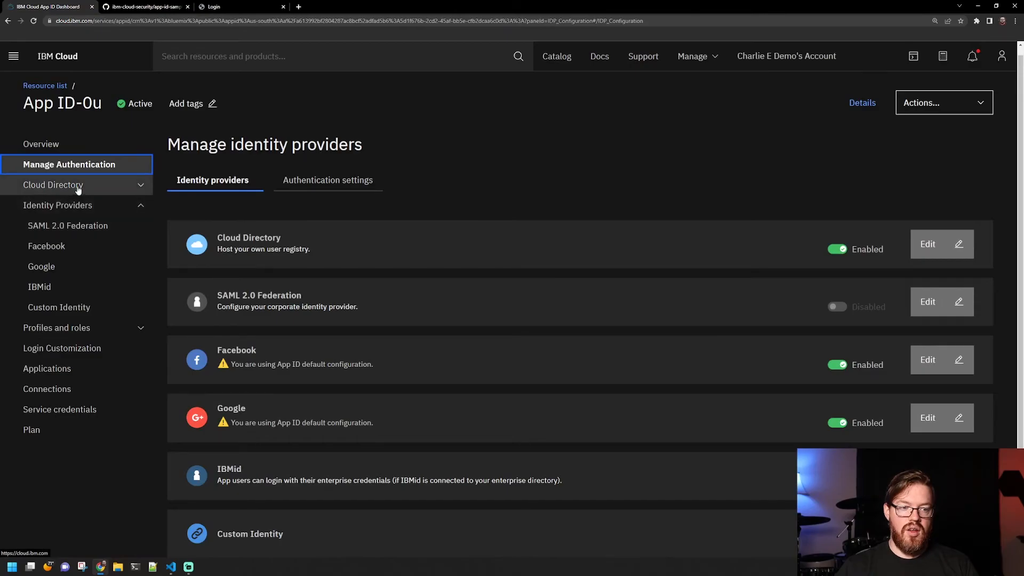
{"action": "left_click", "coordinate": [53, 185]}
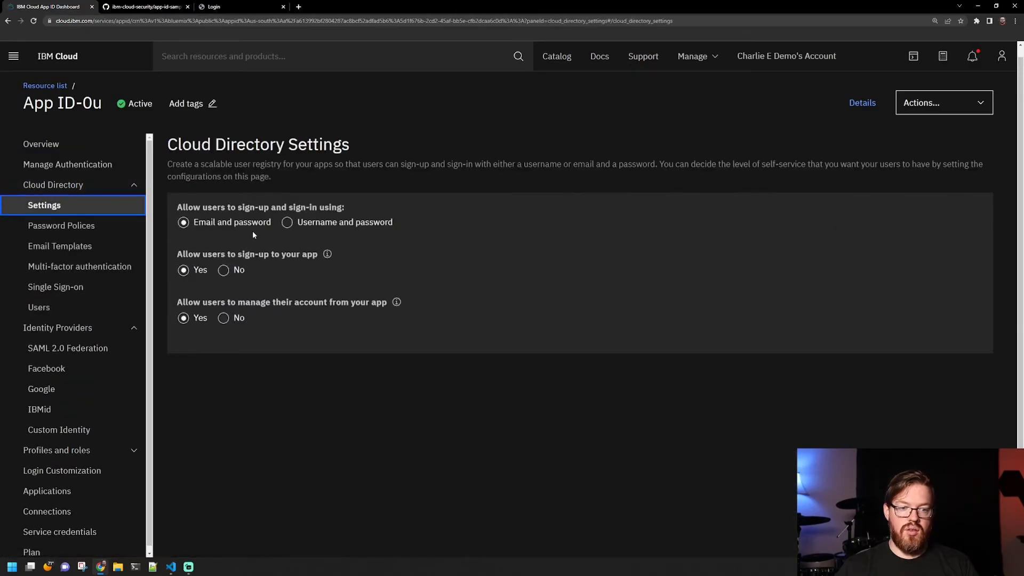
{"action": "mouse_move", "coordinate": [240, 228]}
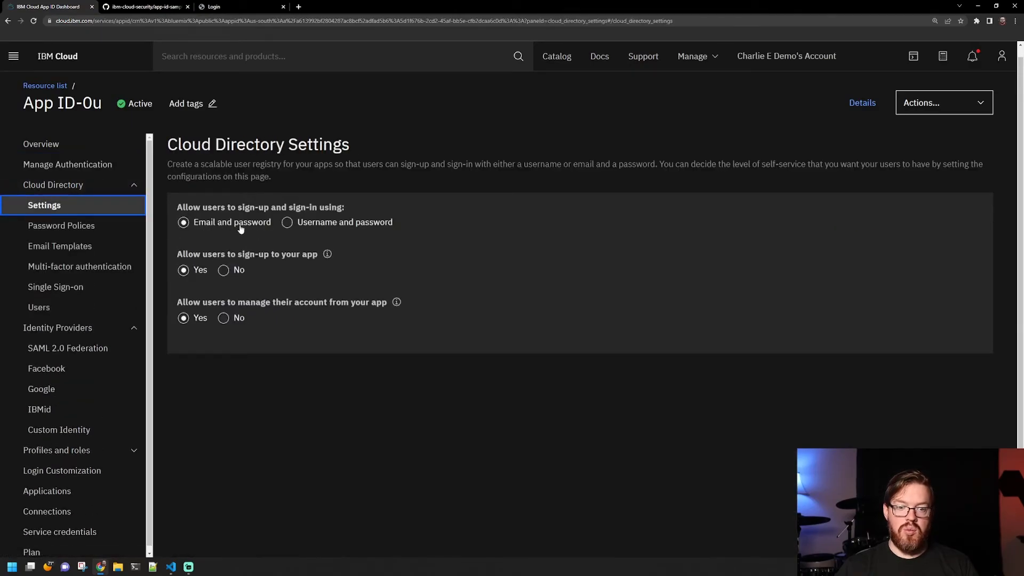
{"action": "mouse_move", "coordinate": [341, 224]}
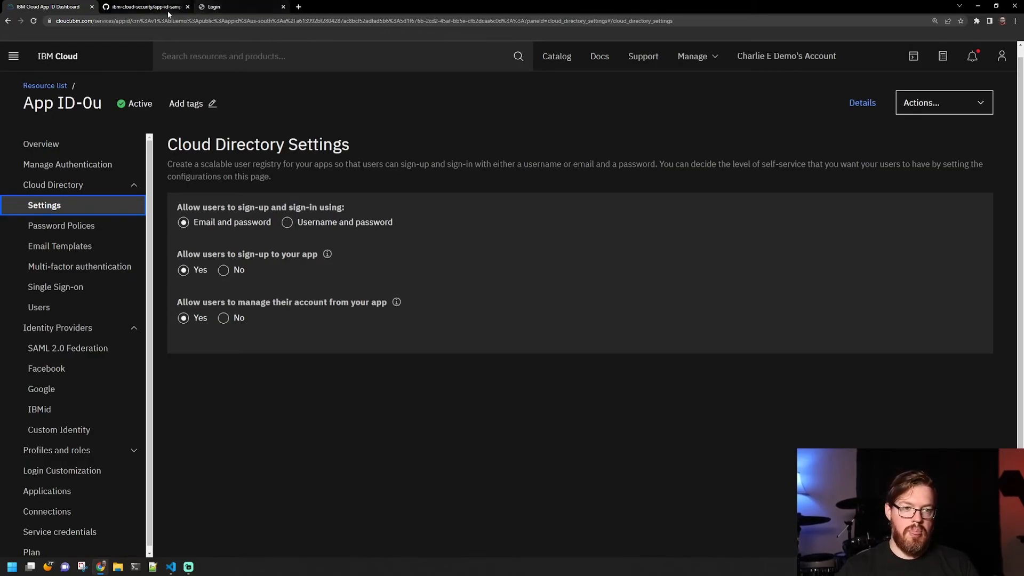
{"action": "left_click", "coordinate": [224, 6]}
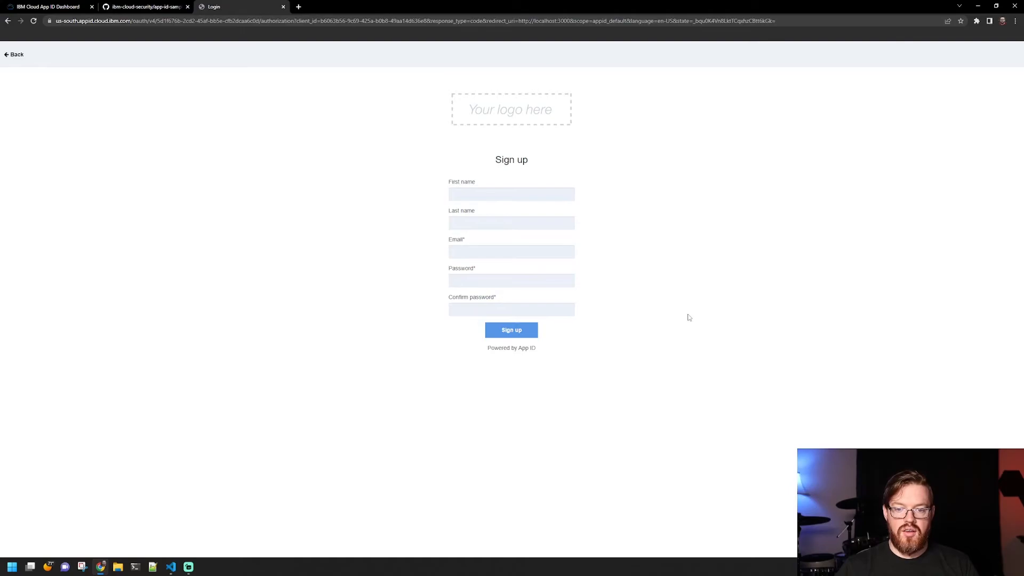
{"action": "left_click", "coordinate": [511, 195]}
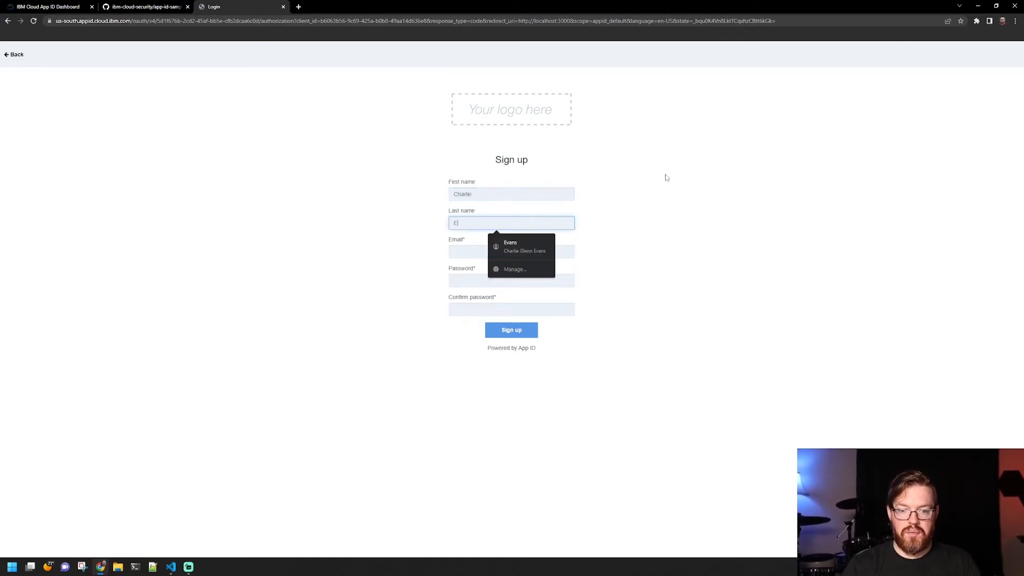
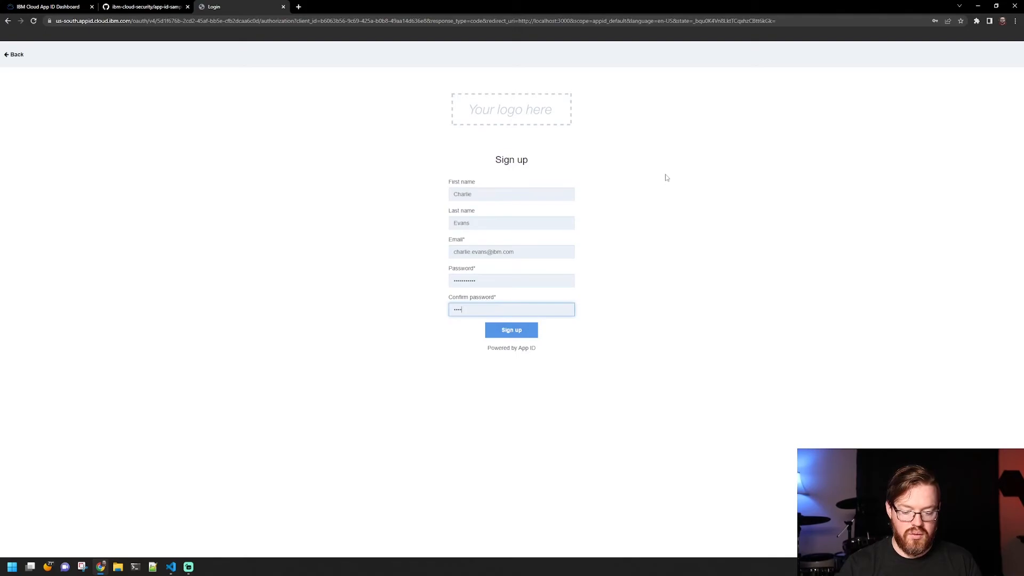
{"action": "left_click", "coordinate": [512, 331]}
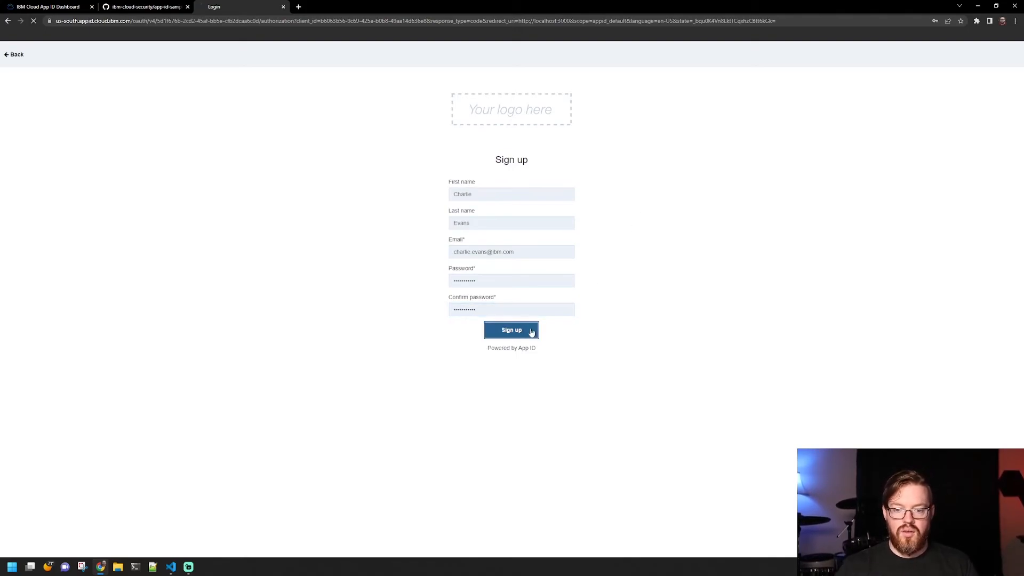
{"action": "left_click", "coordinate": [511, 329]}
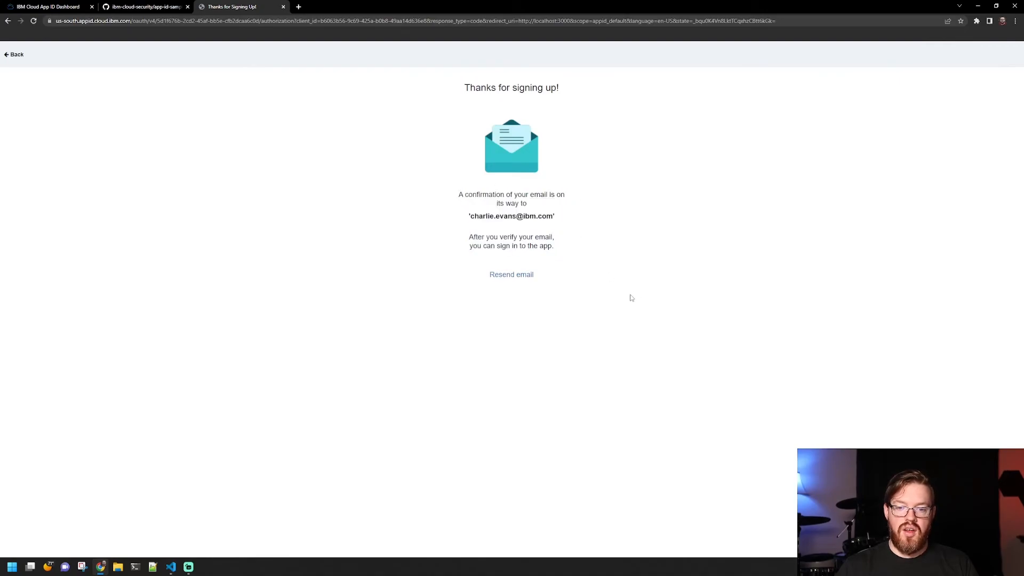
{"action": "mouse_move", "coordinate": [529, 261]}
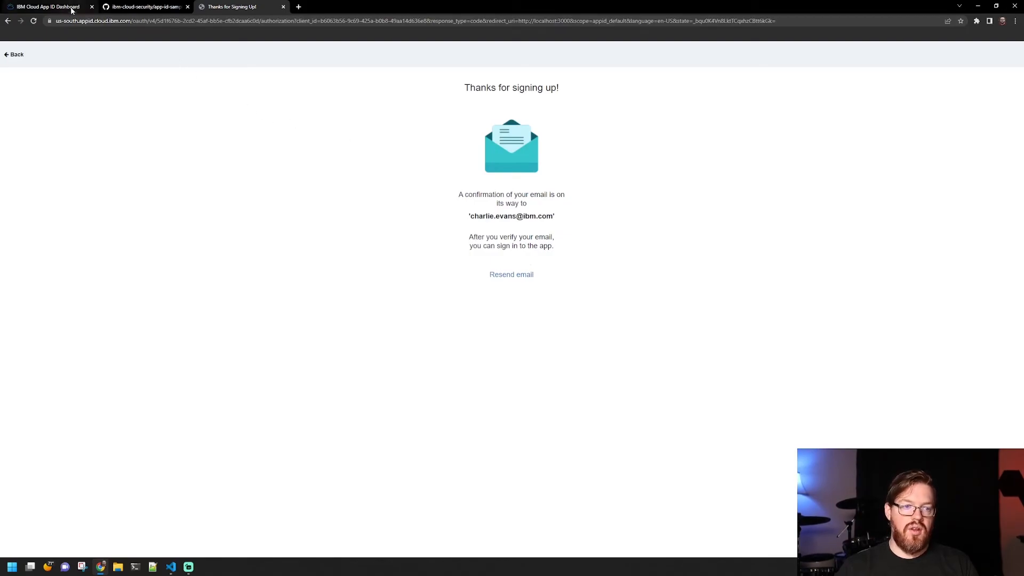
Show the Cloud Directory users list where the new user appears as Pending, and reach its row options.
{"action": "left_click", "coordinate": [48, 6]}
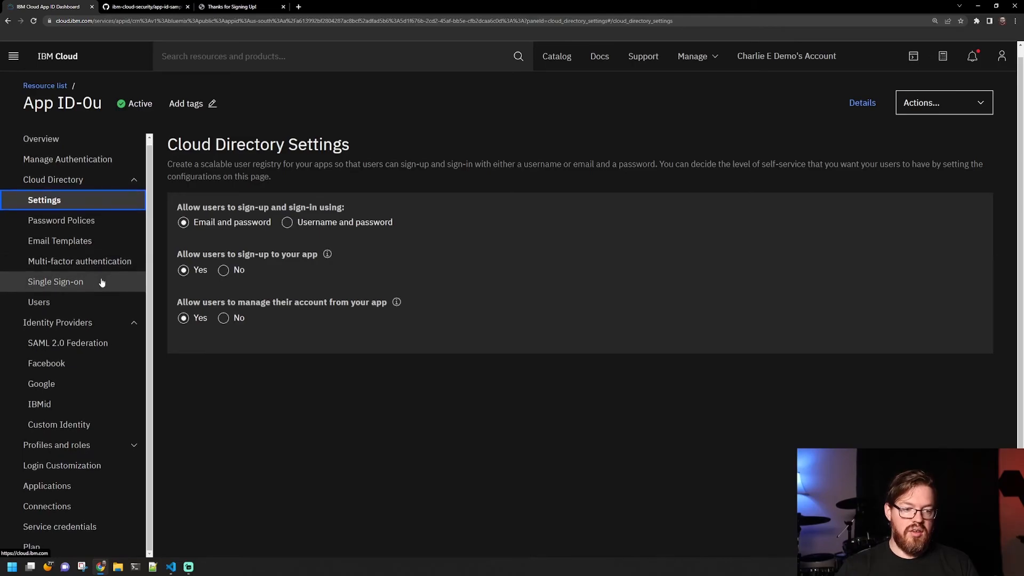
{"action": "mouse_move", "coordinate": [73, 302]}
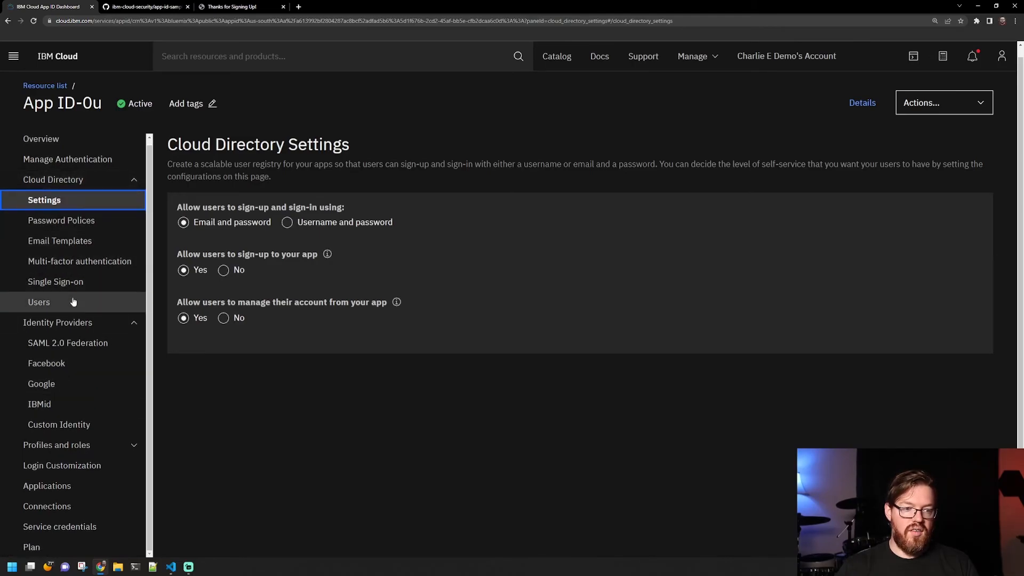
{"action": "left_click", "coordinate": [38, 302]}
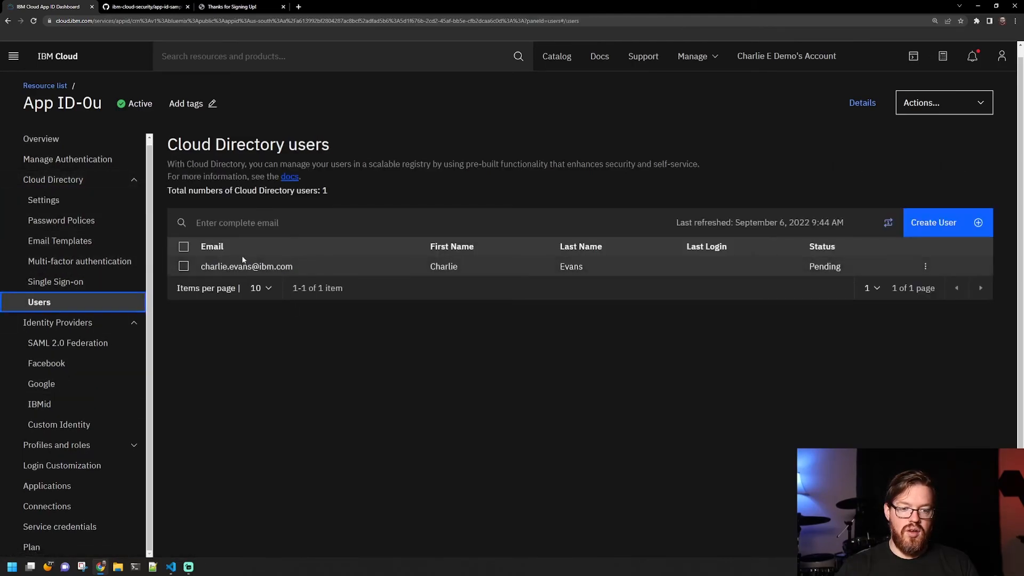
{"action": "mouse_move", "coordinate": [856, 276]}
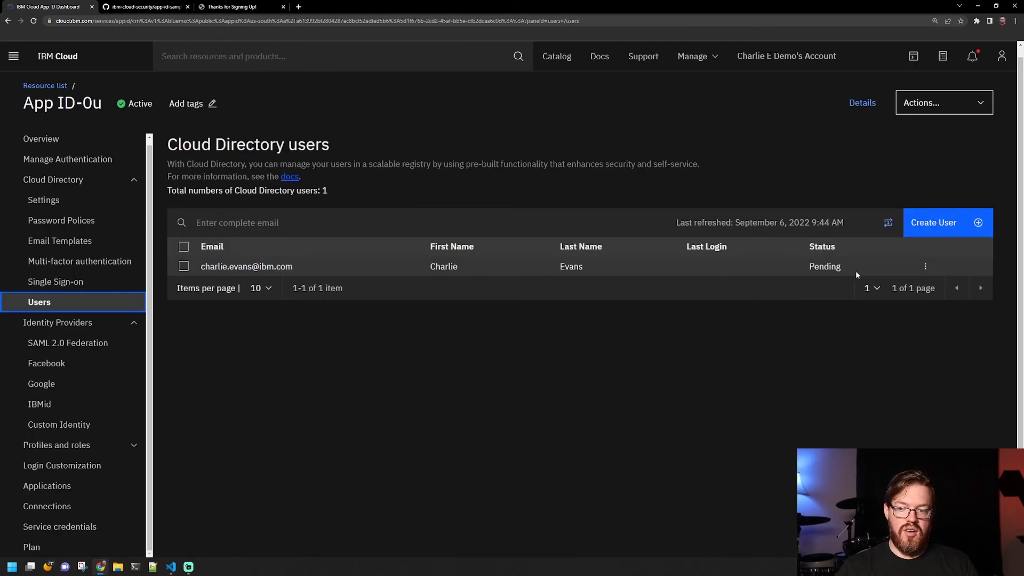
{"action": "left_click", "coordinate": [925, 267]}
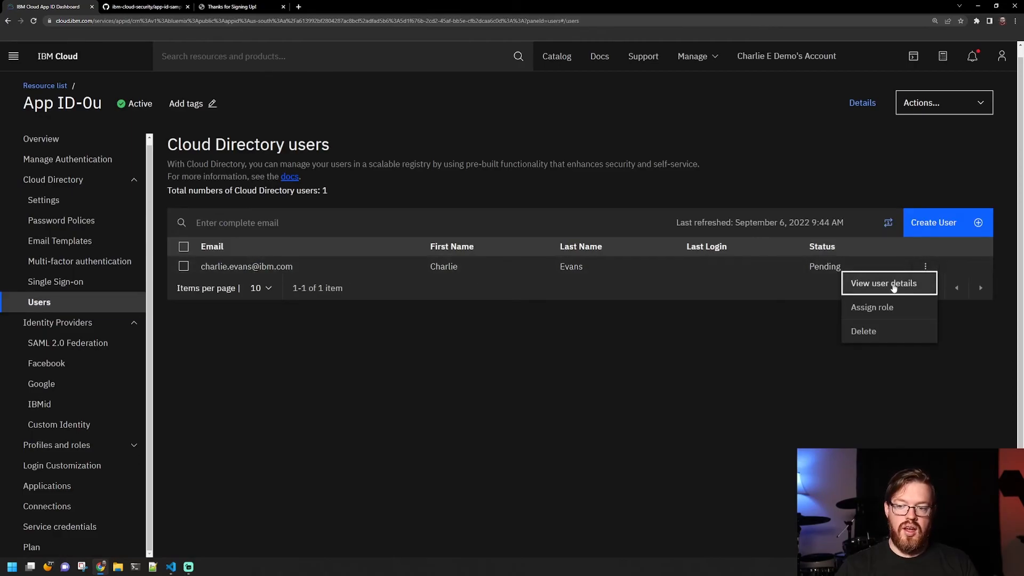
View the new user's details and highlight the creation timestamp and PENDING status in its attributes.
{"action": "left_click", "coordinate": [885, 284]}
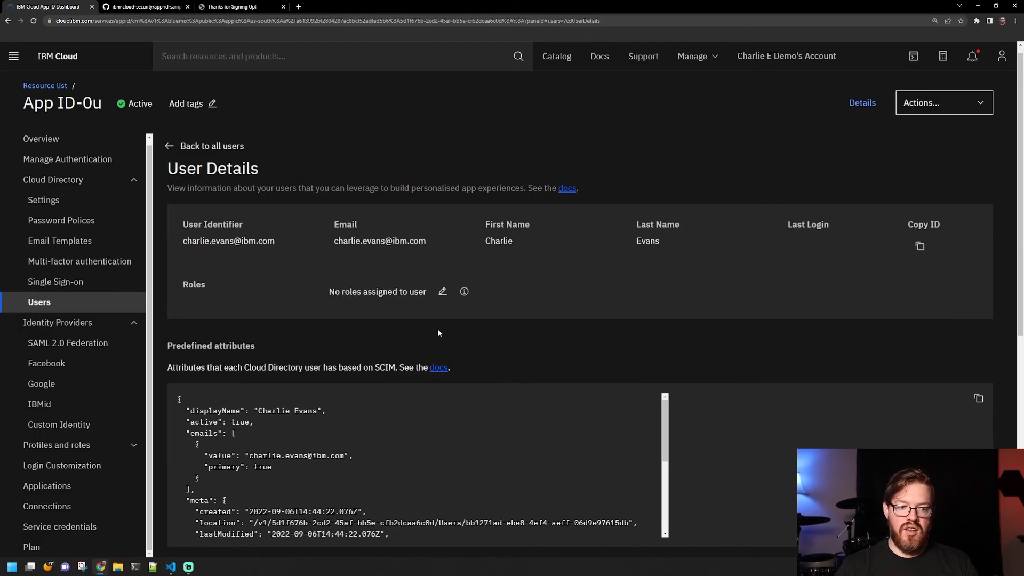
{"action": "scroll", "scroll_direction": "down", "scroll_amount": 3}
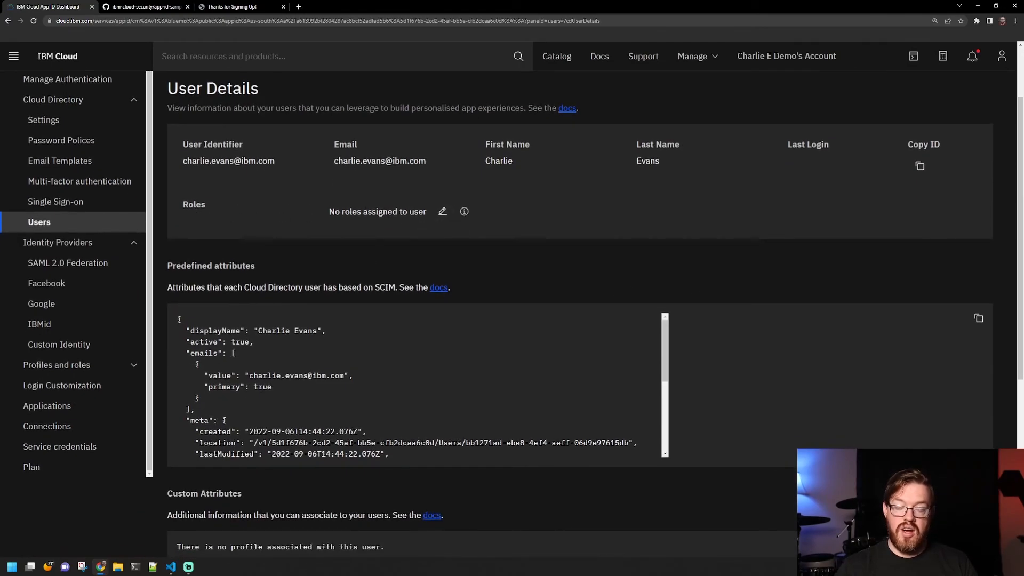
{"action": "scroll", "scroll_direction": "down", "scroll_amount": 3}
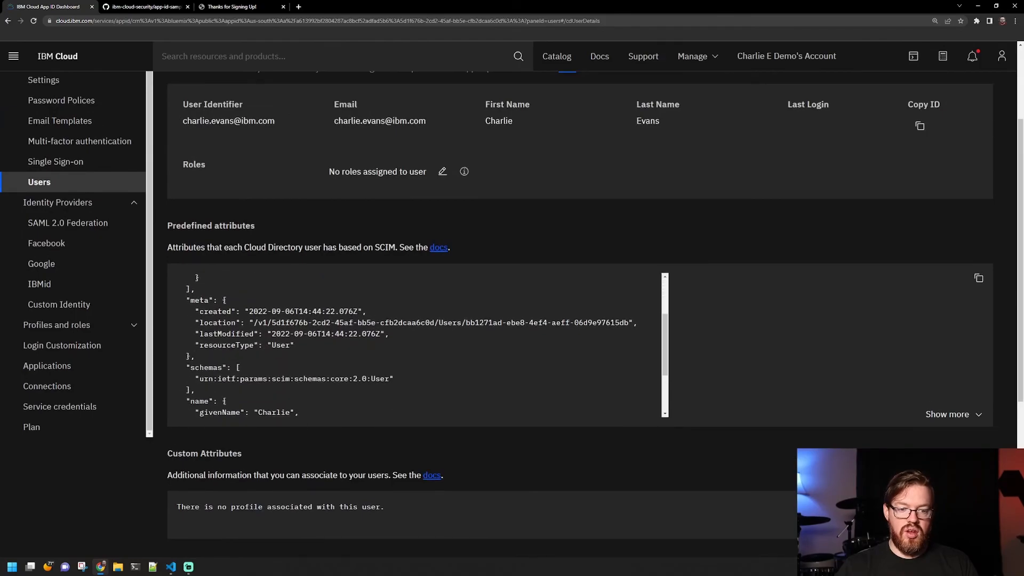
{"action": "double_click", "coordinate": [306, 312]}
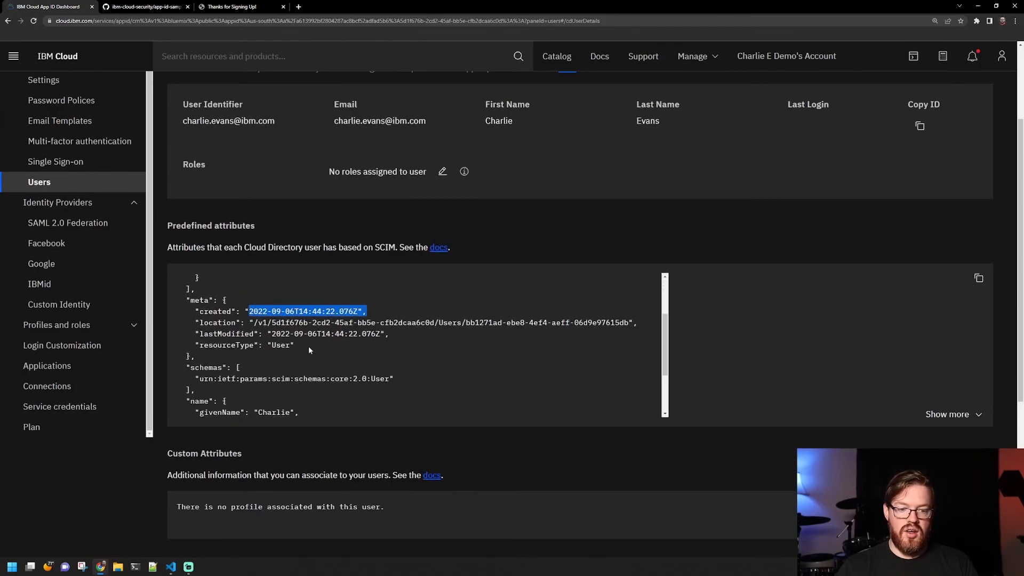
{"action": "scroll", "scroll_direction": "down", "scroll_amount": 3}
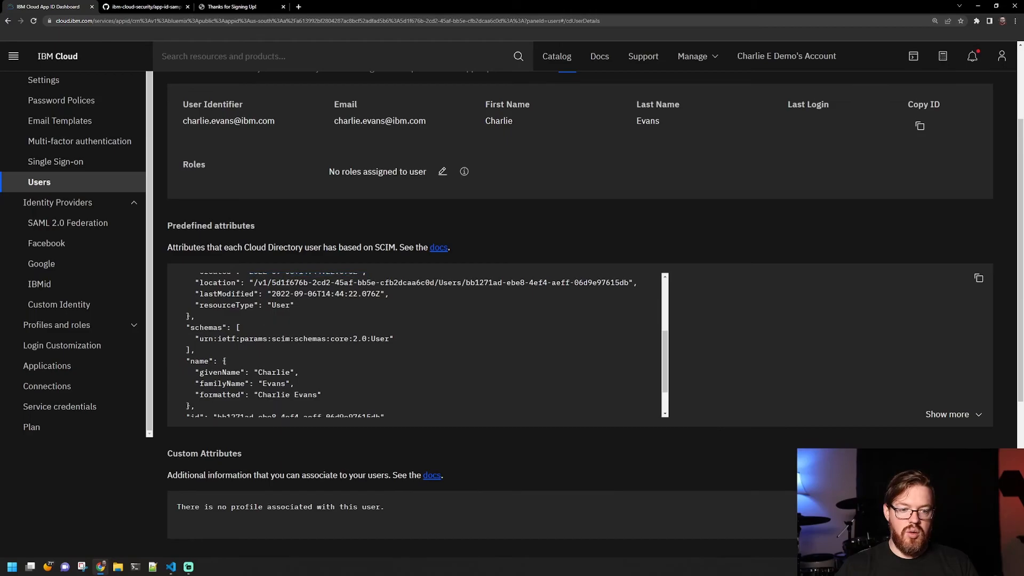
{"action": "scroll", "scroll_direction": "down", "scroll_amount": 3}
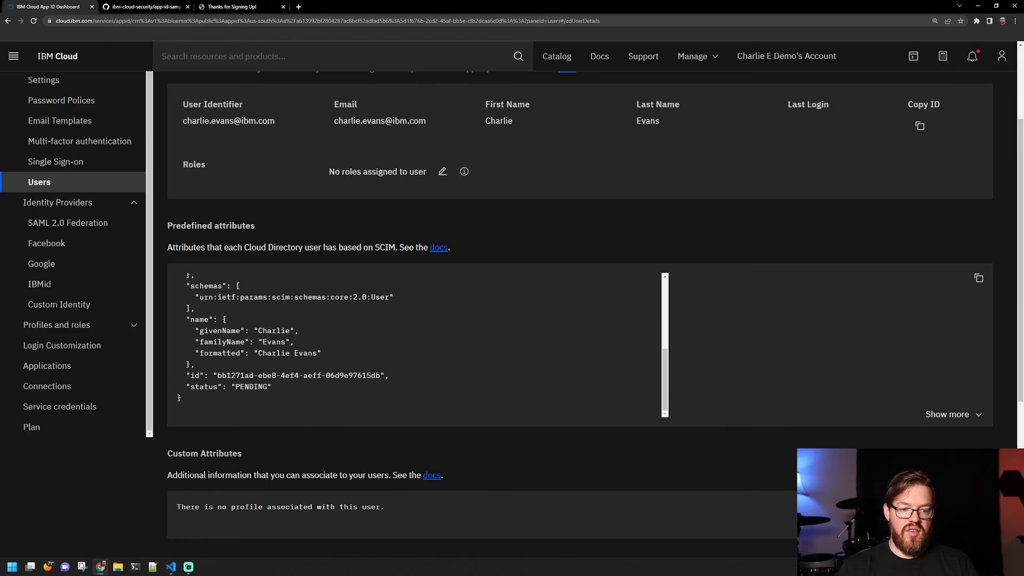
{"action": "double_click", "coordinate": [251, 387]}
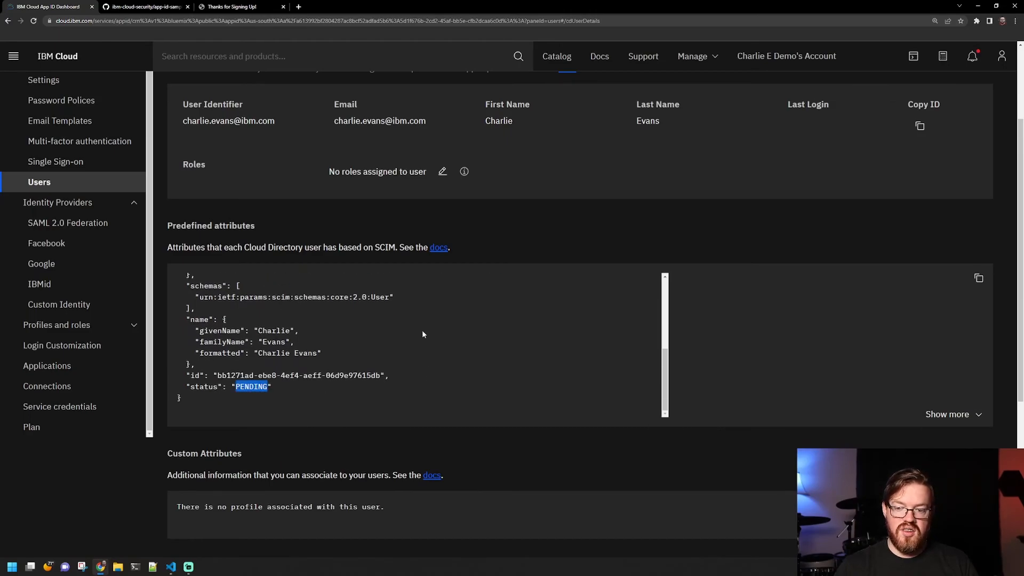
{"action": "mouse_move", "coordinate": [412, 273]}
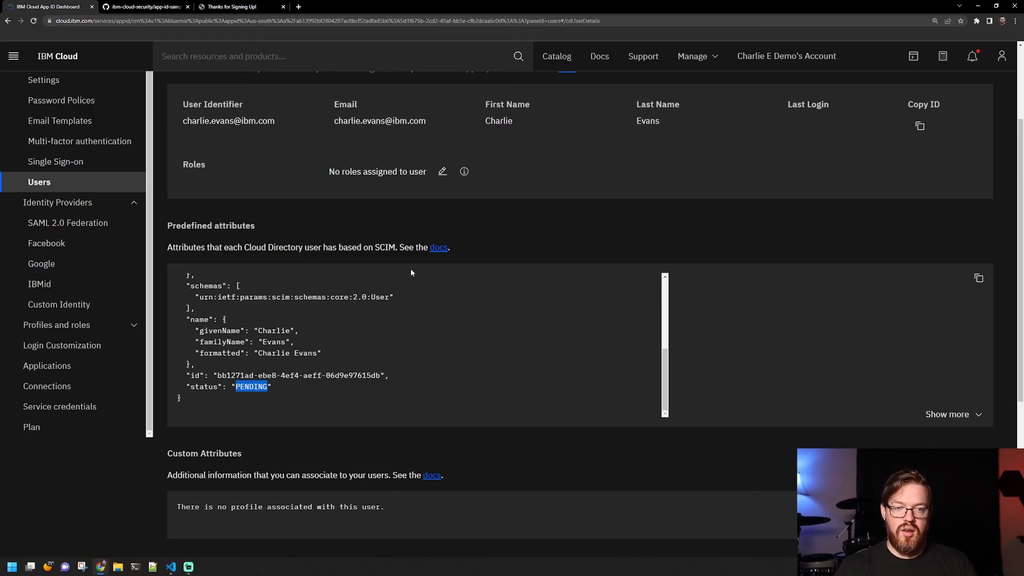
Briefly check the sign-up confirmation page, then return to the user's details in the console.
{"action": "left_click", "coordinate": [235, 7]}
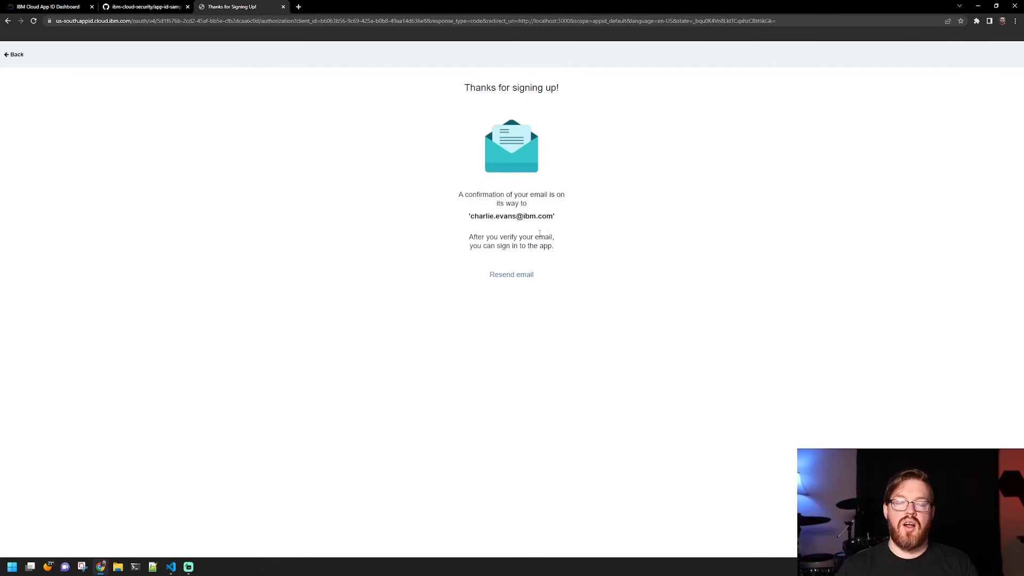
{"action": "left_click", "coordinate": [51, 7]}
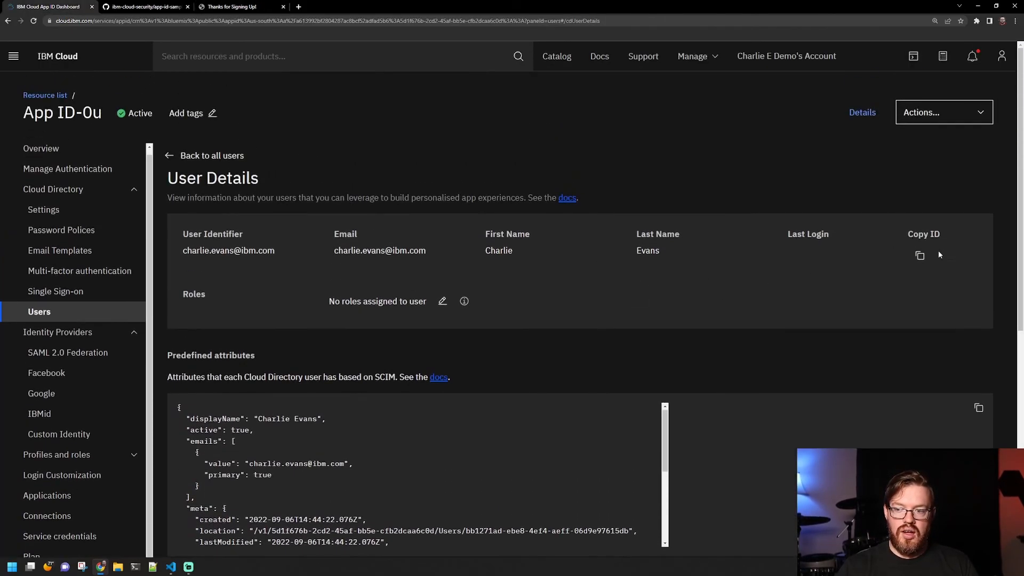
{"action": "left_click", "coordinate": [943, 112]}
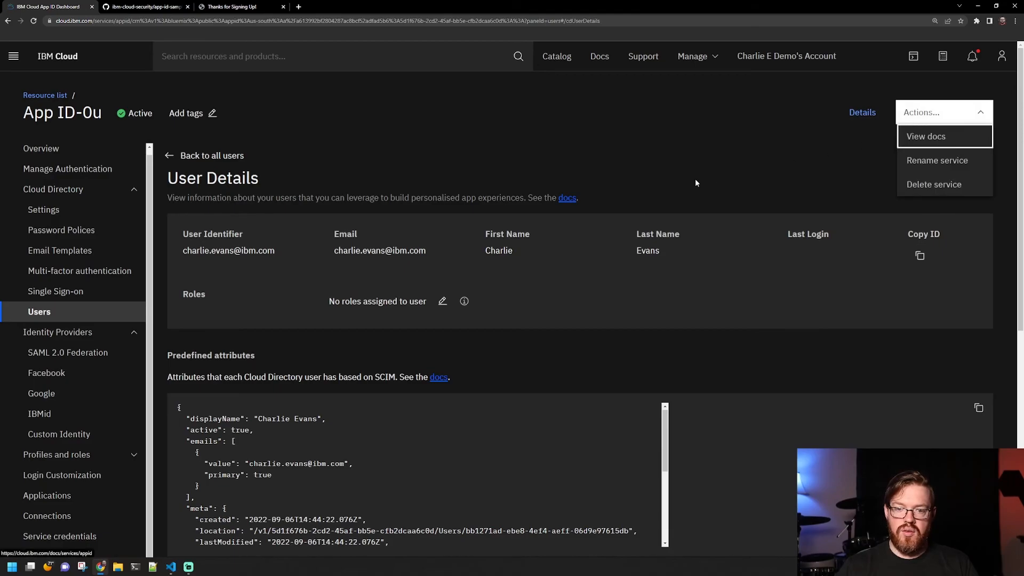